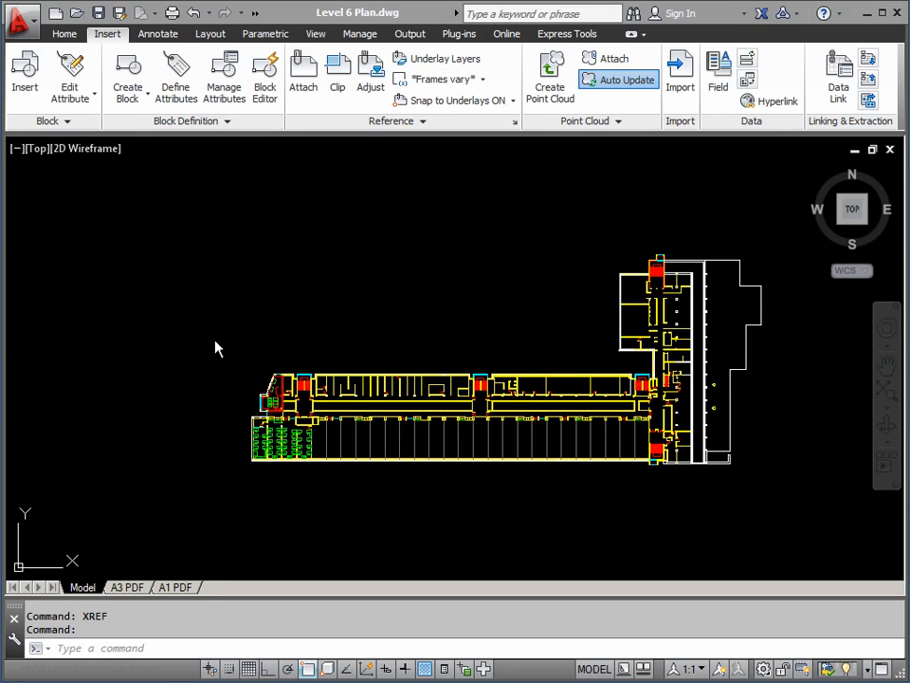
mouse_move(243, 377)
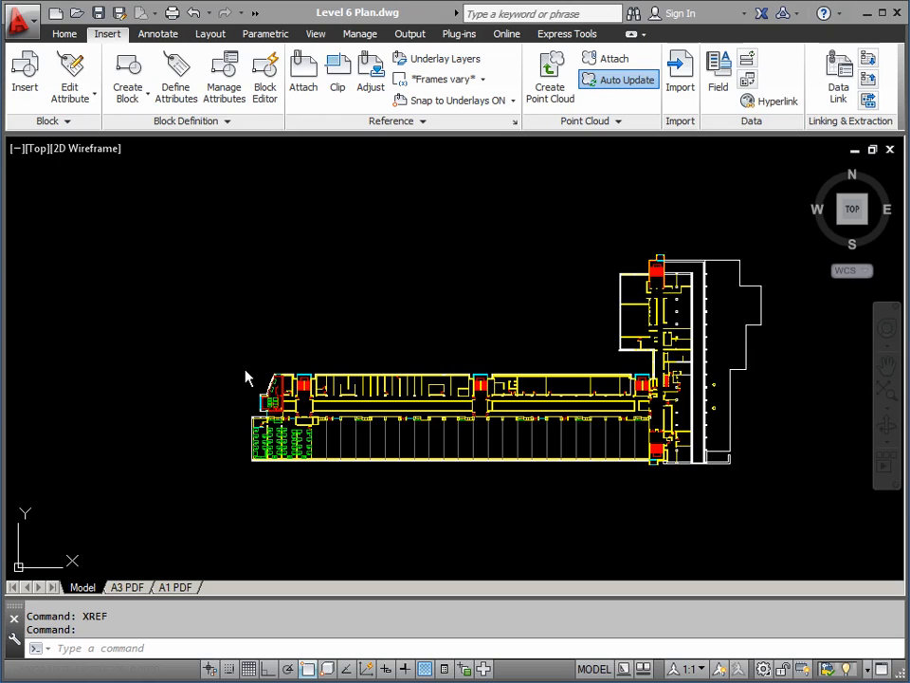
mouse_move(220, 408)
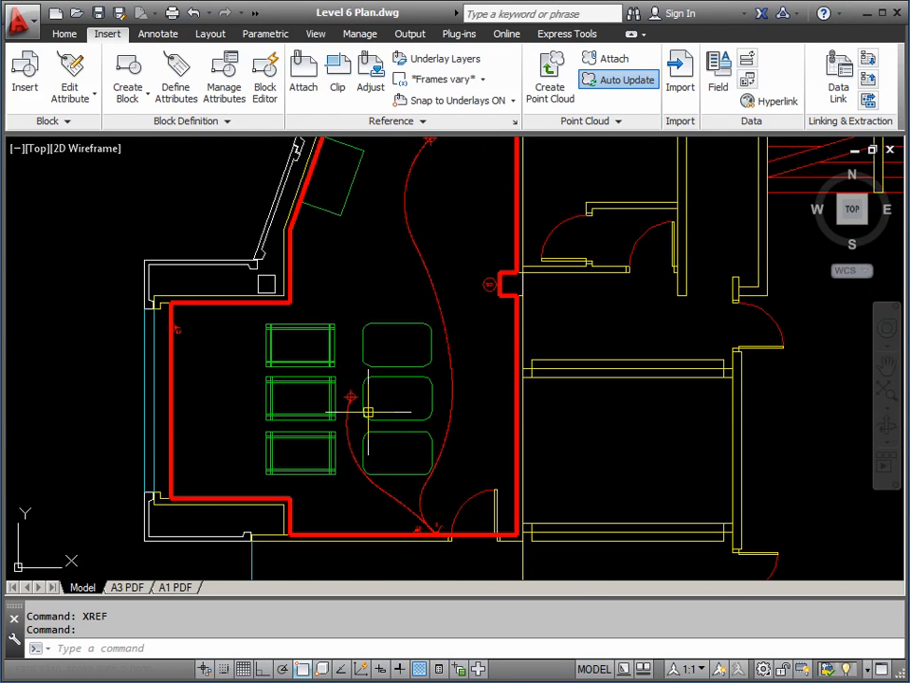
Show the Home drawing and layer tools and start the layer command.
left_click(64, 34)
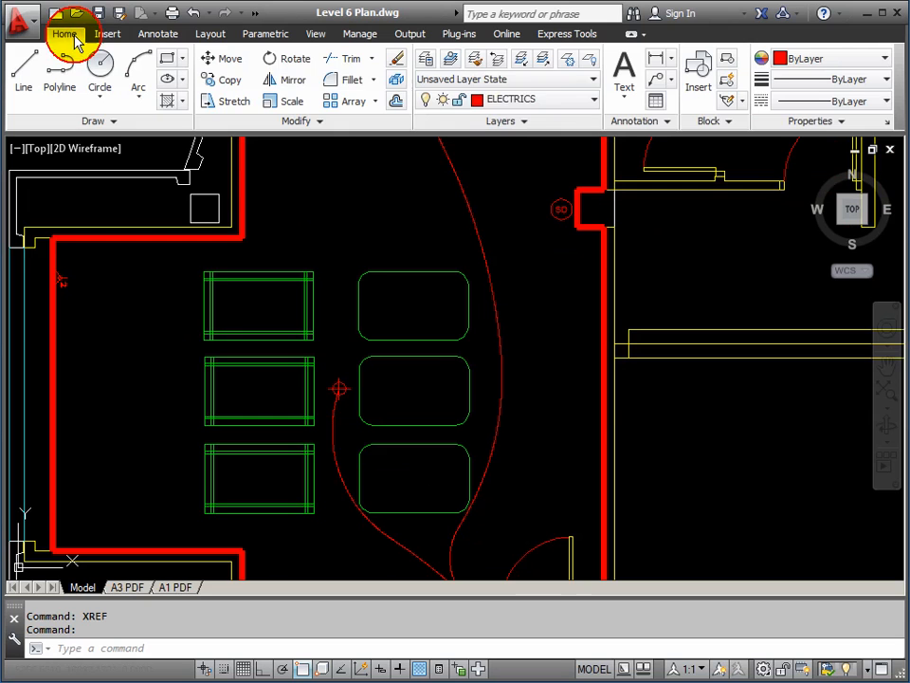
left_click(591, 98)
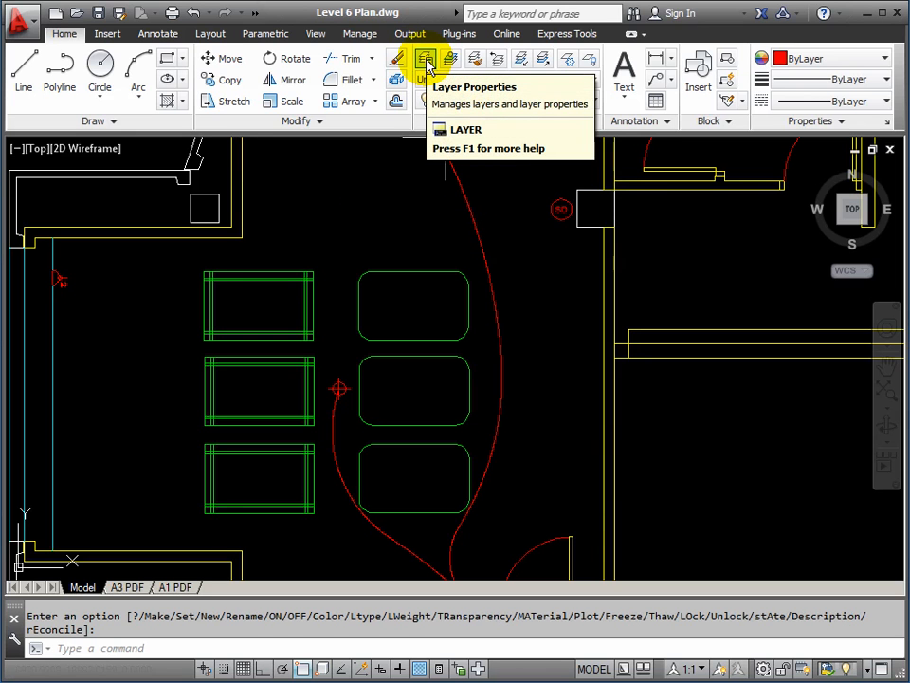
Create layer HATCH with colour 253 and make it current.
left_click(425, 59)
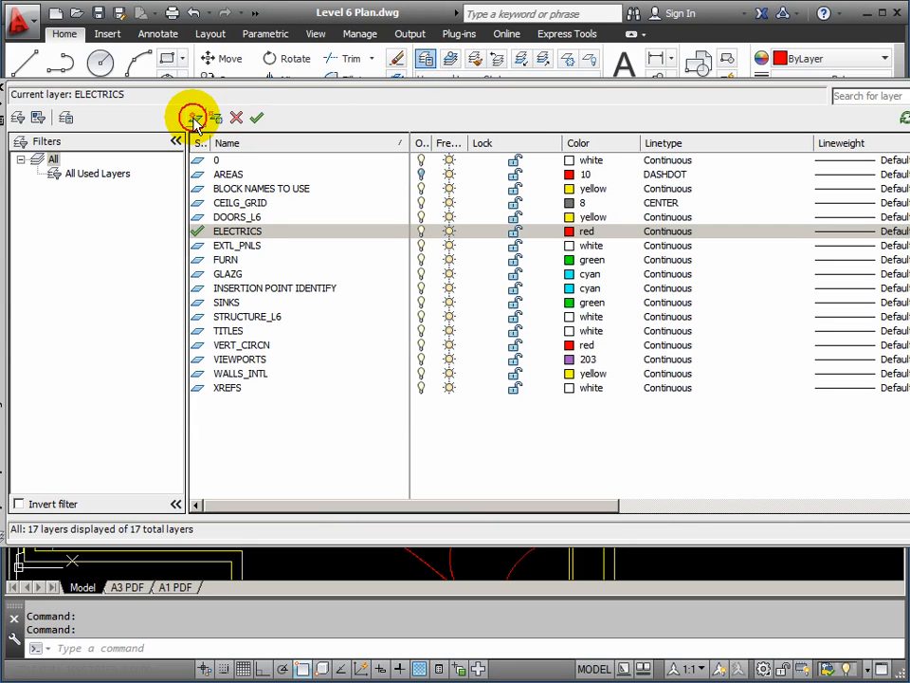
left_click(197, 117)
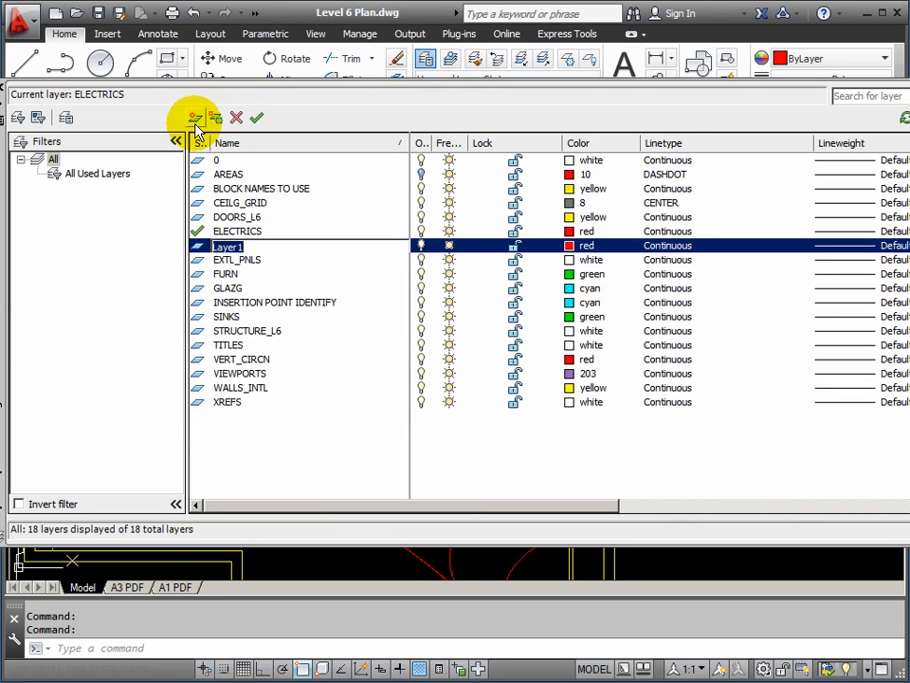
type("HATCH")
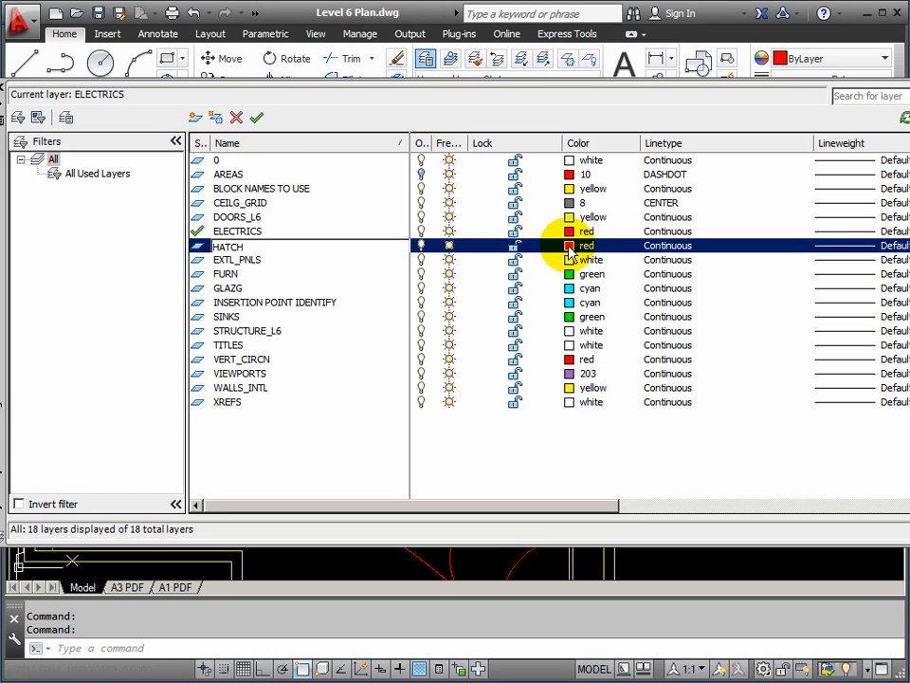
left_click(569, 246)
type("253")
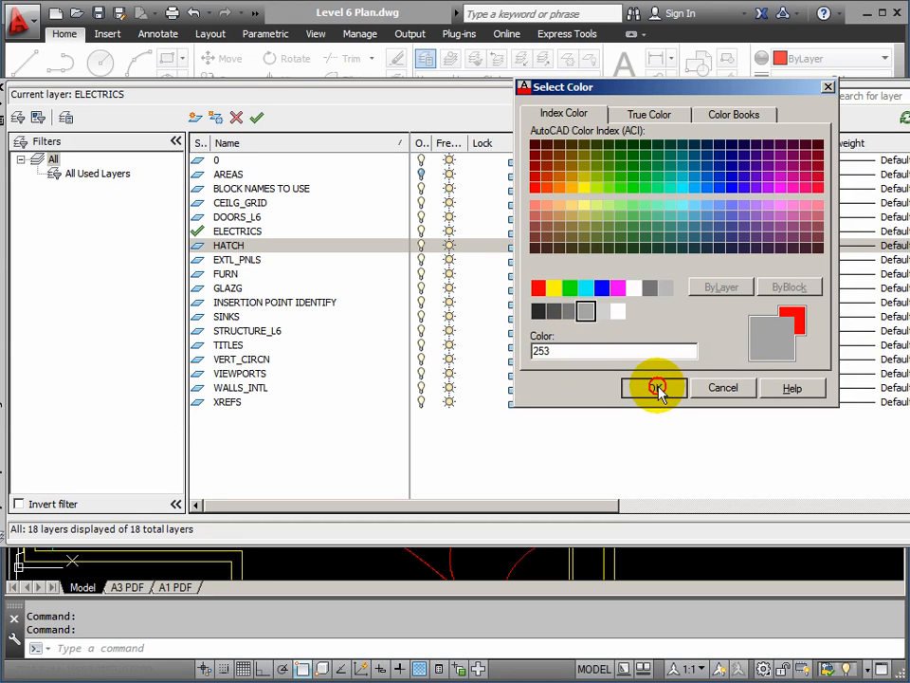
left_click(656, 386)
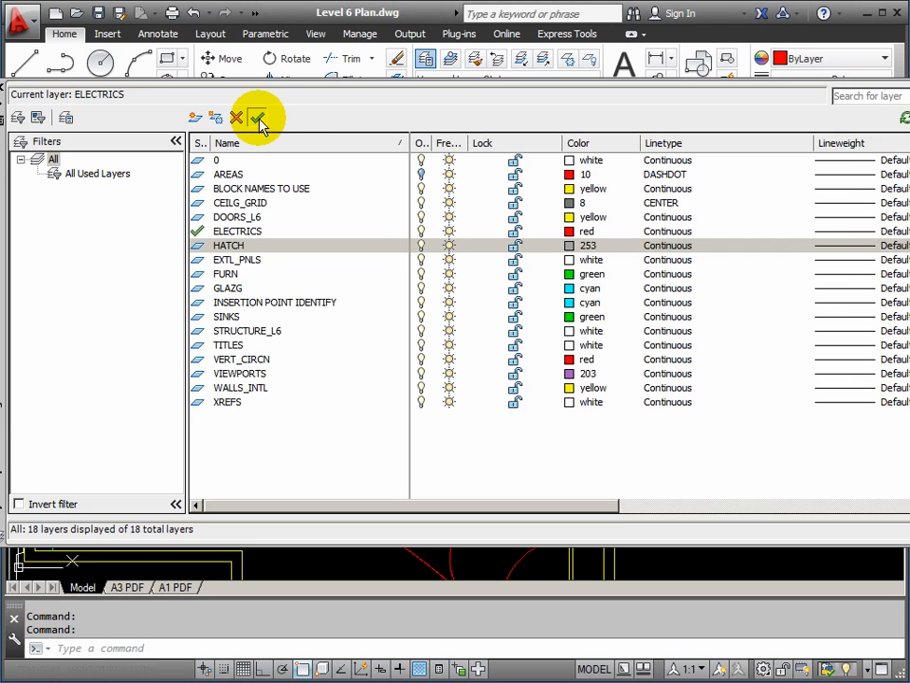
left_click(258, 117)
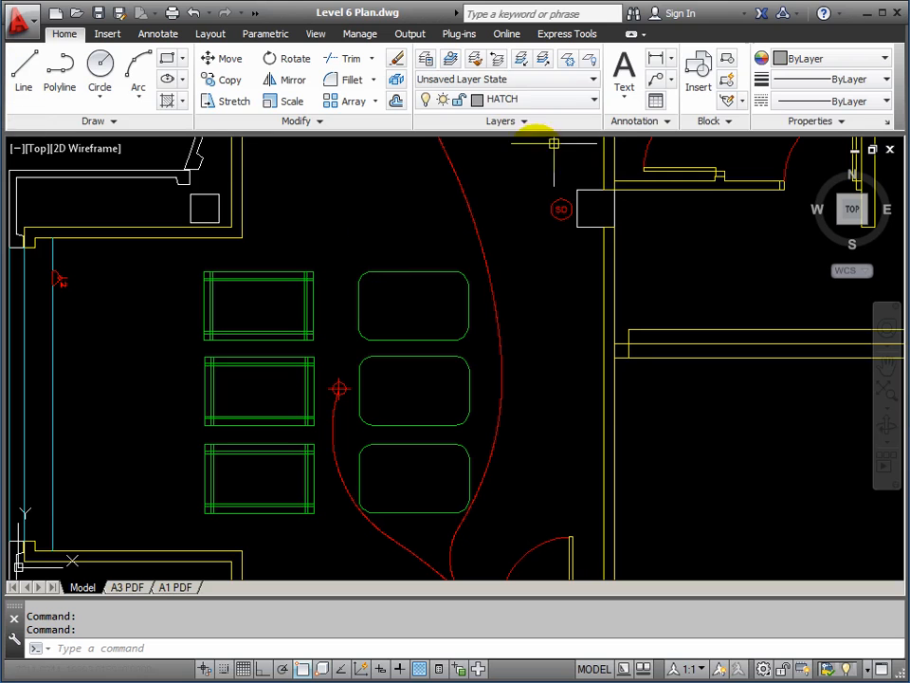
Start Layer Off to hide the red electrical objects around the tables.
left_click(596, 99)
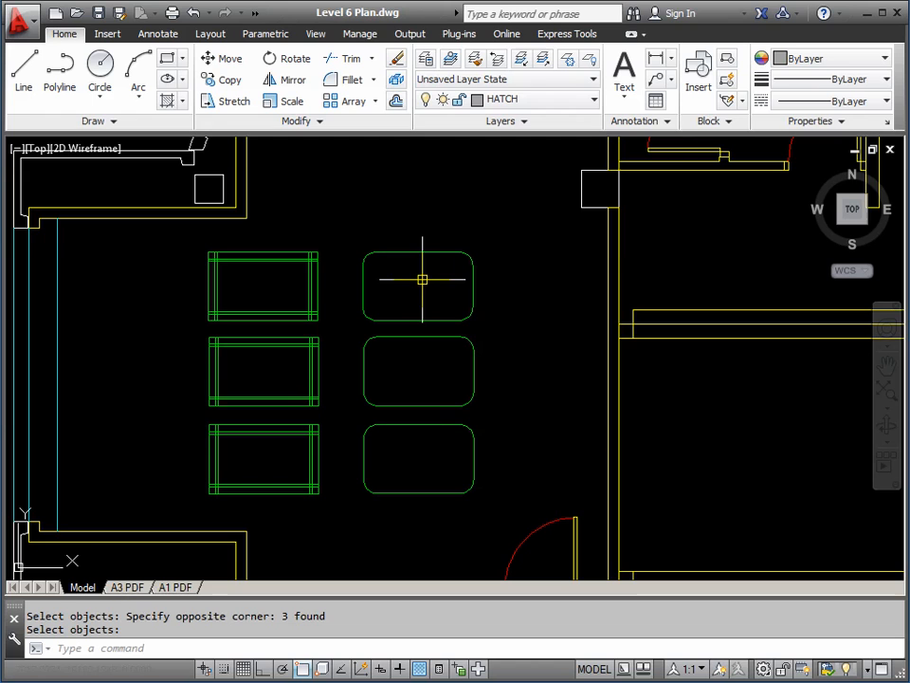
mouse_move(443, 290)
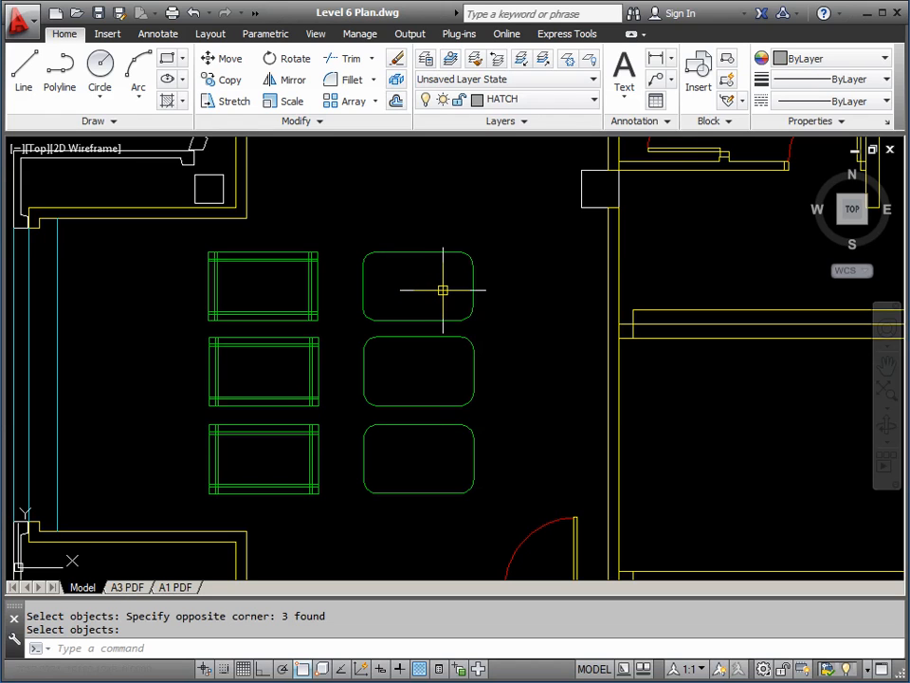
mouse_move(459, 302)
type("HATCH")
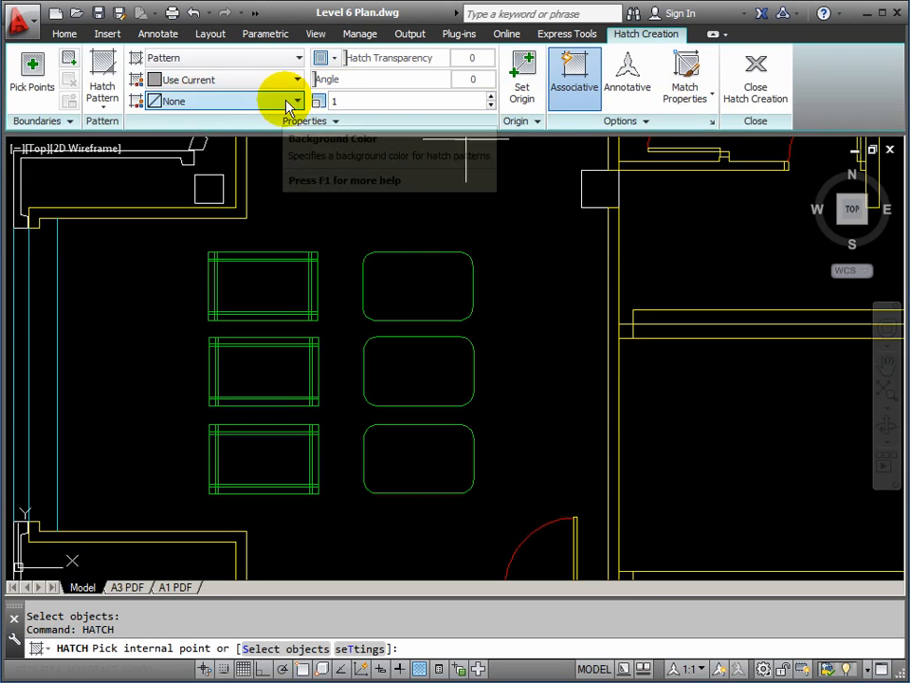
mouse_move(217, 140)
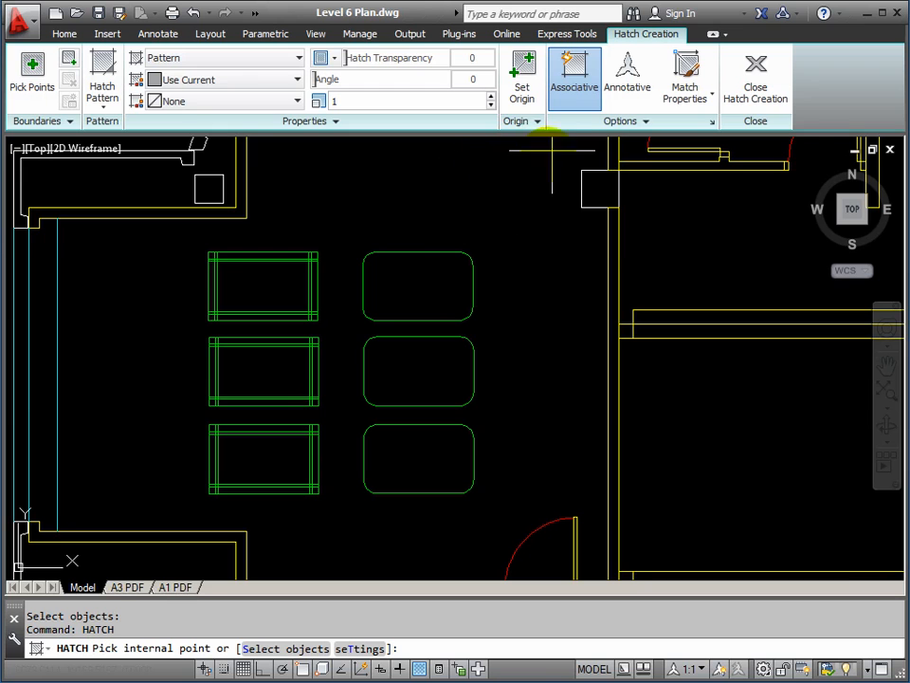
mouse_move(572, 76)
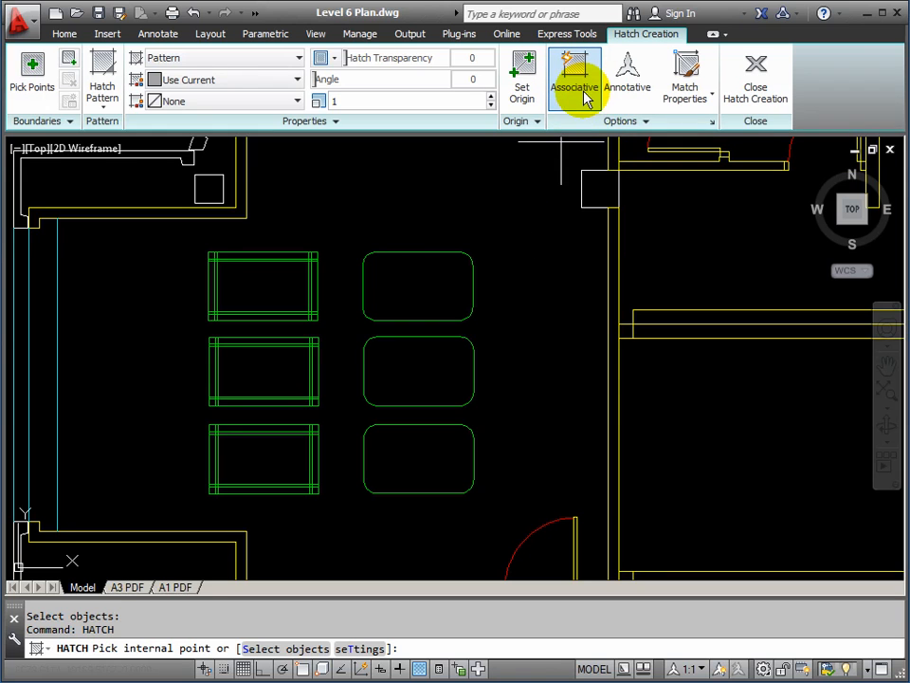
mouse_move(575, 79)
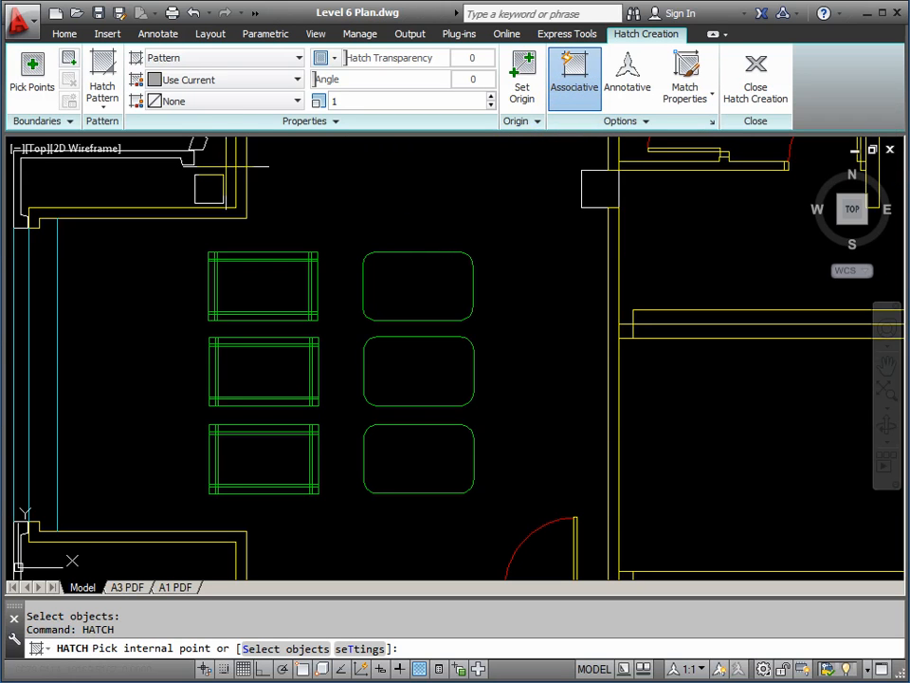
mouse_move(32, 76)
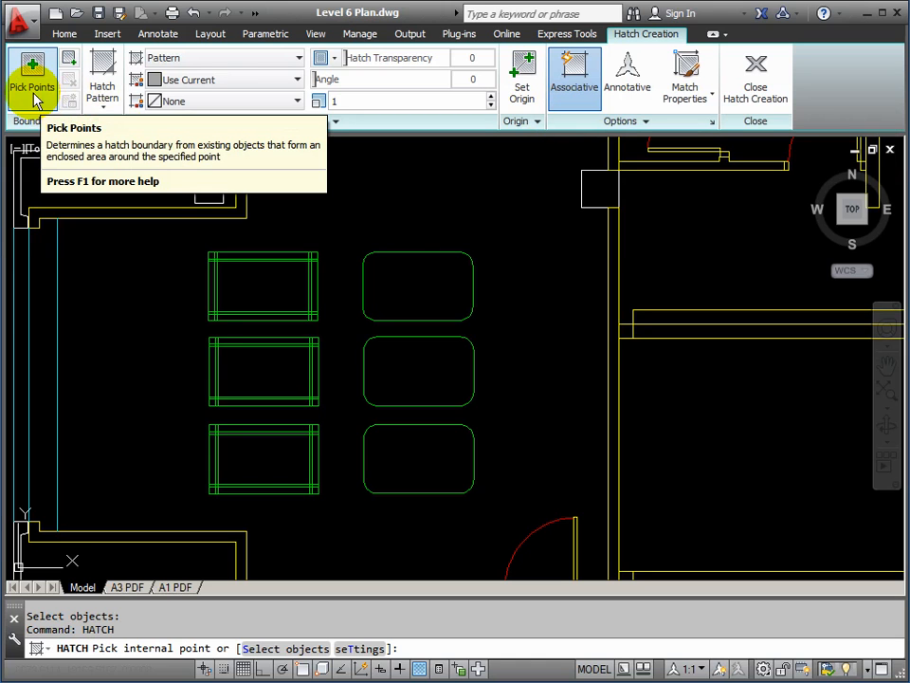
mouse_move(434, 228)
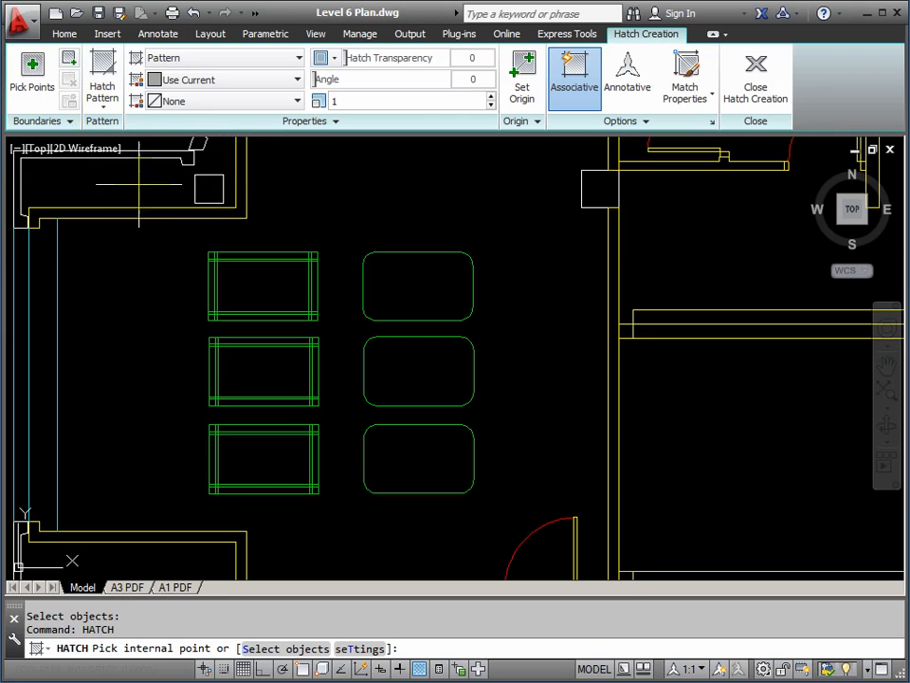
mouse_move(341, 210)
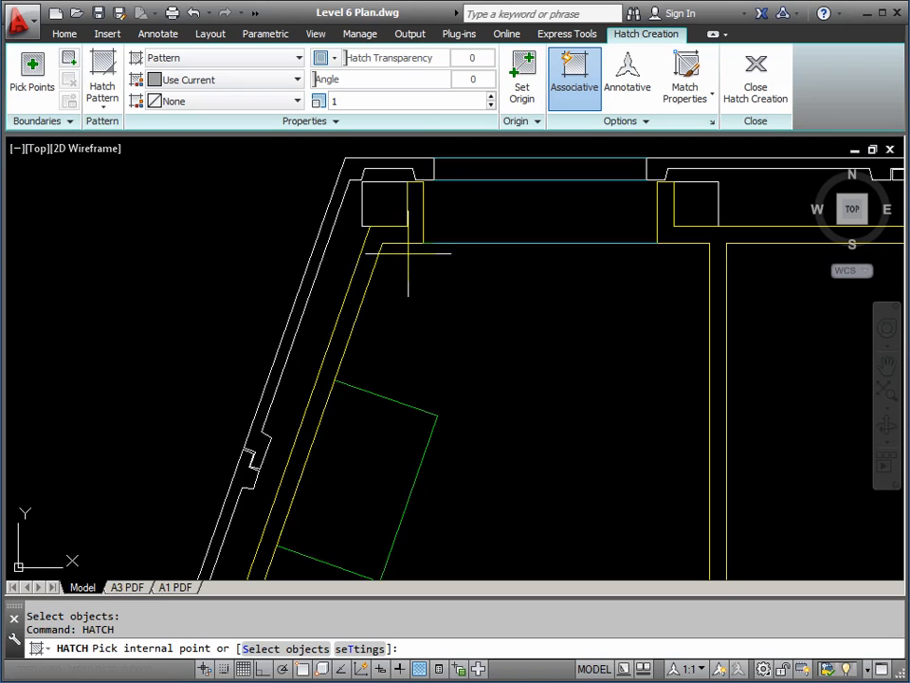
mouse_move(292, 307)
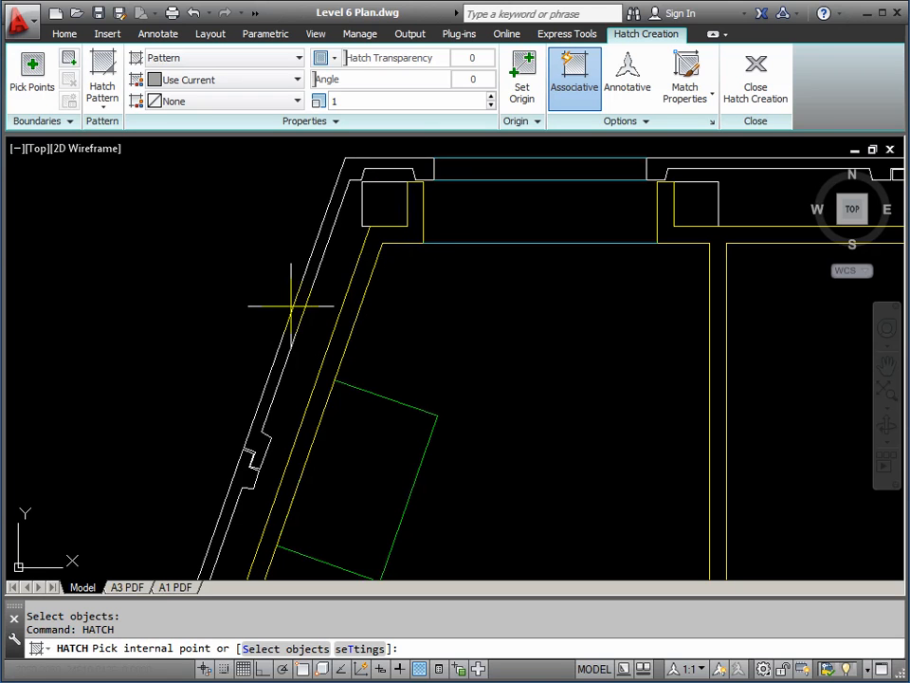
mouse_move(251, 516)
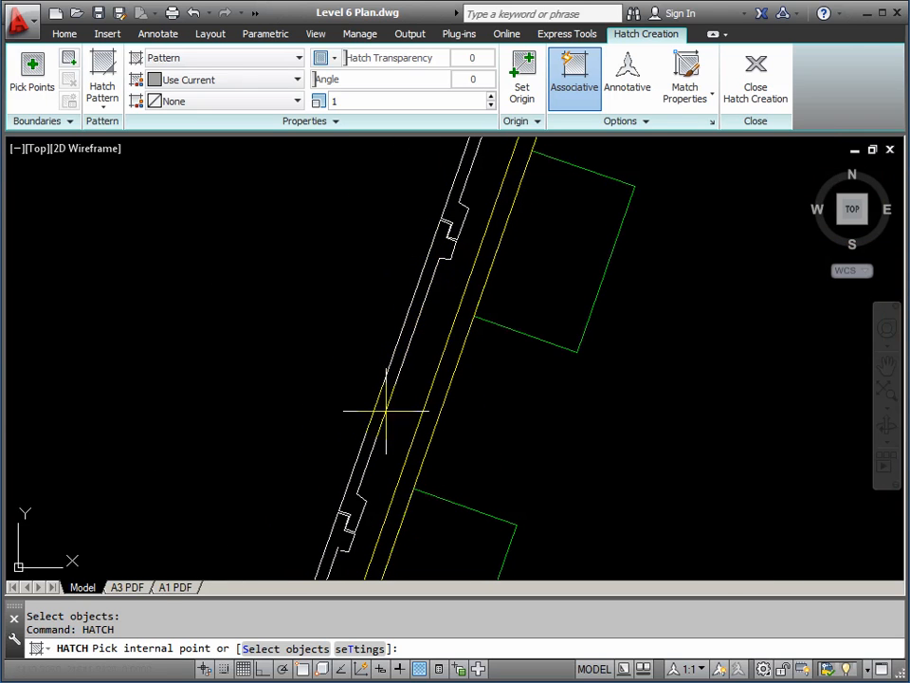
Start the HATCH command and review its ribbon settings around the drawing.
left_click(357, 512)
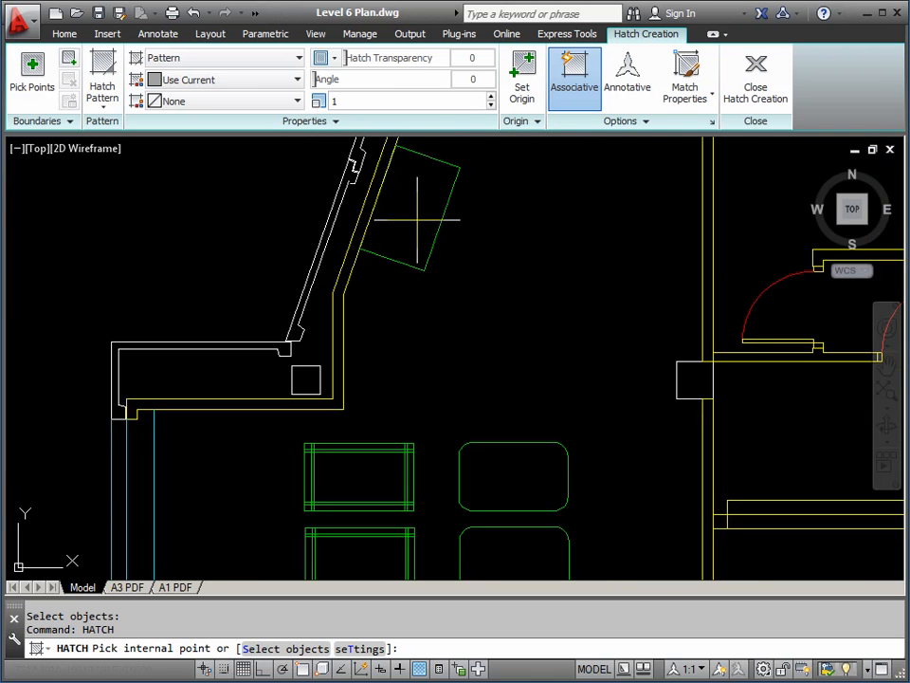
left_click(399, 193)
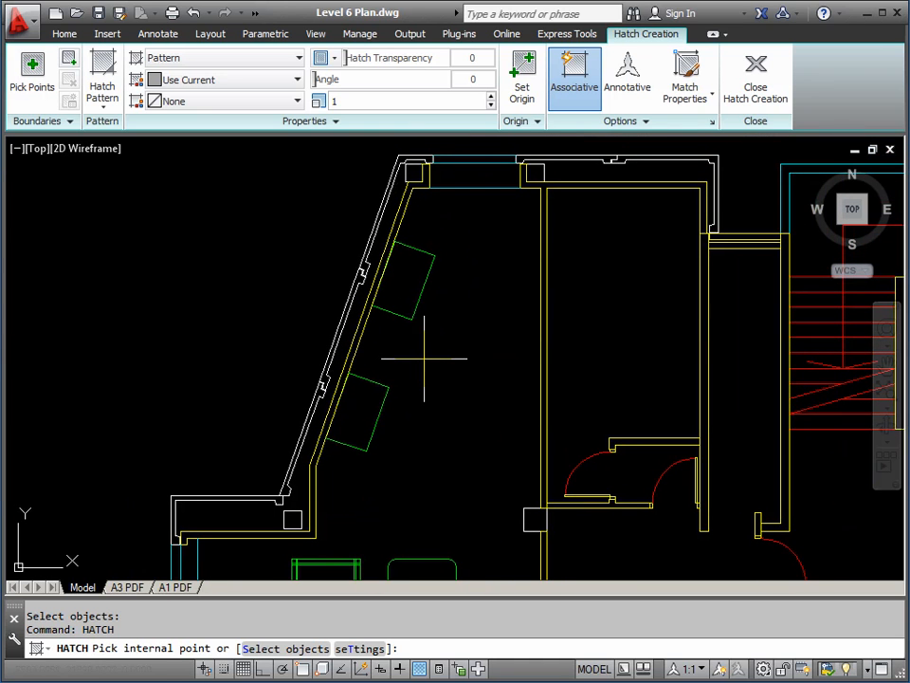
mouse_move(372, 368)
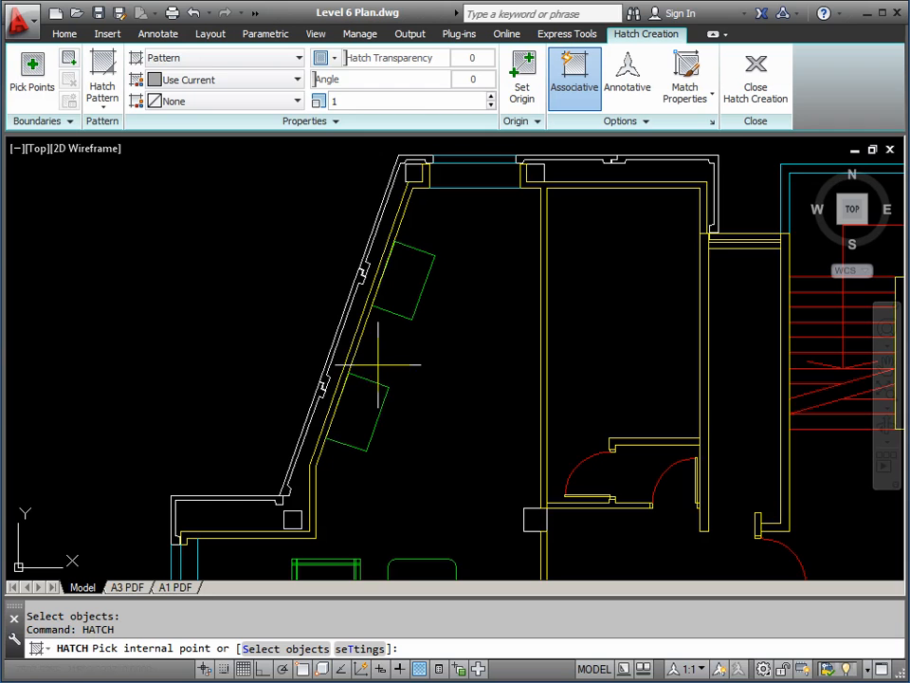
Cancel the hatch and draw a closed jagged polyline (PL, C) inside the angled room.
key("Escape")
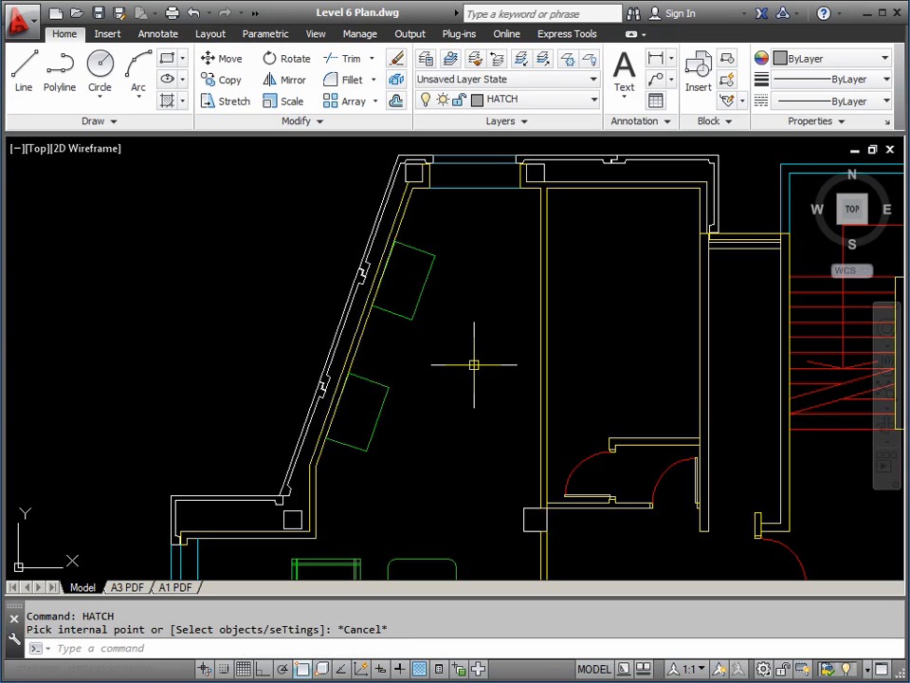
type("PL")
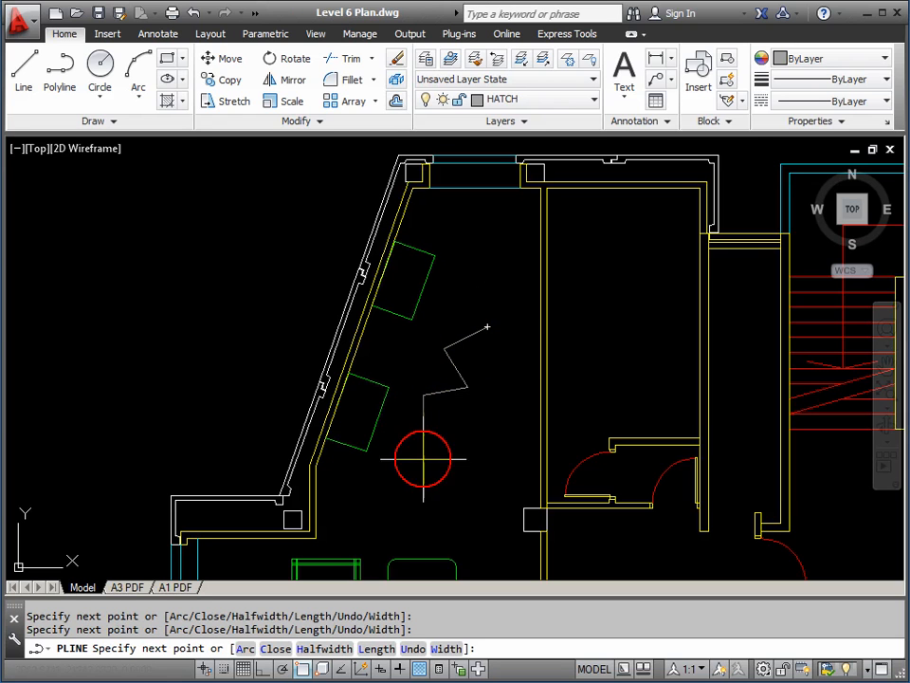
left_click(524, 368)
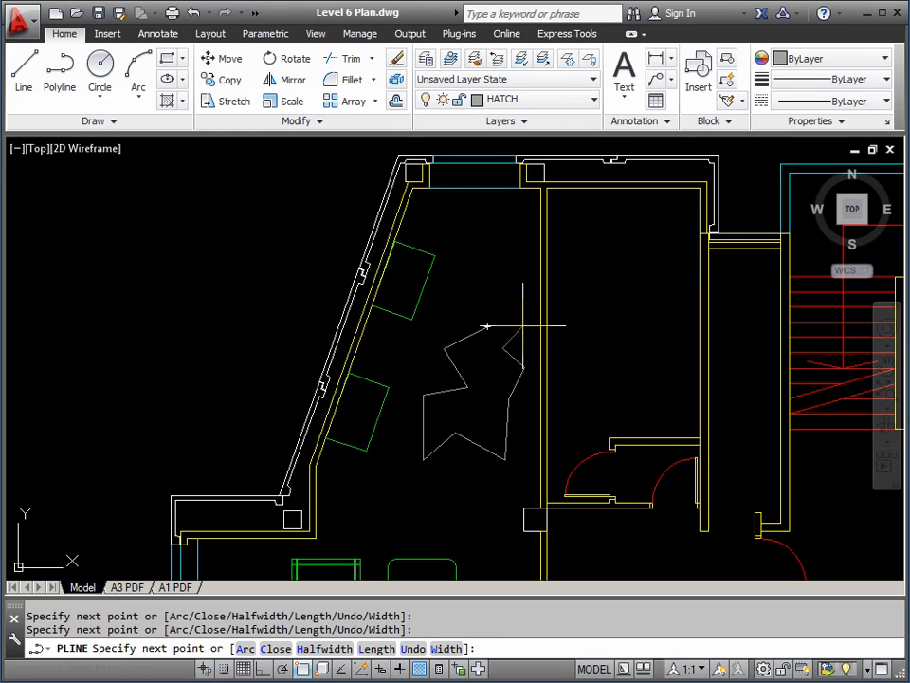
type("C")
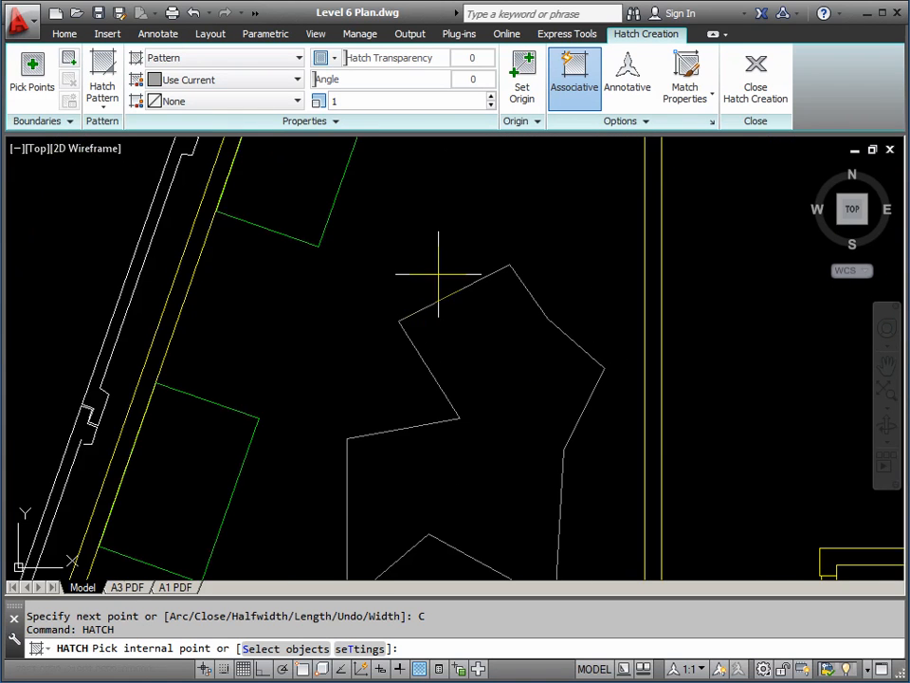
Fill the jagged shape with the brick-style pattern at scale 50 and finish the hatch.
left_click(332, 99)
type("50")
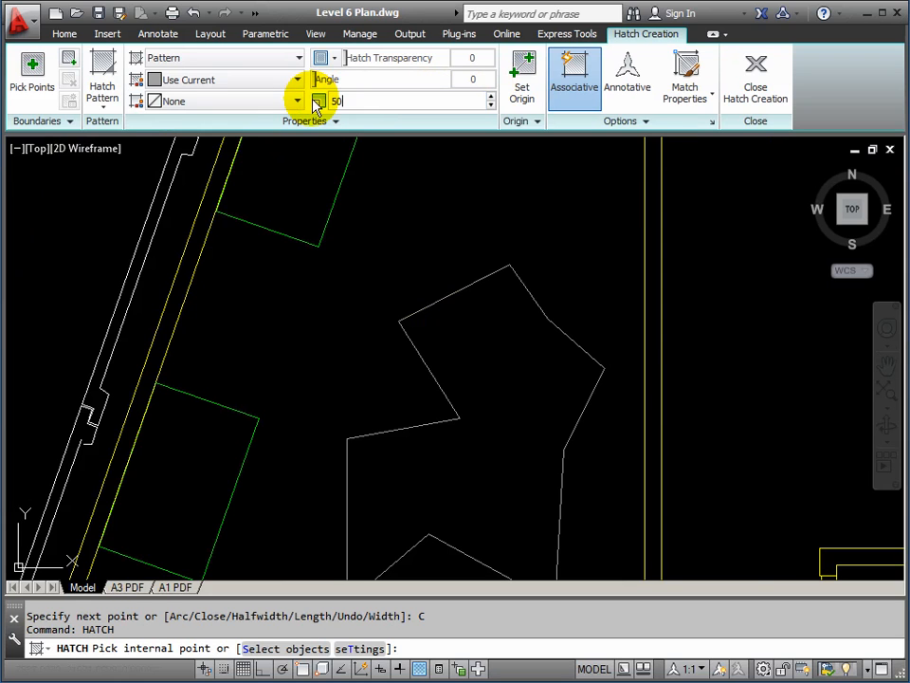
mouse_move(503, 356)
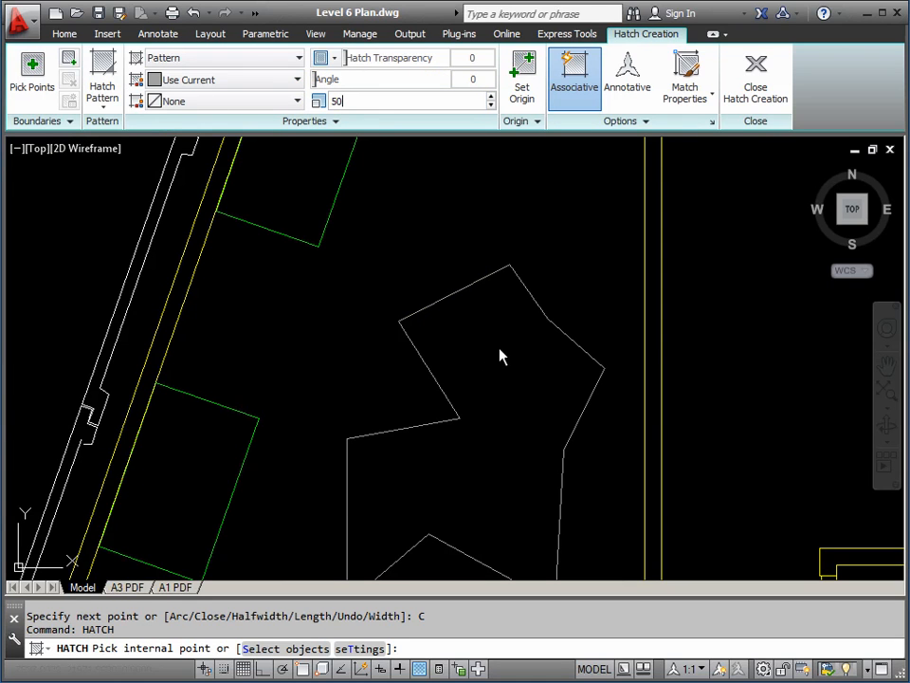
left_click(503, 356)
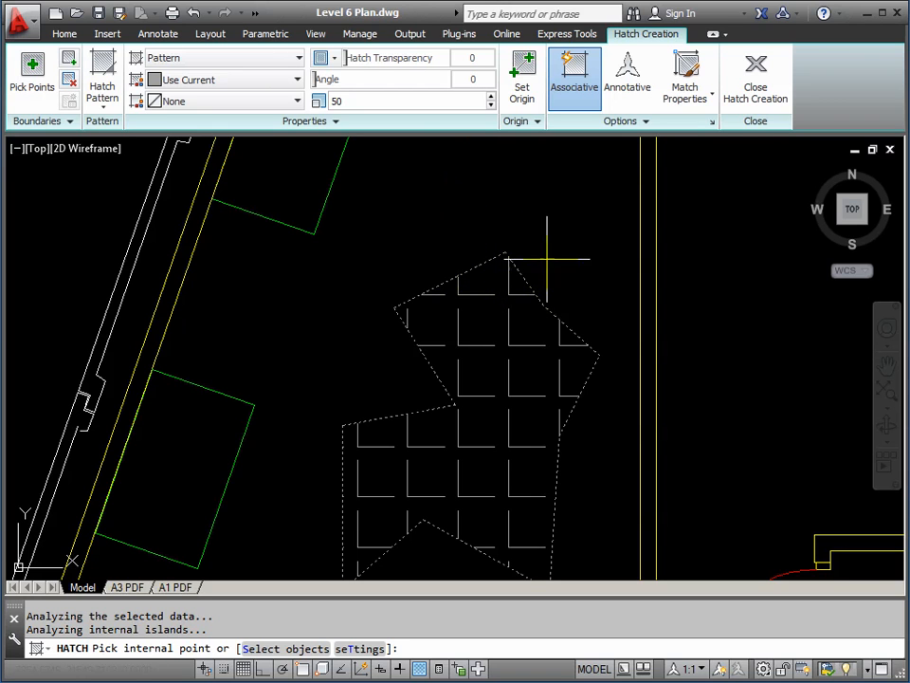
key("Escape")
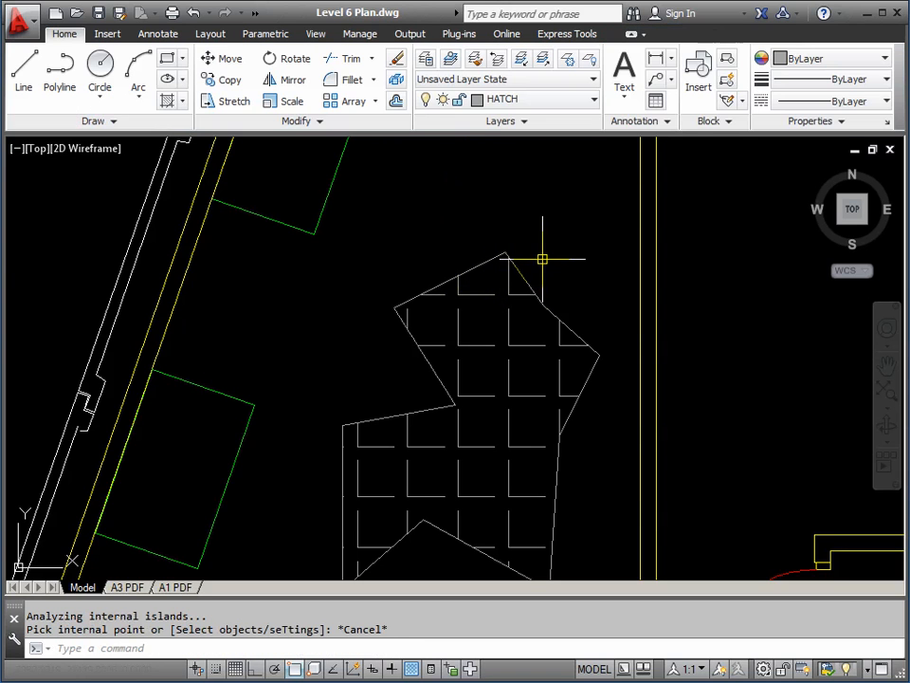
mouse_move(476, 265)
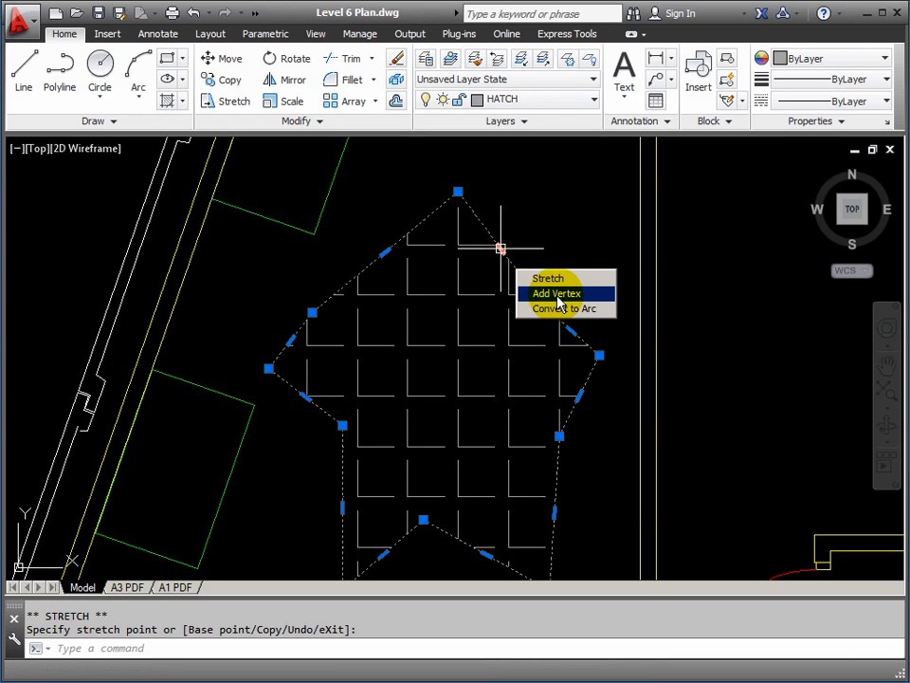
Add a vertex to the hatched boundary so the hatch follows, then clear the shape.
left_click(558, 292)
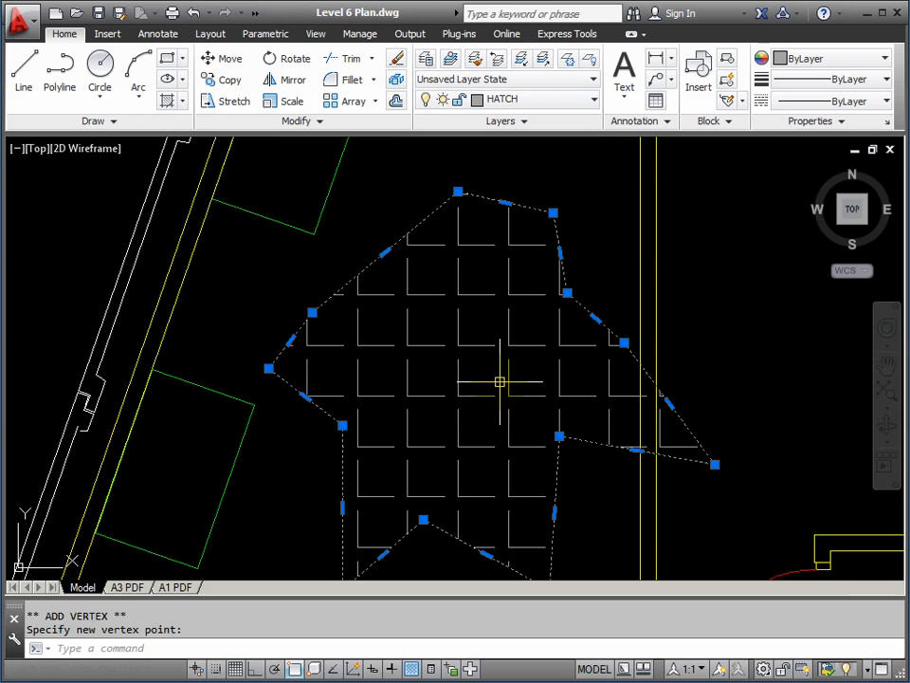
key("Escape")
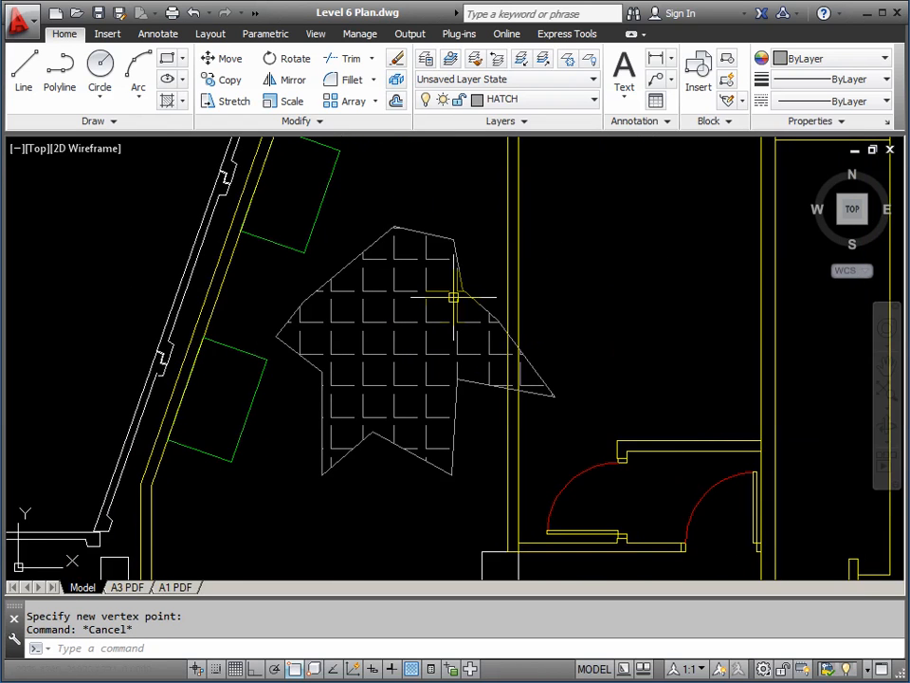
mouse_move(460, 269)
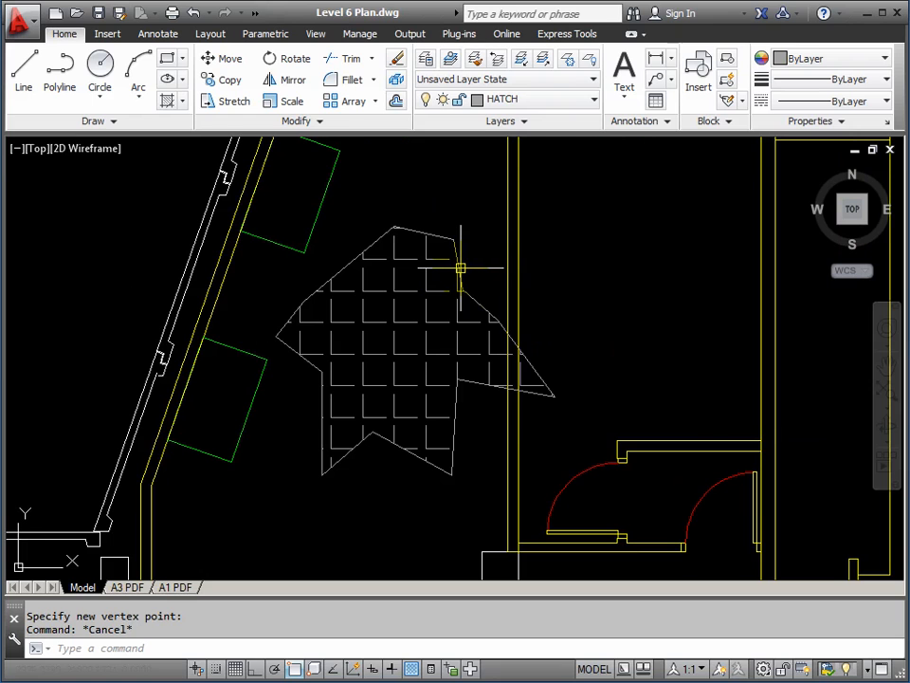
mouse_move(459, 266)
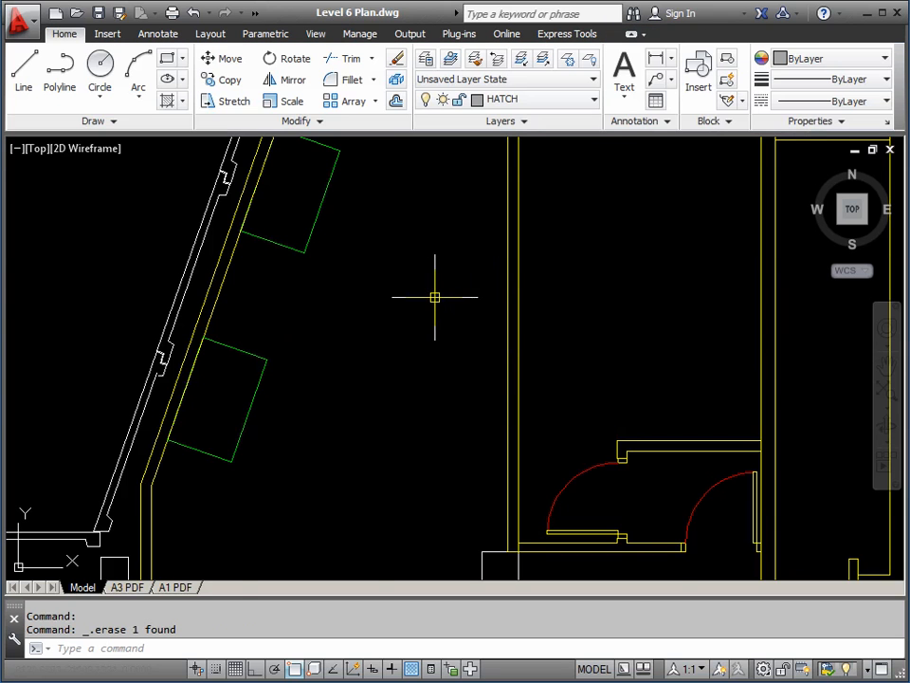
scroll("down", 3)
type("HATCH")
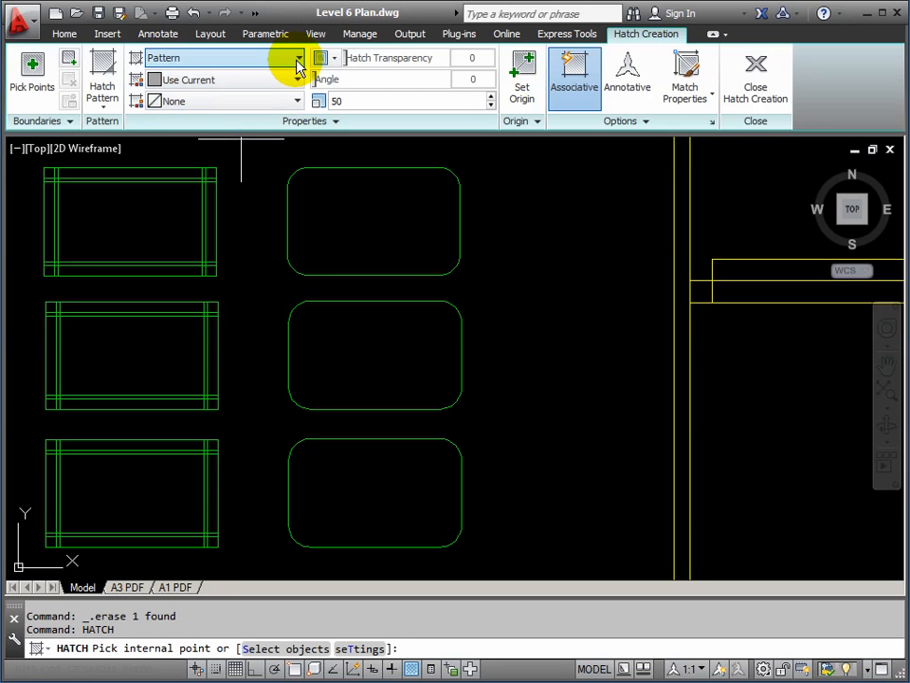
Fill the top rounded table with a solid grey hatch by selecting its outline.
left_click(300, 57)
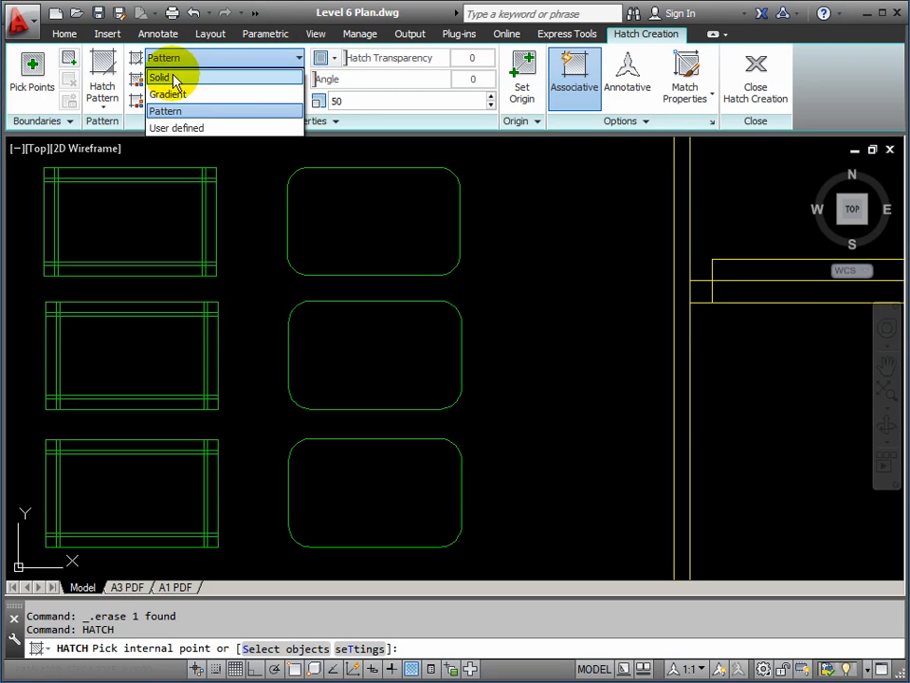
mouse_move(171, 77)
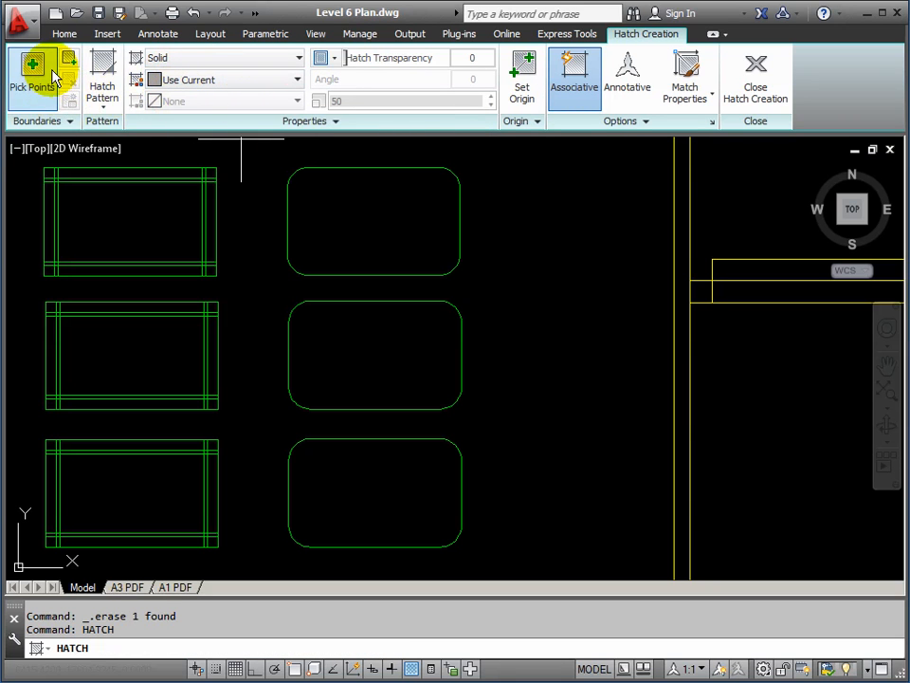
mouse_move(68, 63)
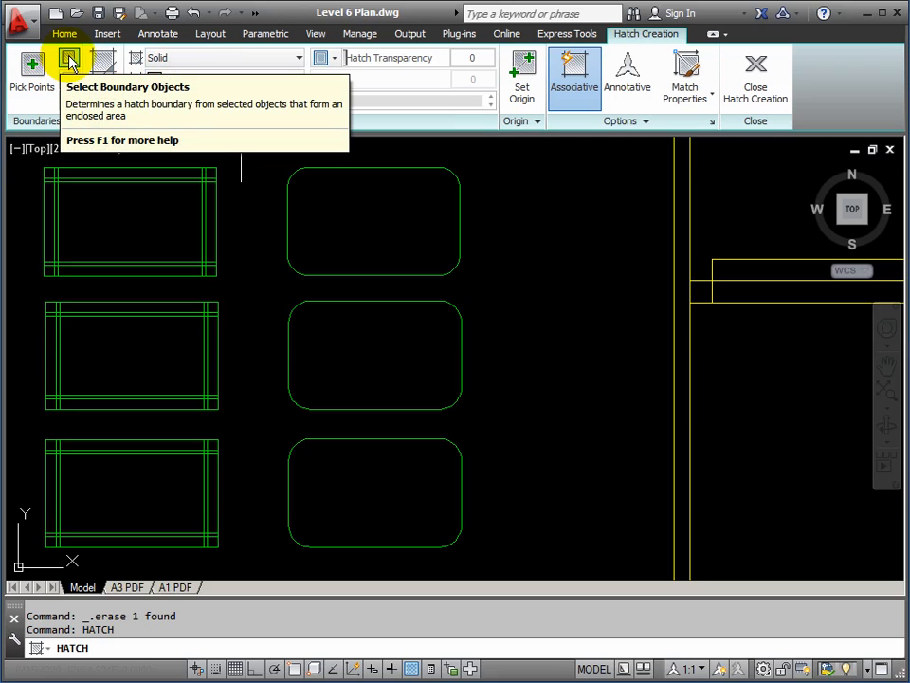
left_click(68, 59)
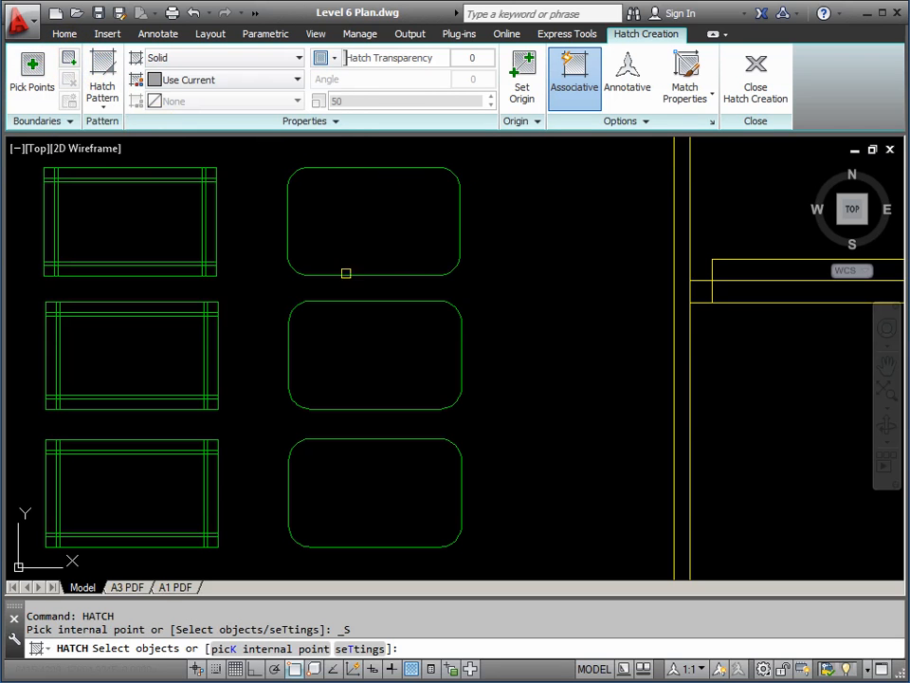
mouse_move(288, 235)
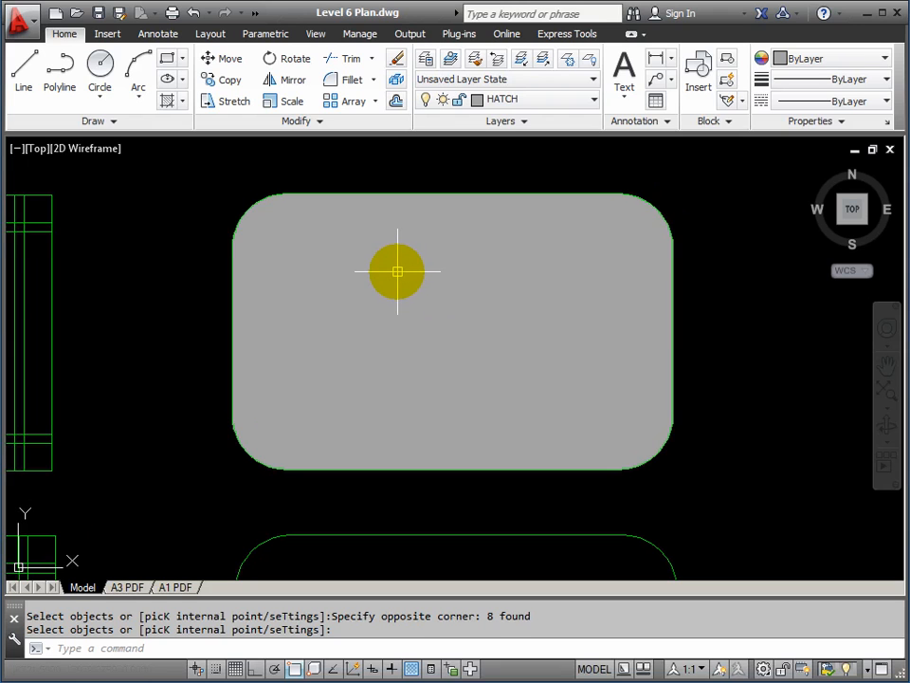
mouse_move(251, 212)
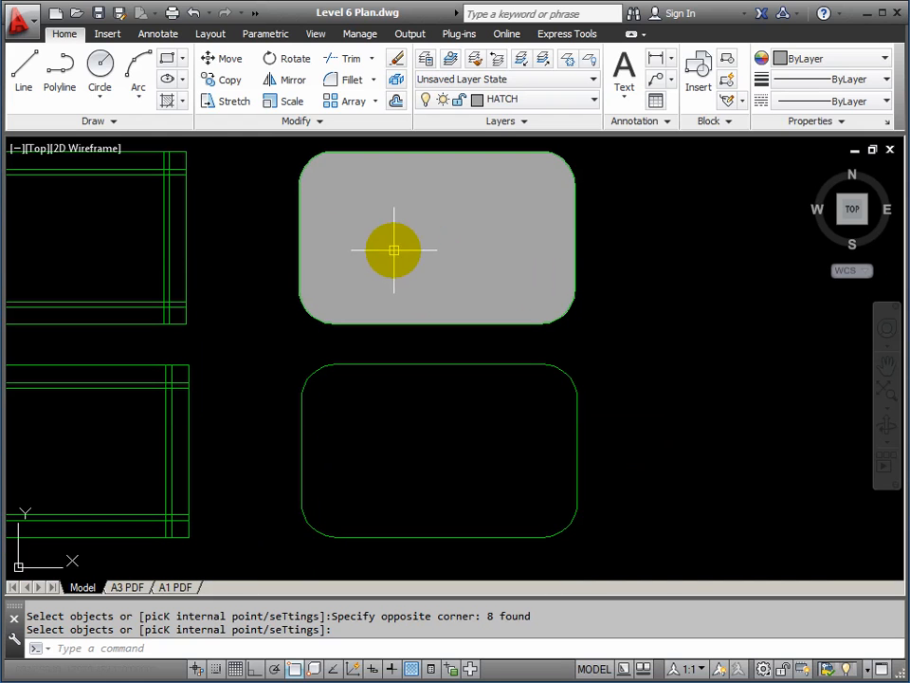
mouse_move(440, 239)
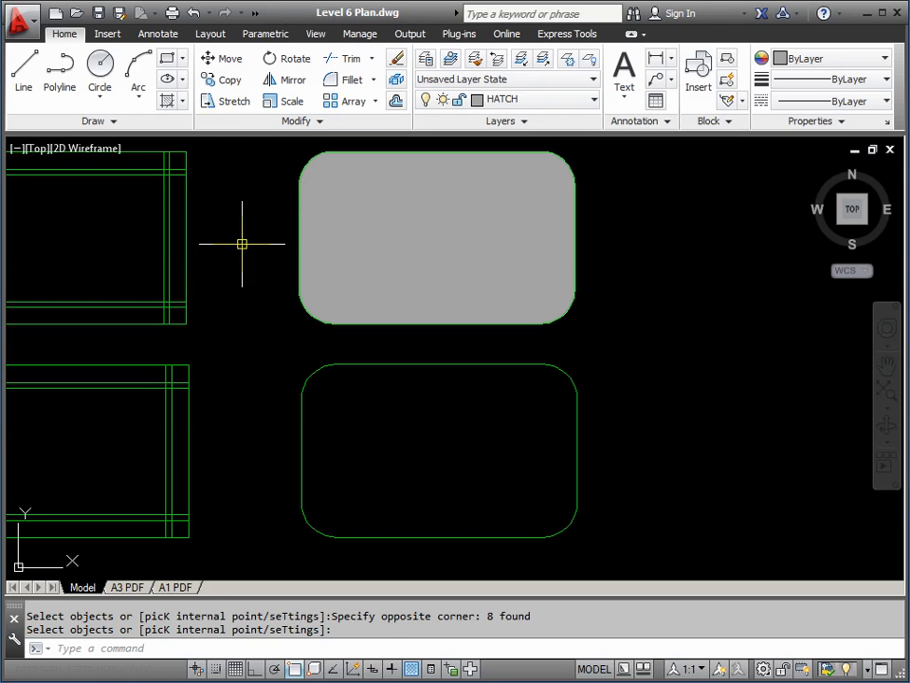
type("HATCH Pick internal point or [Select objects seTtings]:")
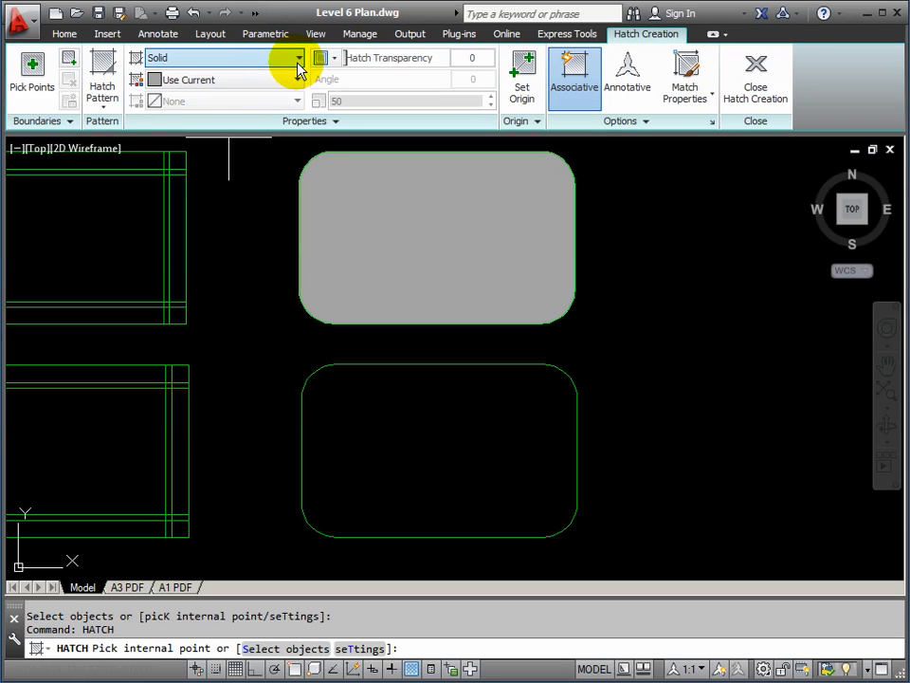
Switch the new hatch to Pattern type and choose a fine pattern from the gallery.
left_click(300, 57)
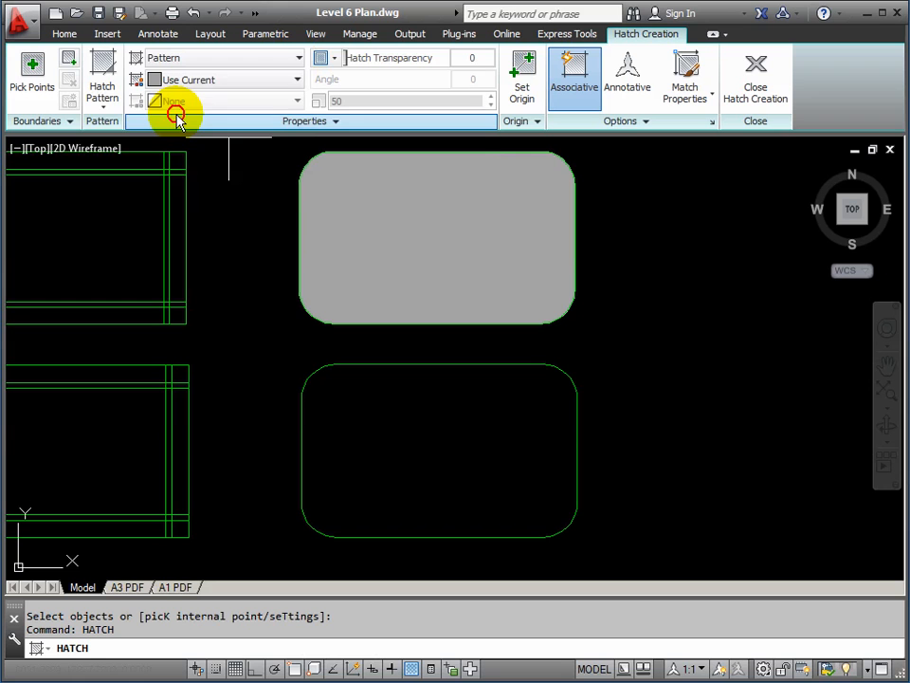
mouse_move(104, 85)
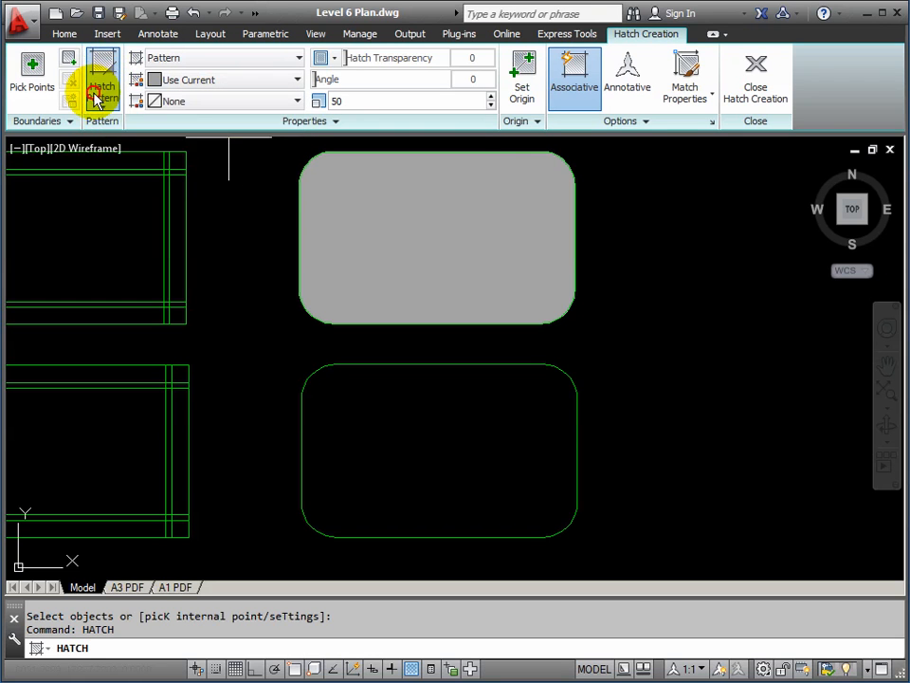
left_click(103, 91)
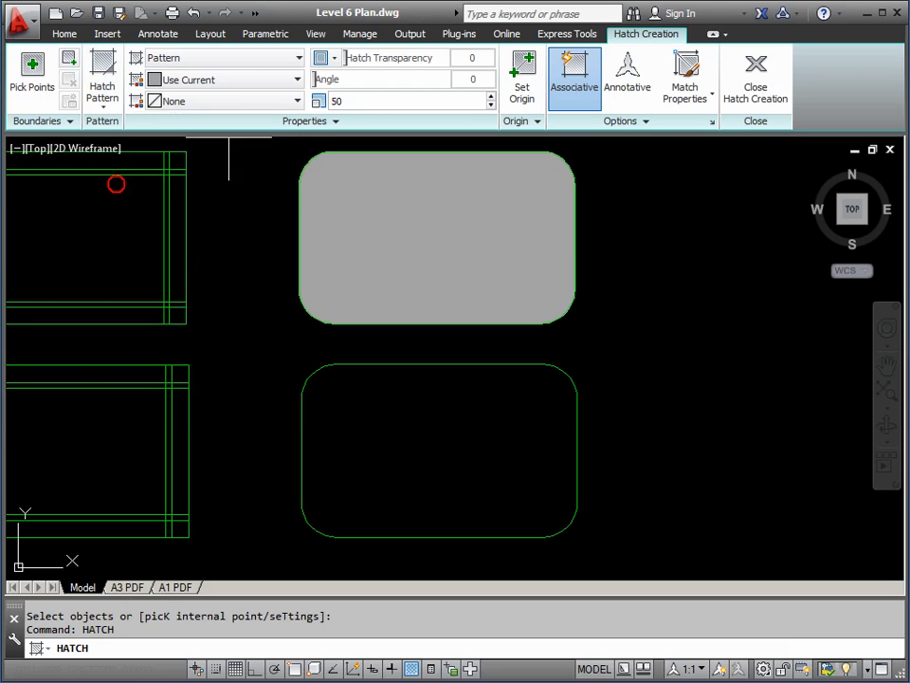
mouse_move(368, 375)
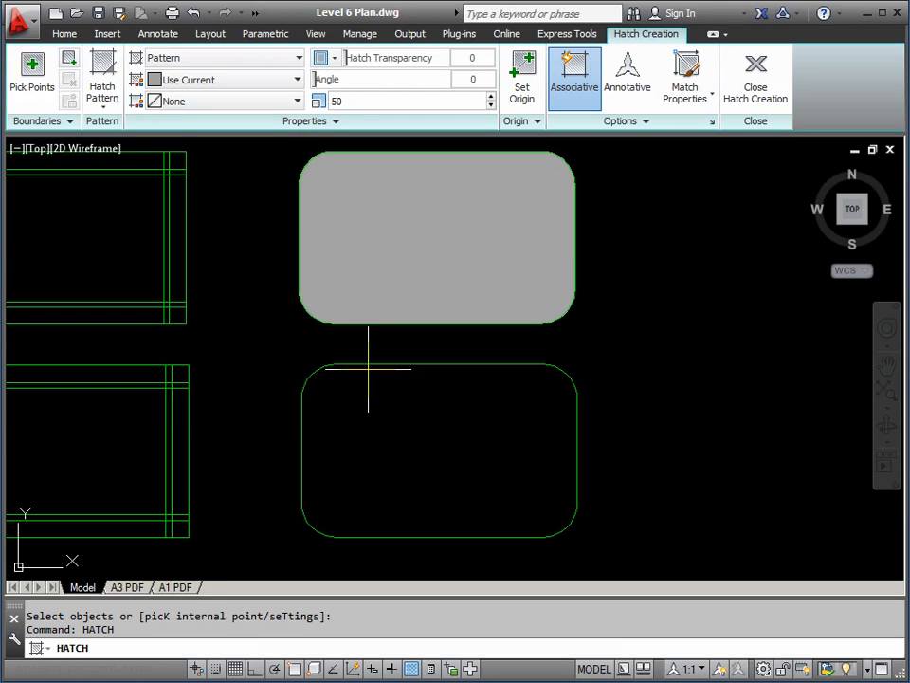
mouse_move(73, 61)
type("125")
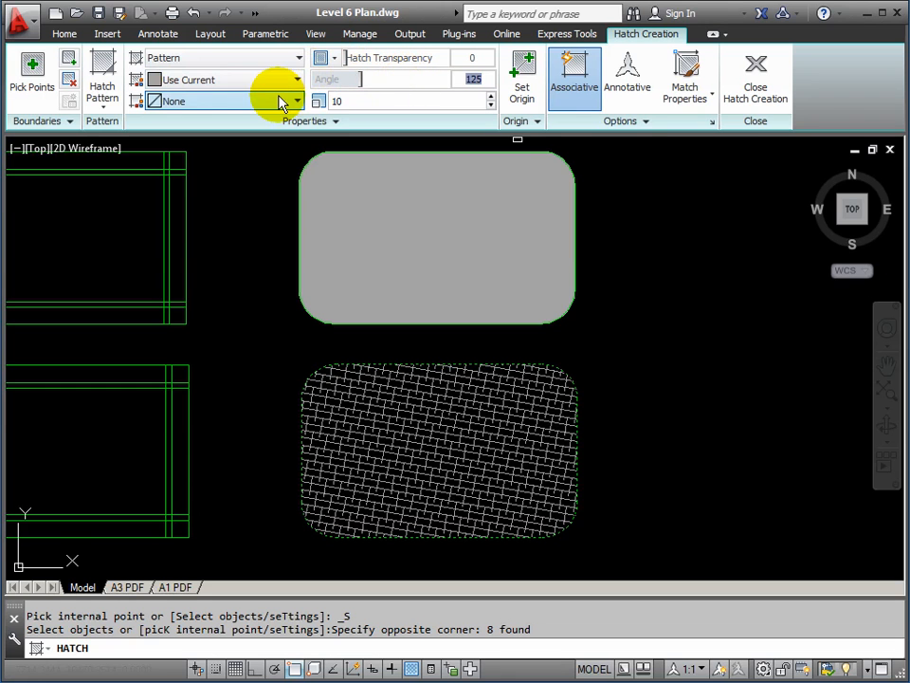
mouse_move(396, 100)
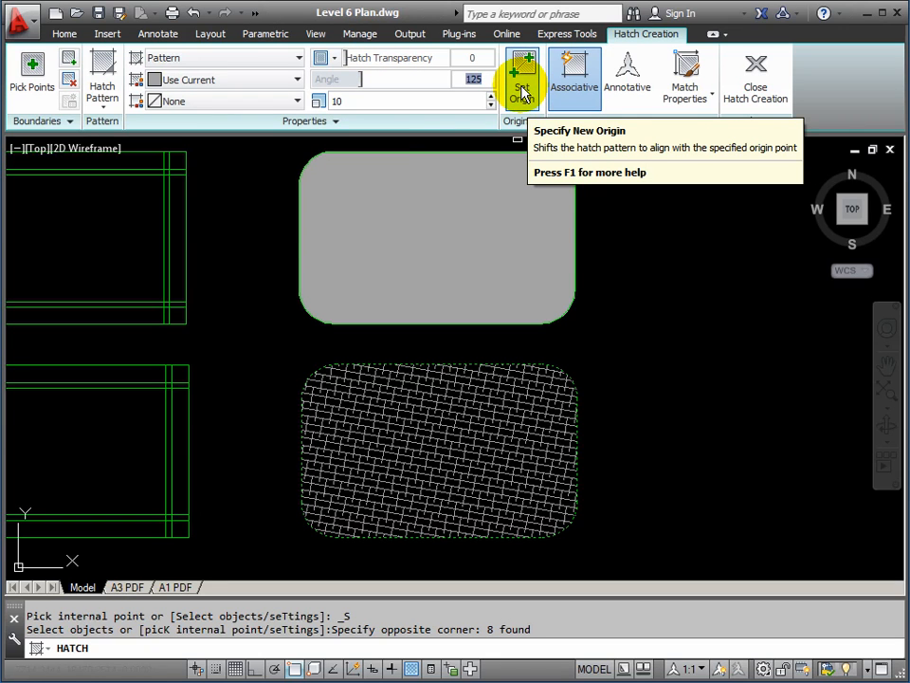
mouse_move(474, 79)
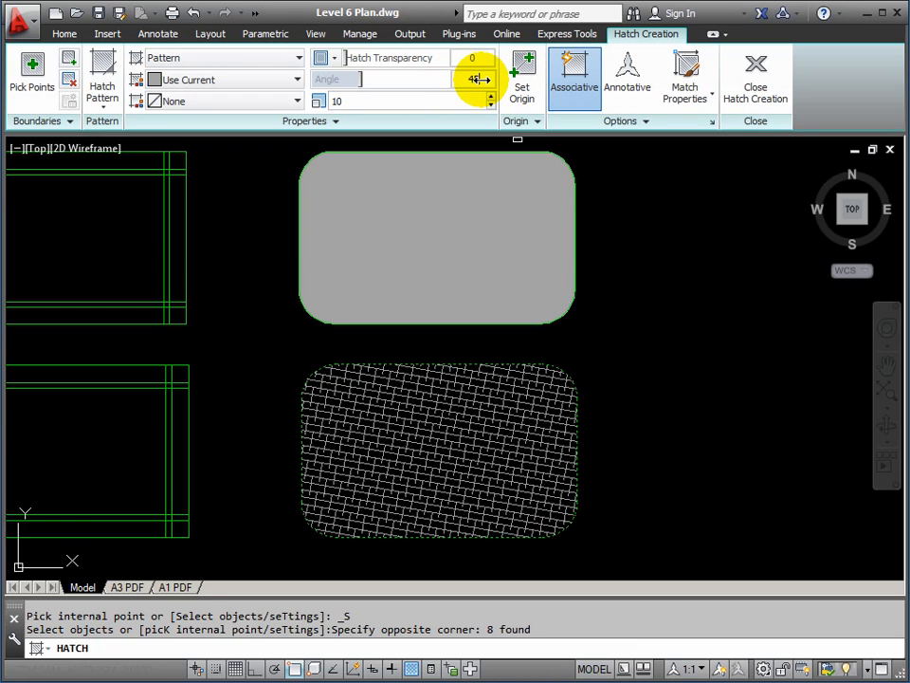
Angle the brick-style pattern at 45 degrees and snap its origin to a point on the middle table.
type("45")
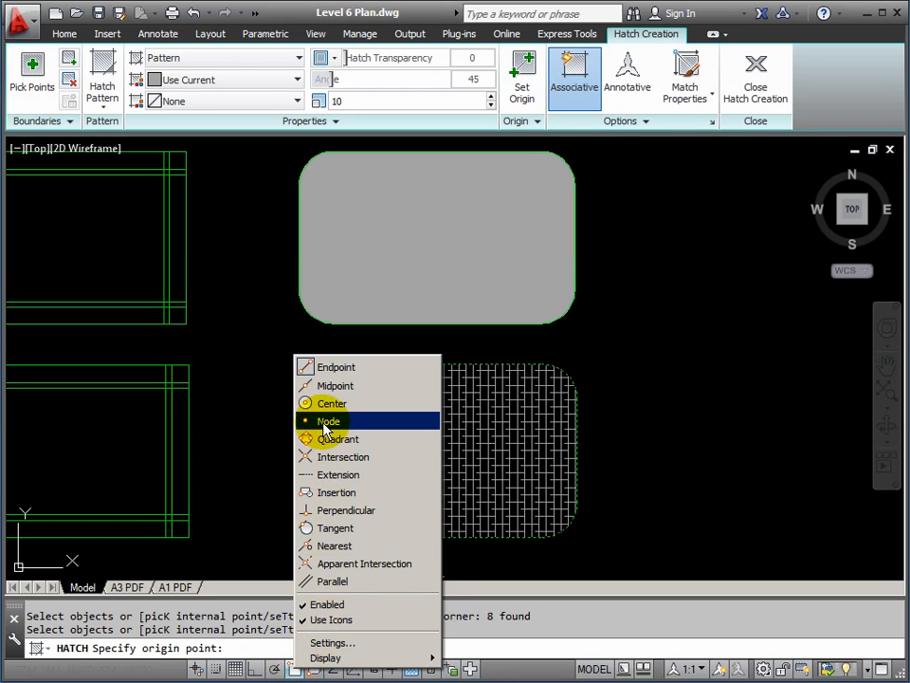
left_click(328, 421)
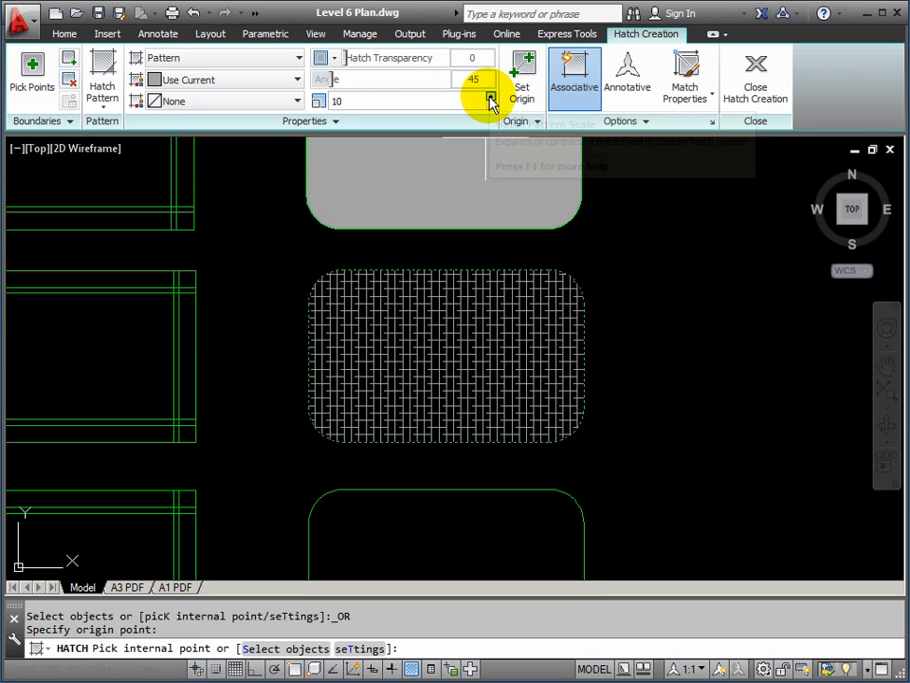
mouse_move(628, 87)
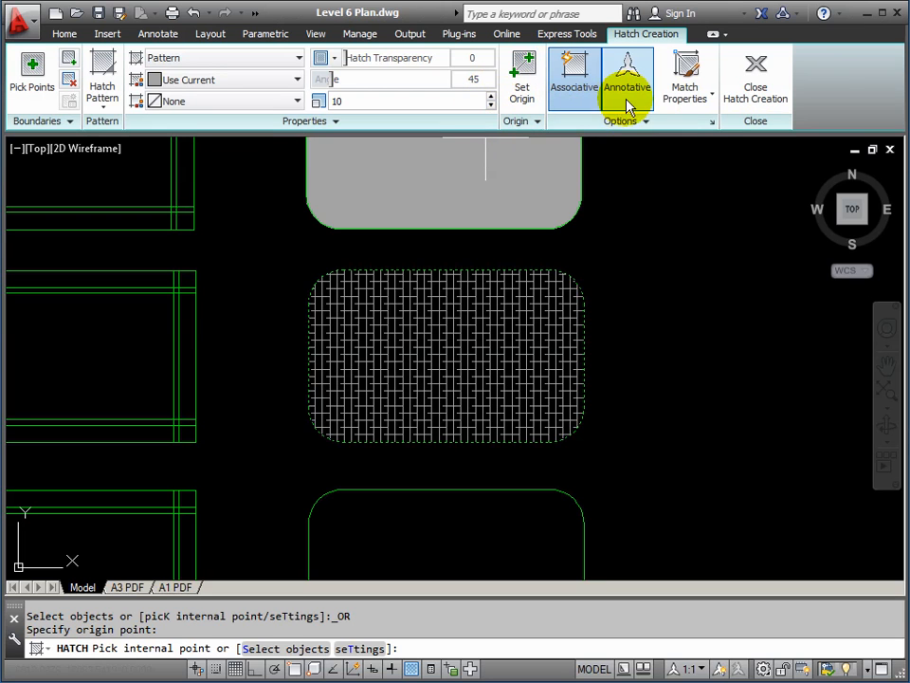
mouse_move(628, 104)
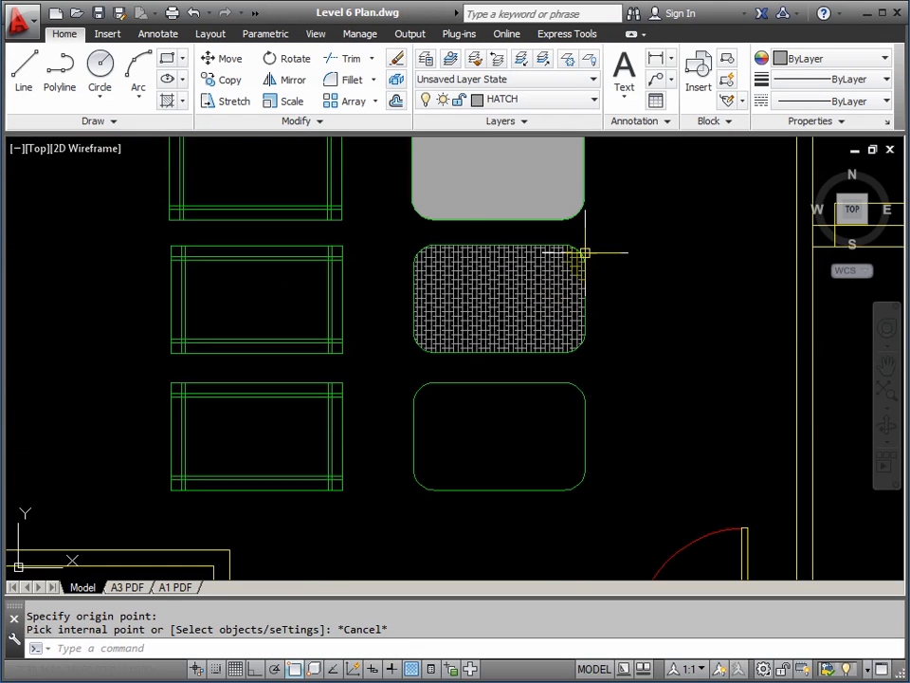
mouse_move(396, 436)
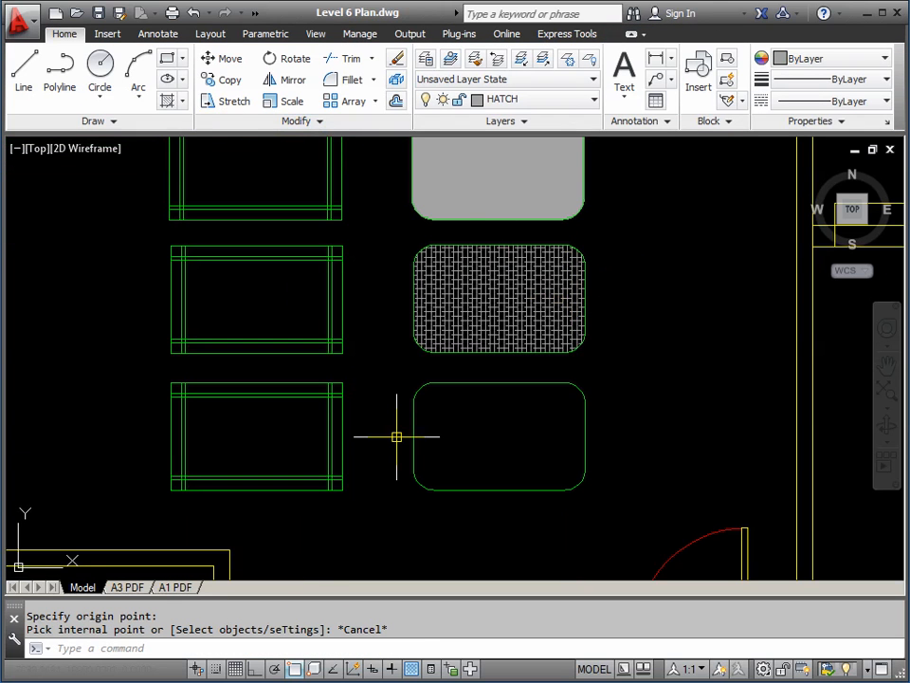
Start HATCH with a user-defined line type at spacing 25.
type("HATCH")
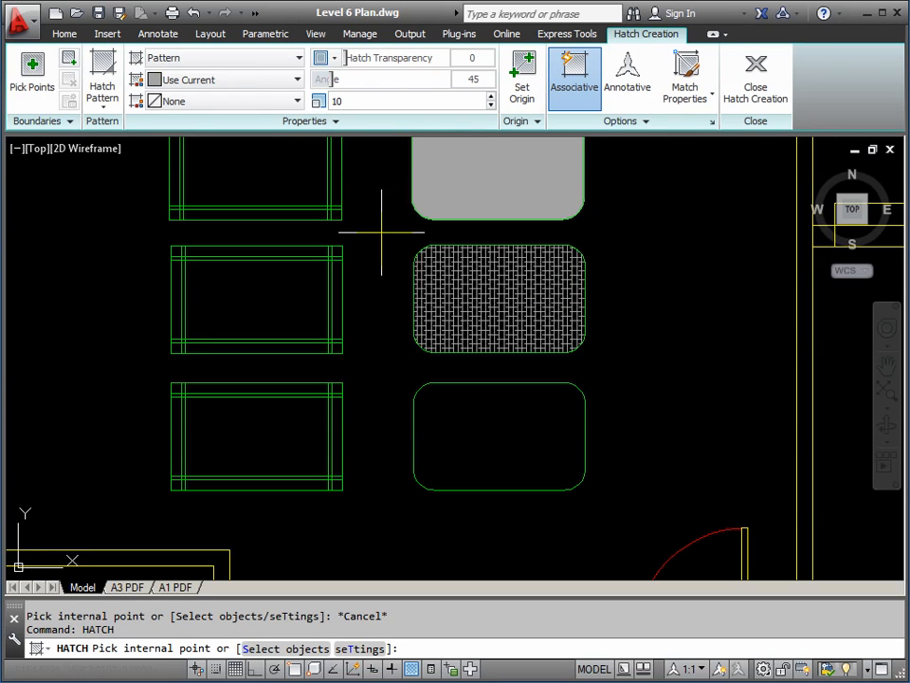
left_click(298, 57)
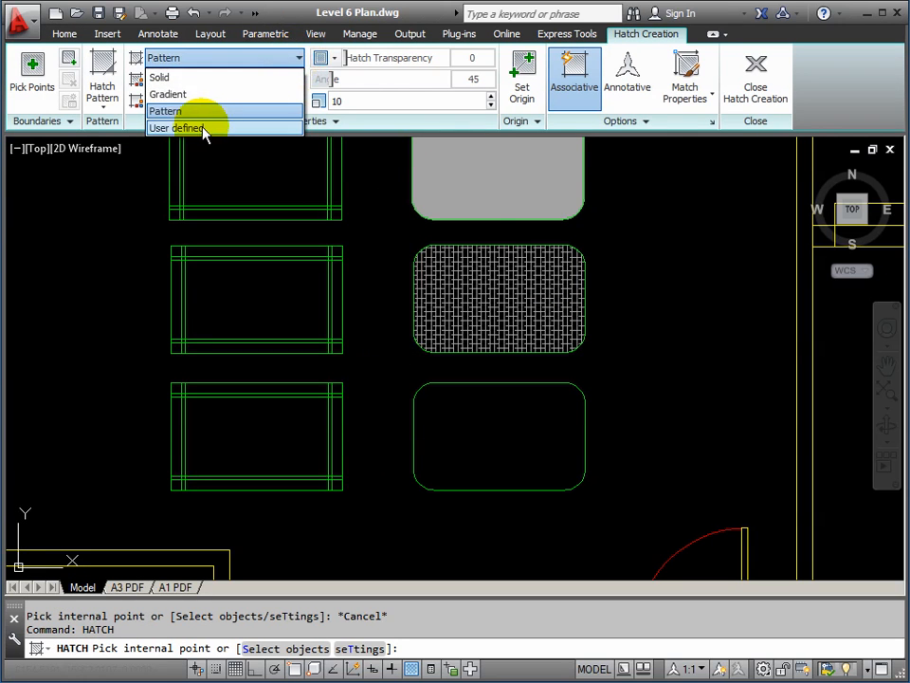
left_click(176, 129)
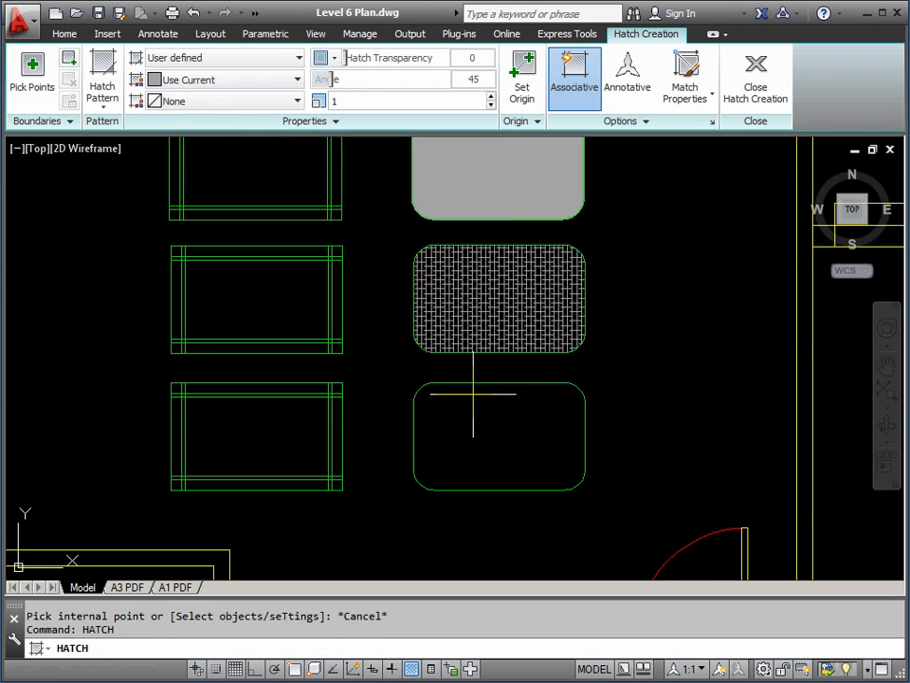
mouse_move(432, 438)
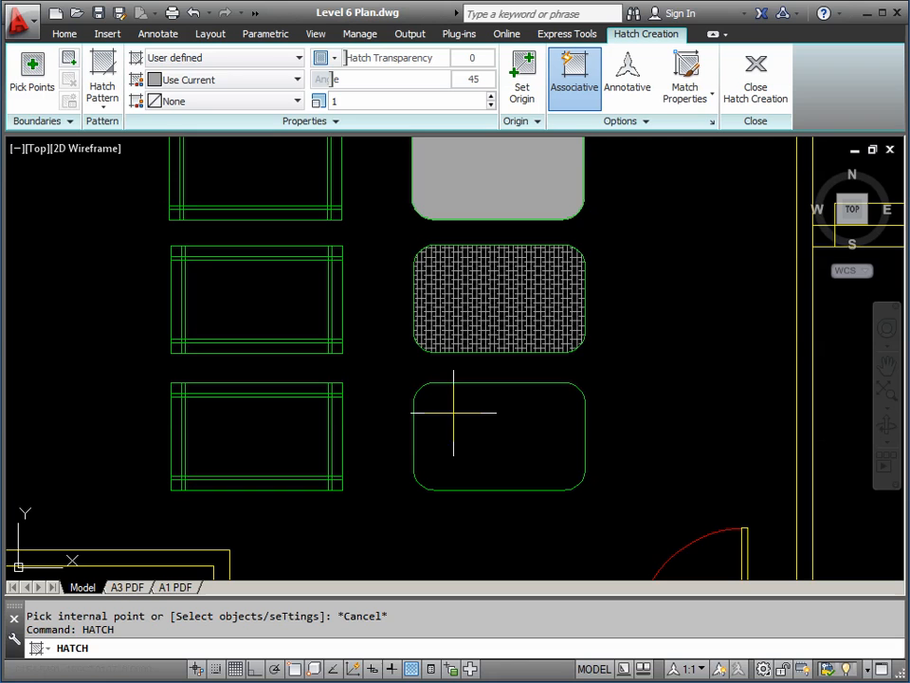
mouse_move(466, 410)
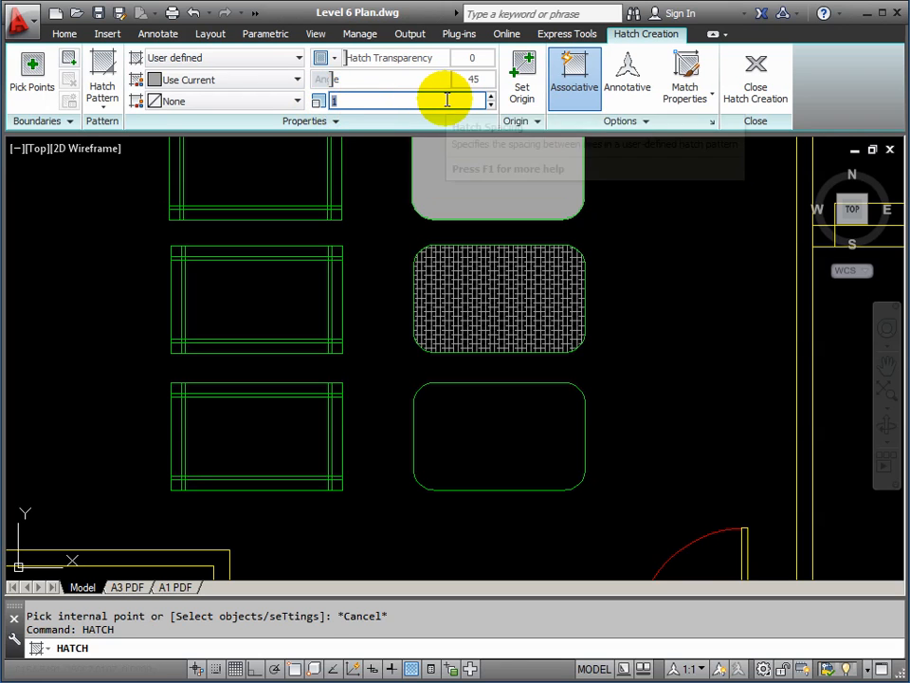
type("25")
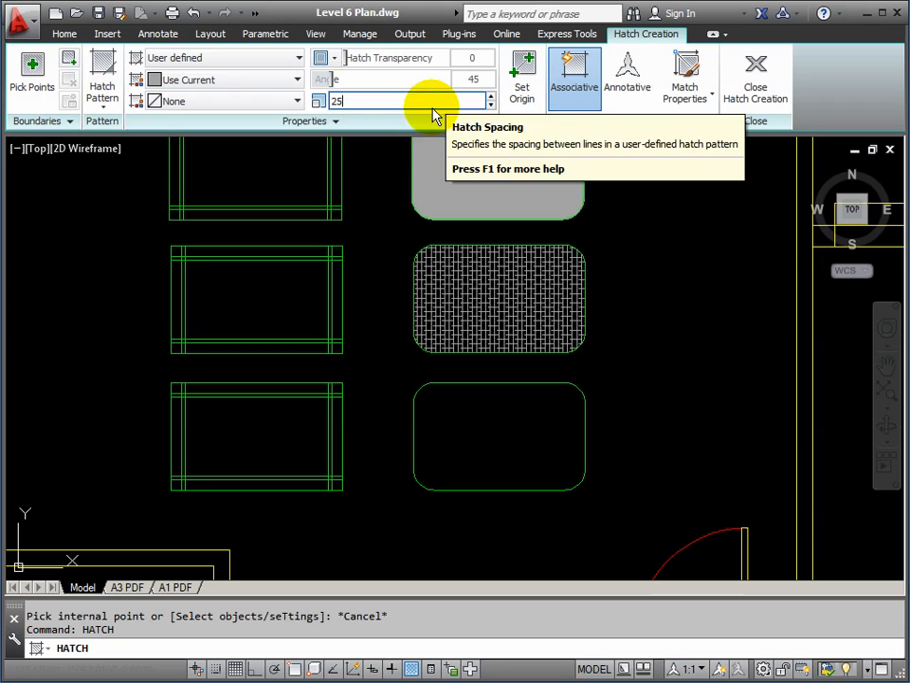
Select the bottom rounded table as the boundary and begin raising the line spacing.
left_click(31, 72)
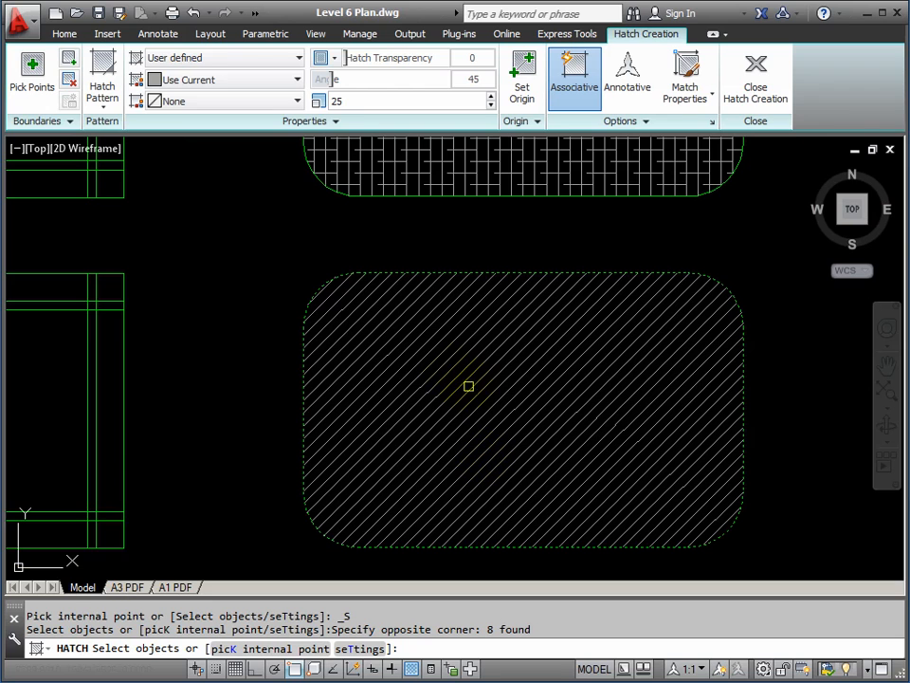
left_click(407, 101)
type("50")
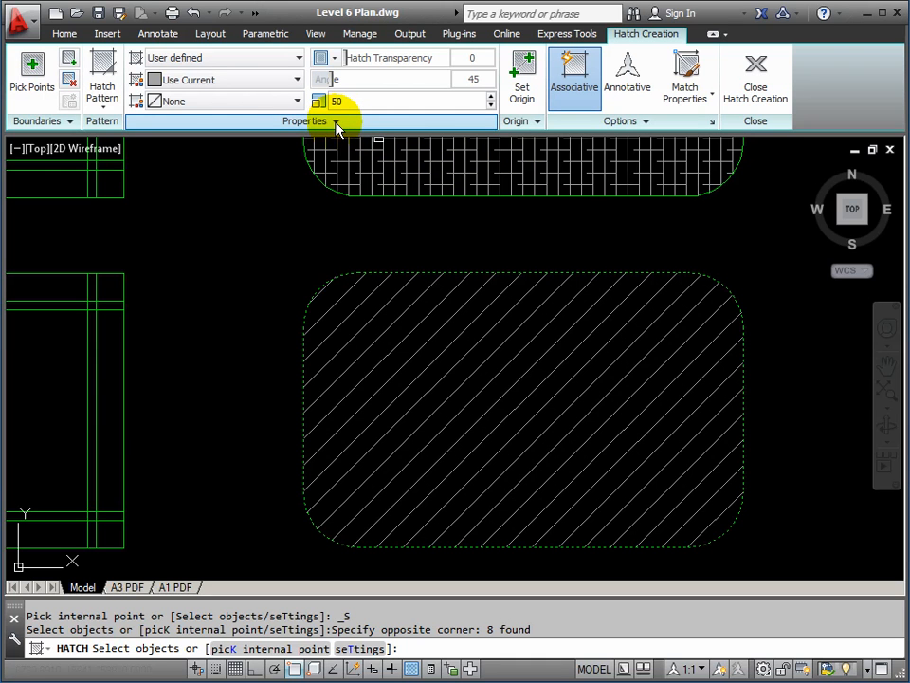
Make the hatch a double crosshatch with 150 spacing between lines.
left_click(334, 123)
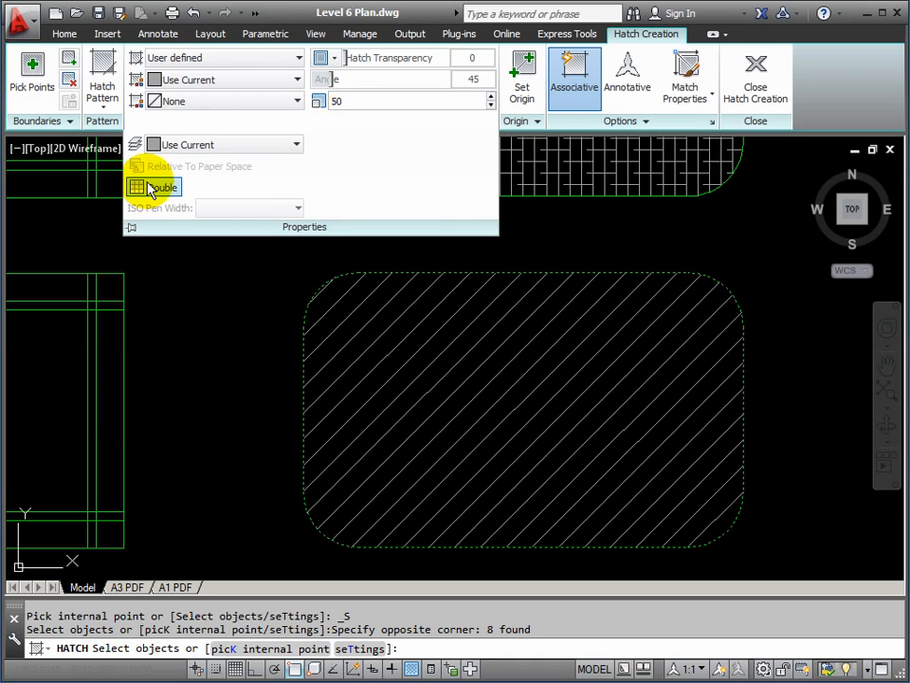
left_click(136, 188)
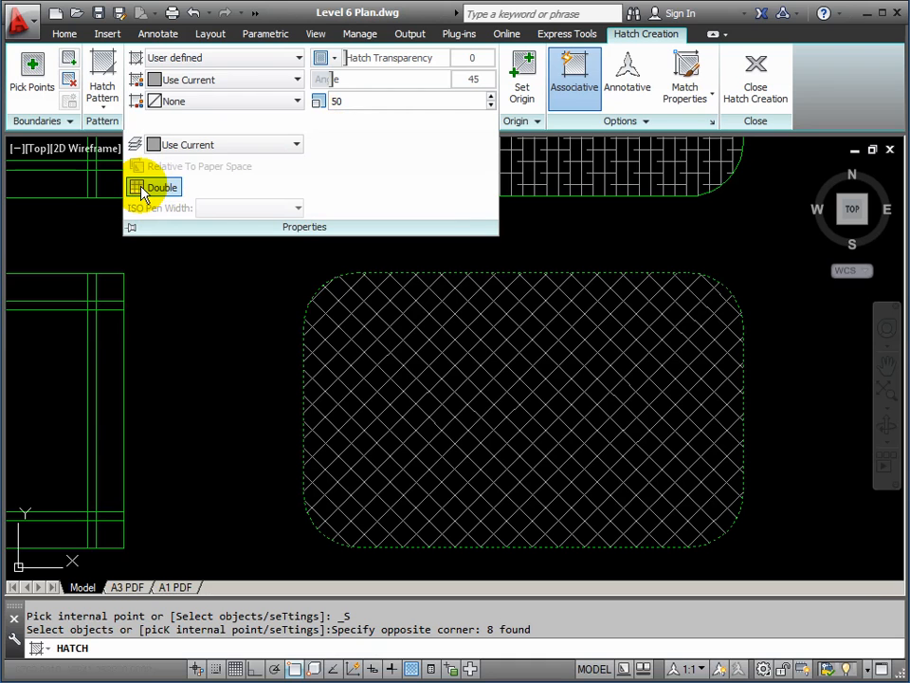
left_click(408, 100)
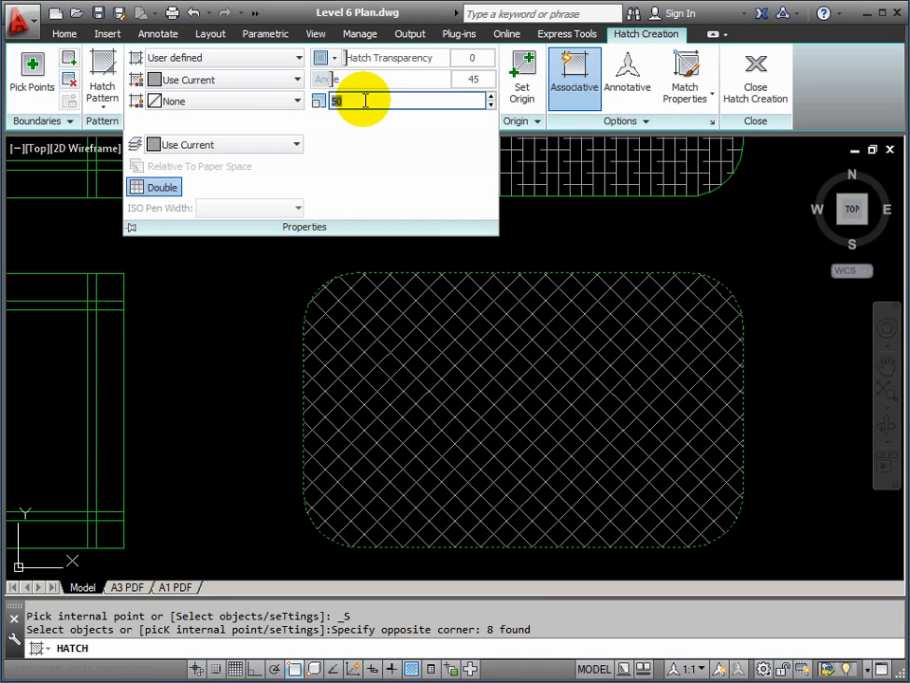
type("150")
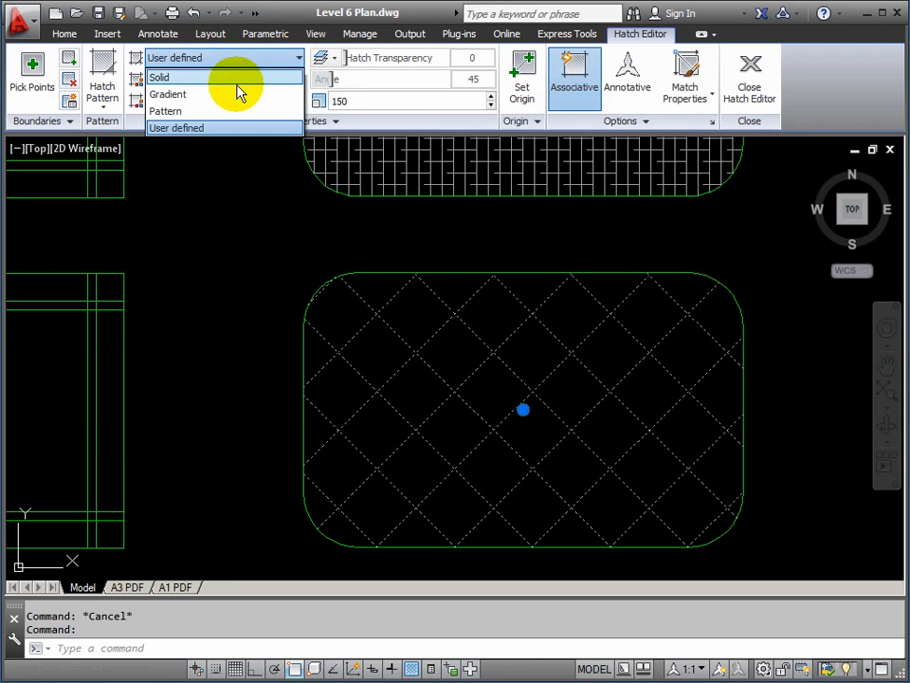
Switch the hatch to a gradient with Cyan as colour 1 and Magenta as colour 2.
left_click(169, 95)
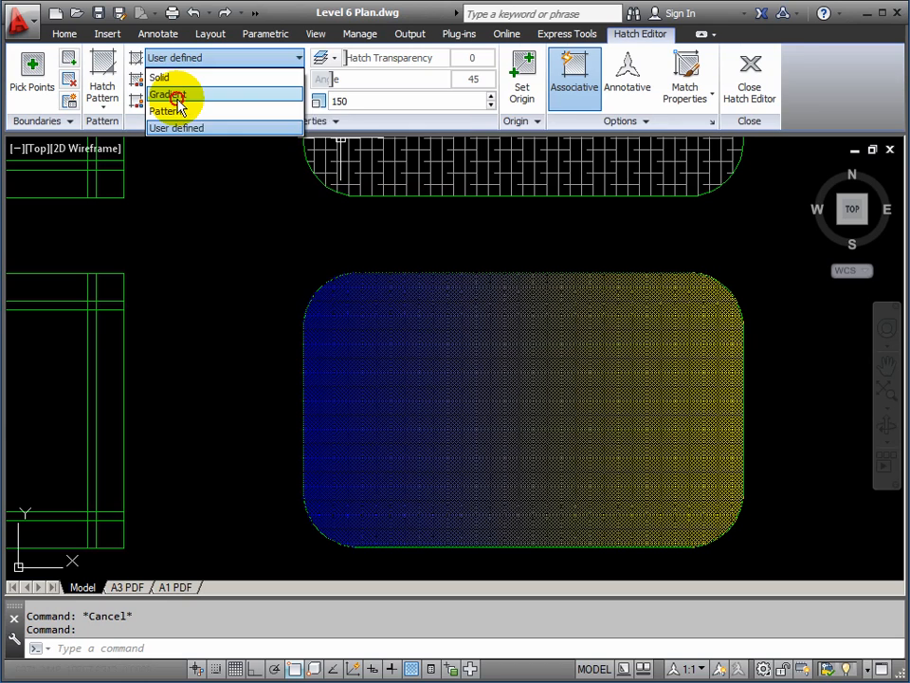
left_click(167, 95)
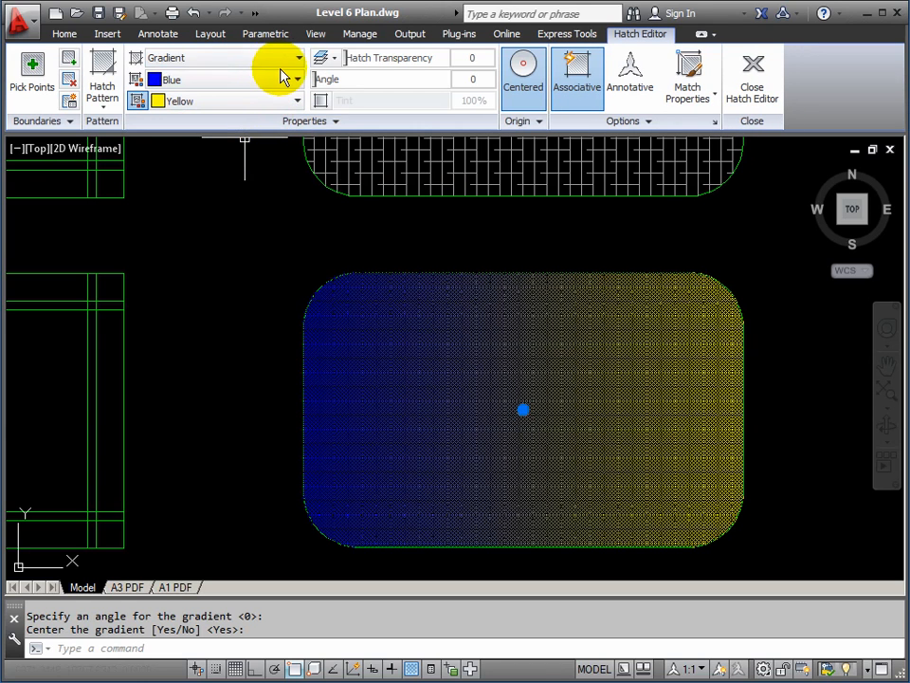
left_click(298, 80)
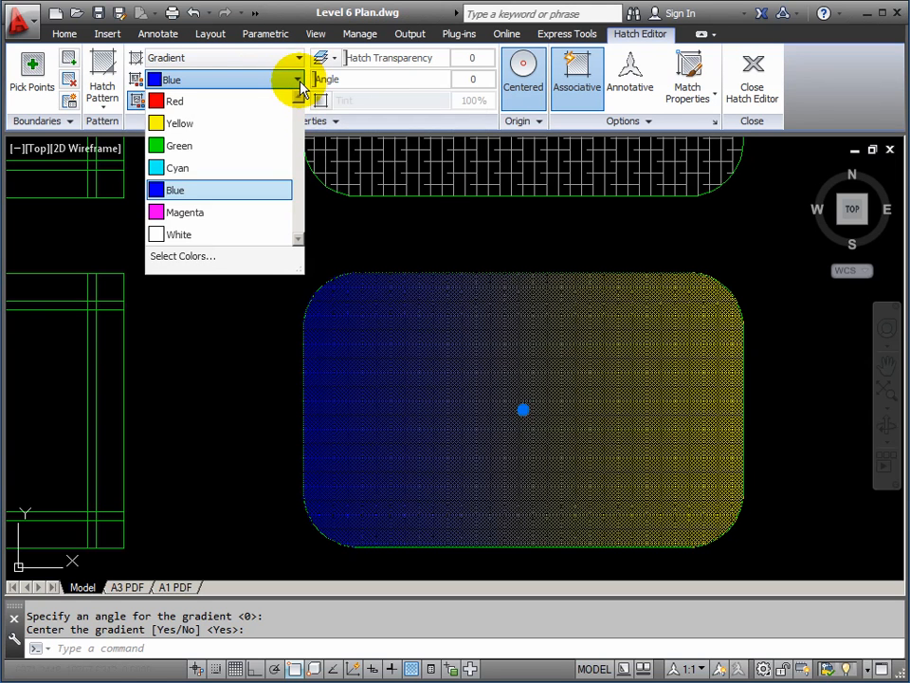
left_click(177, 167)
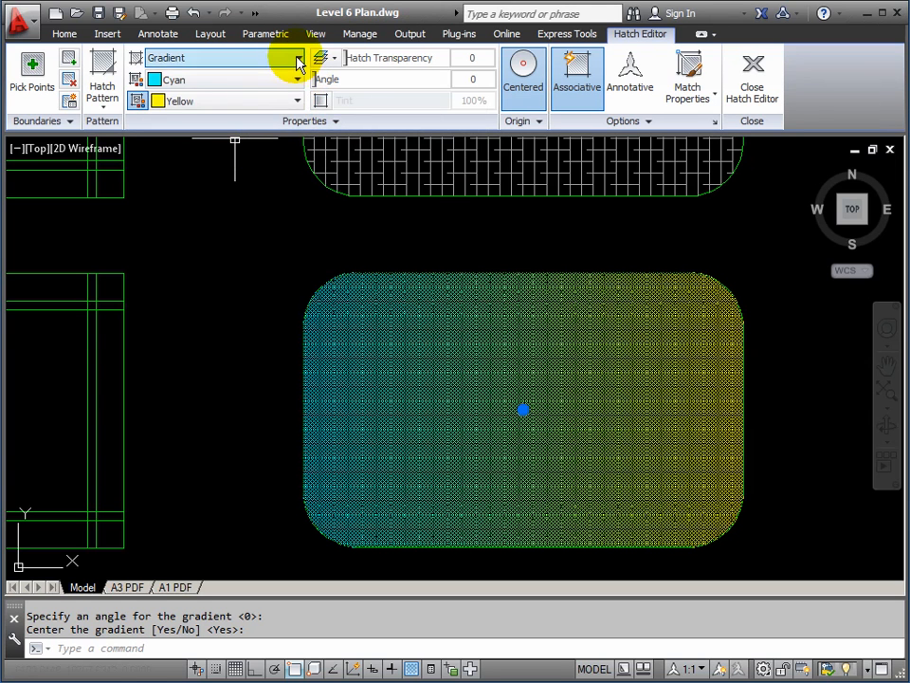
left_click(294, 101)
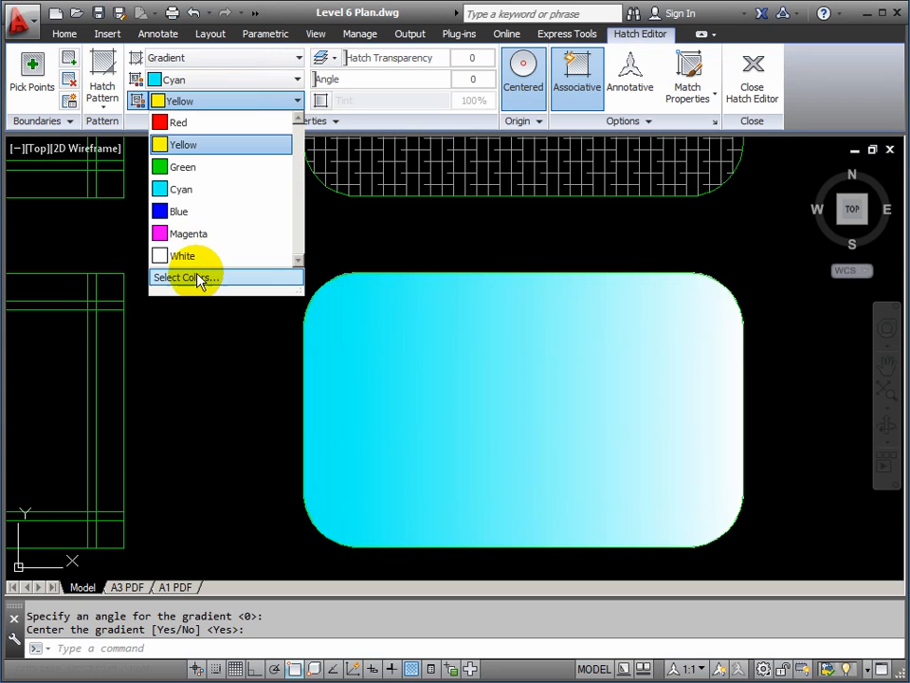
left_click(187, 233)
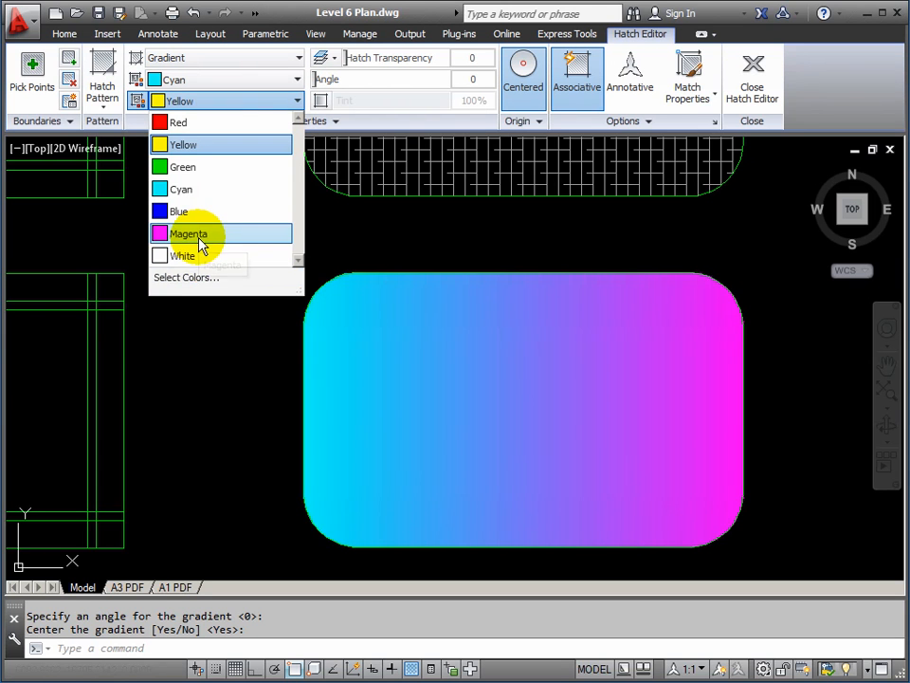
left_click(188, 235)
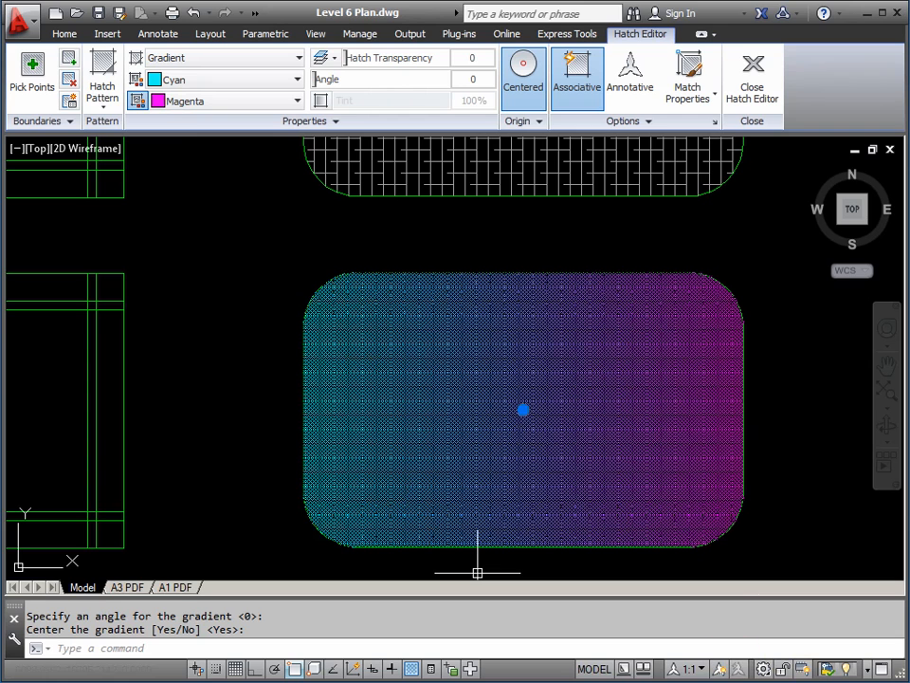
mouse_move(275, 497)
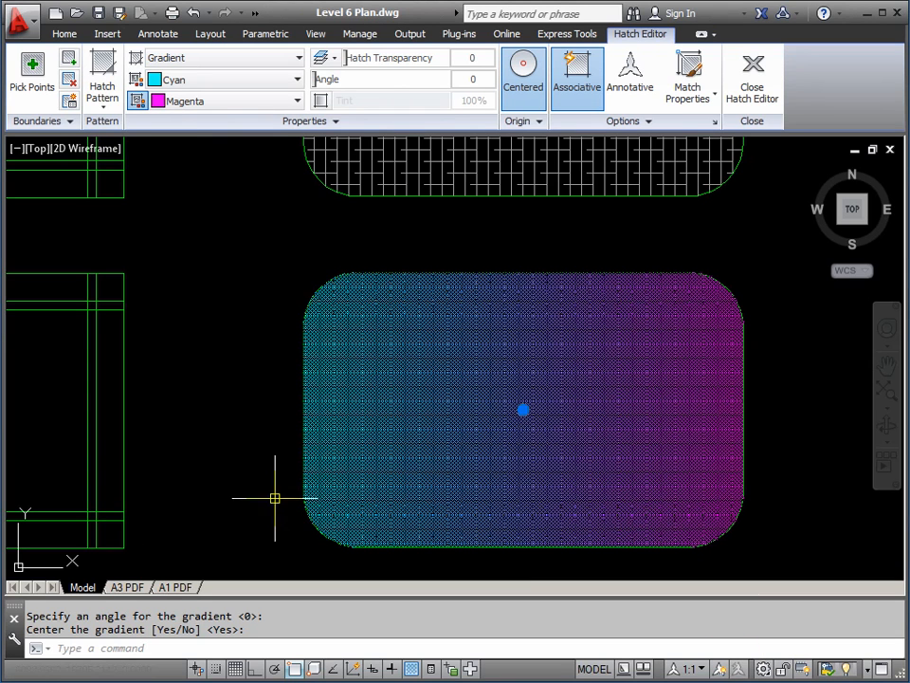
mouse_move(288, 163)
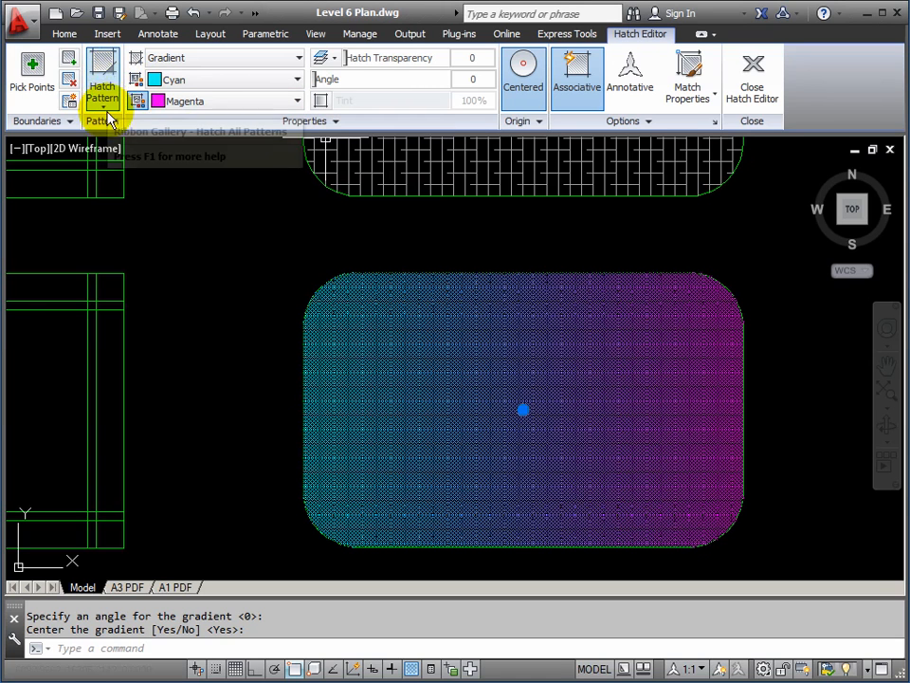
Choose a cylinder-style gradient so magenta sits in the centre fading to cyan edges.
left_click(103, 79)
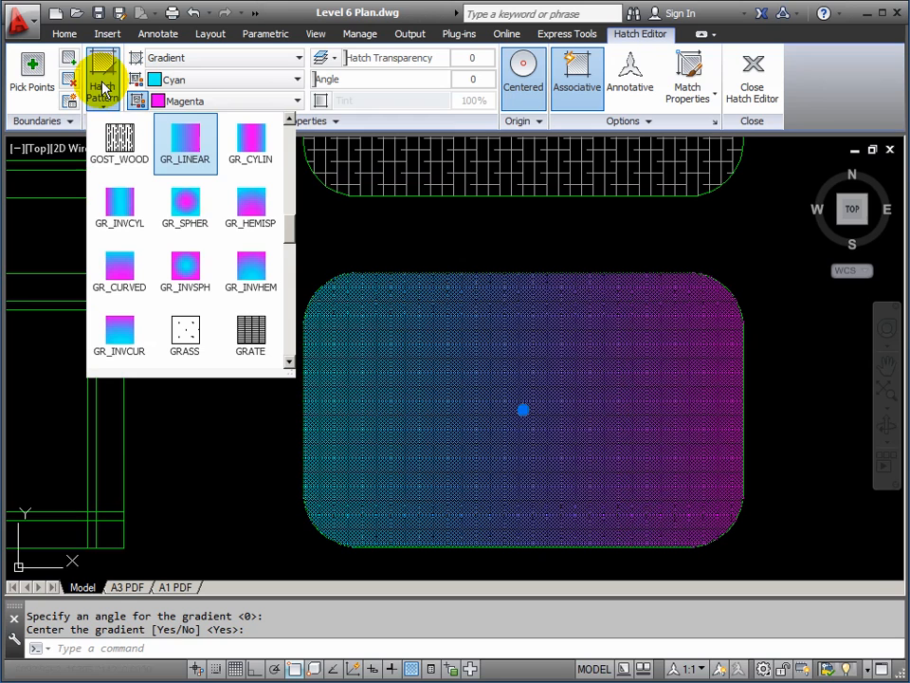
left_click(185, 207)
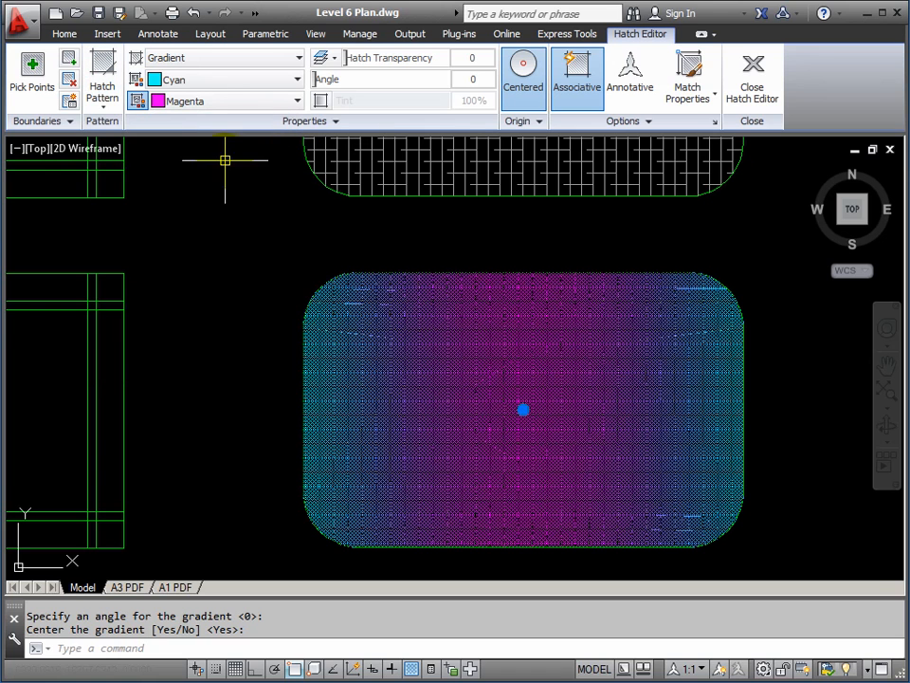
mouse_move(342, 181)
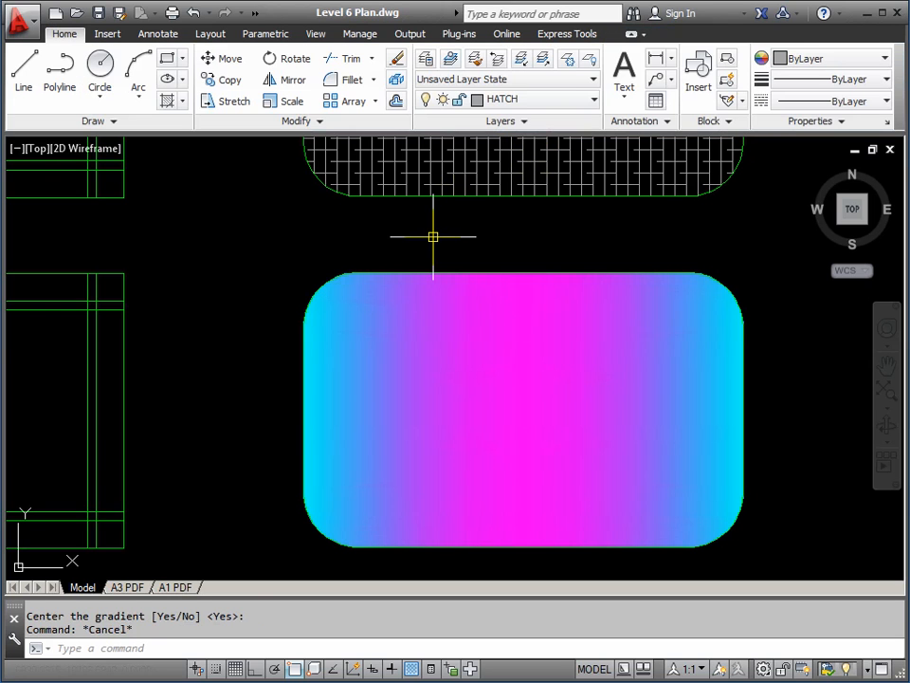
mouse_move(417, 224)
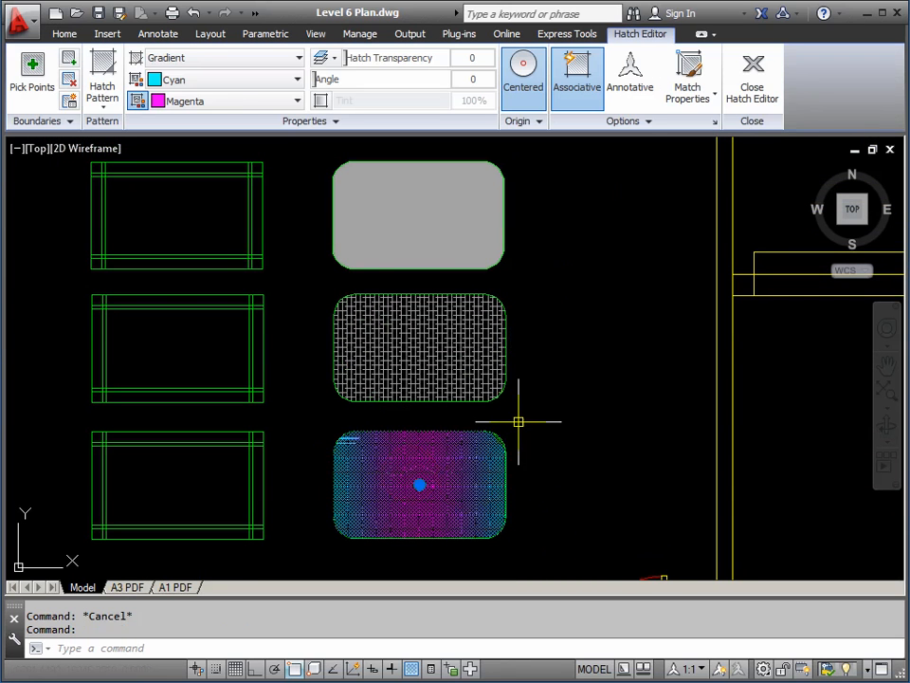
Change the gradient's second colour to index colour 225 and finish editing the hatch.
left_click(296, 101)
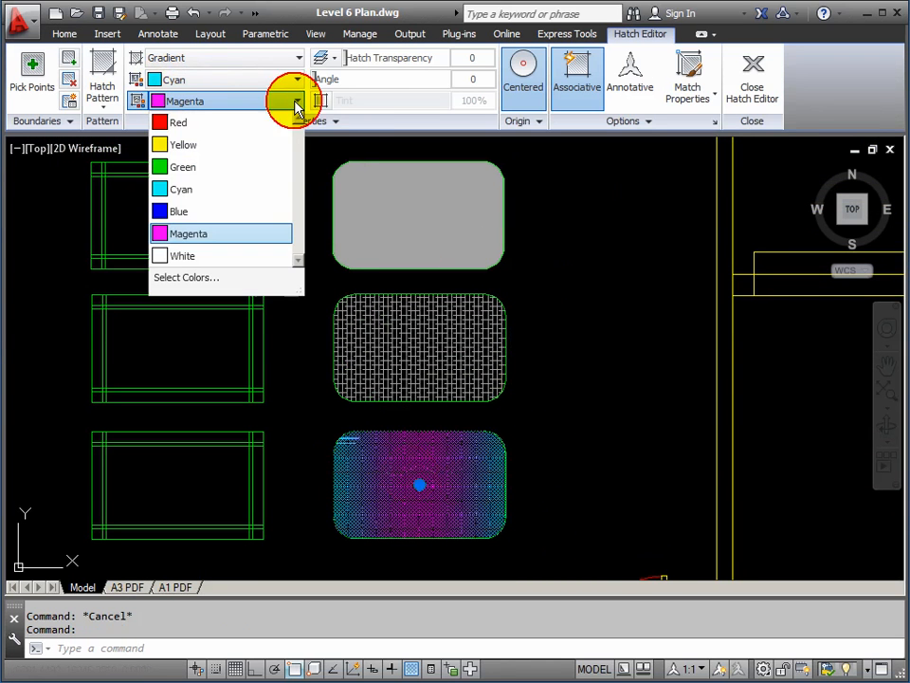
left_click(186, 277)
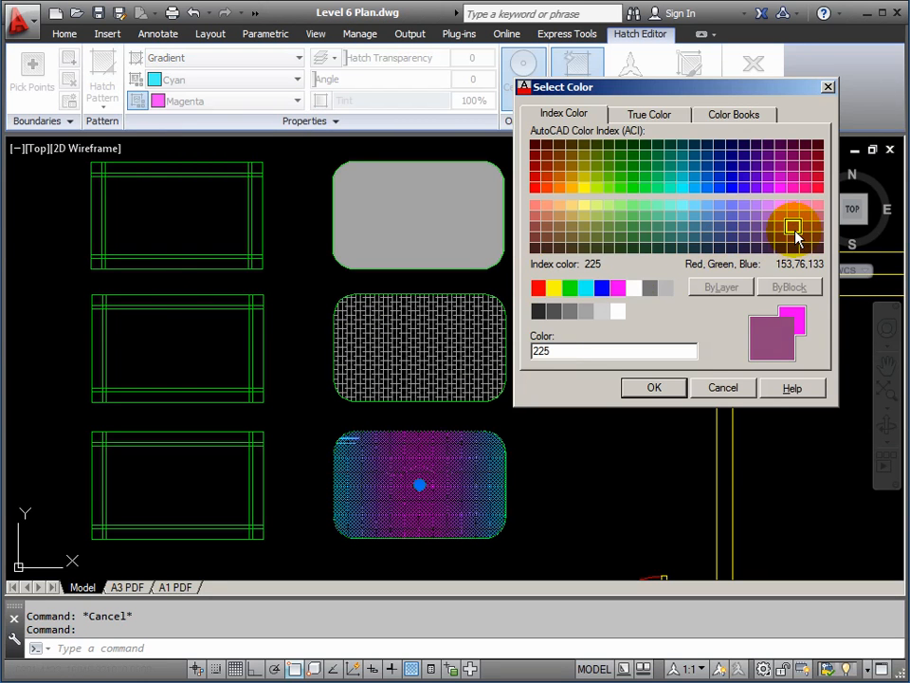
left_click(653, 387)
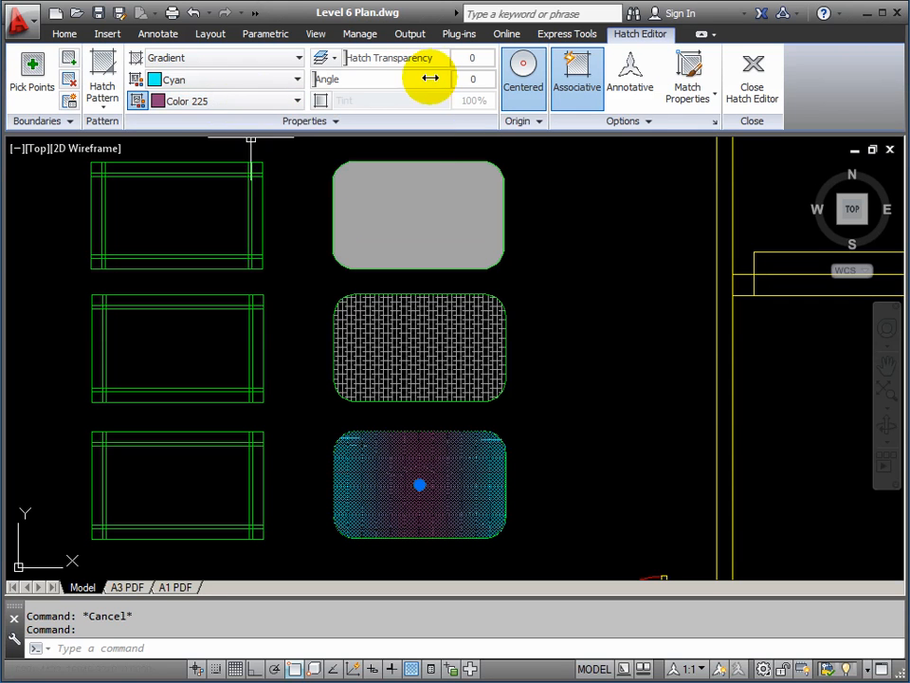
left_click(751, 72)
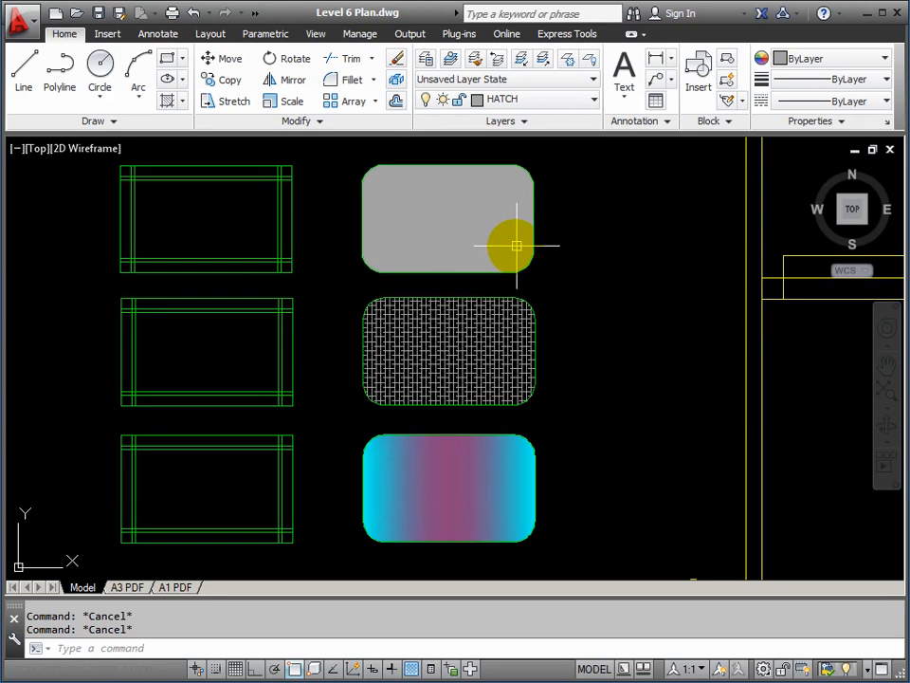
mouse_move(493, 436)
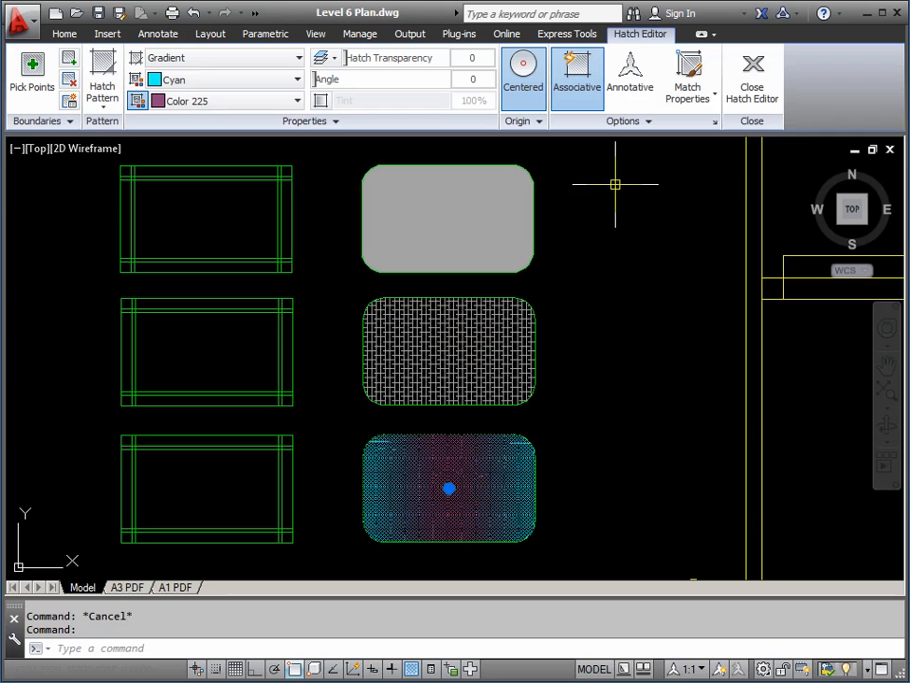
mouse_move(687, 78)
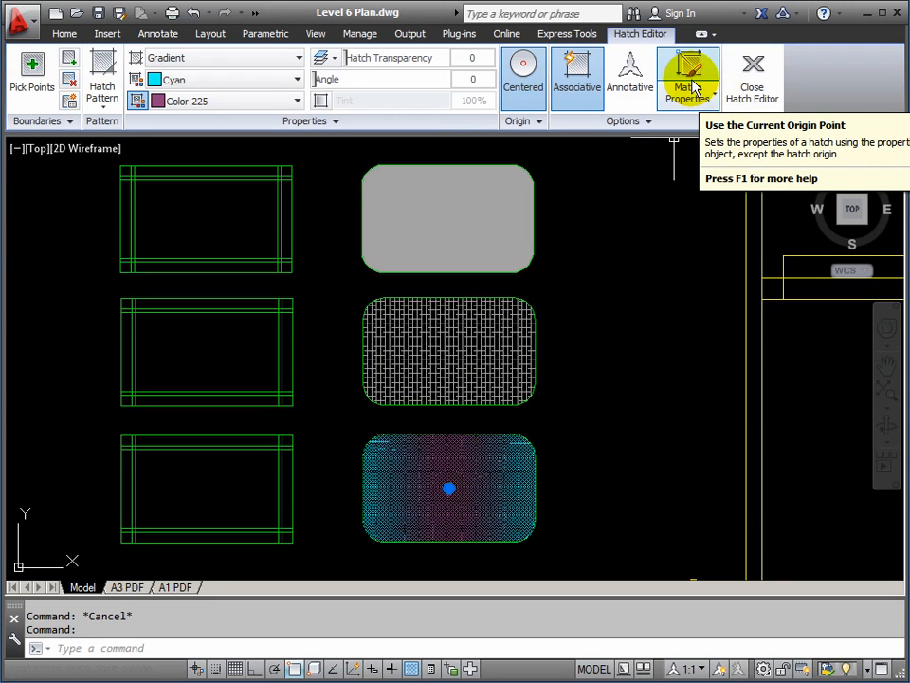
Match the bottom table's hatch to the middle table's brick-style pattern.
left_click(687, 78)
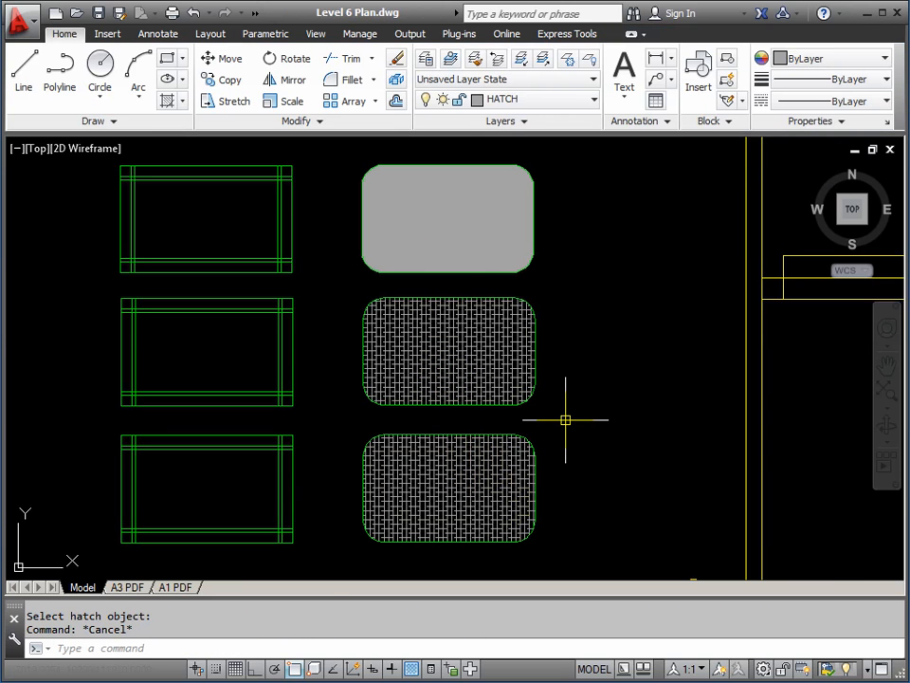
type("MA")
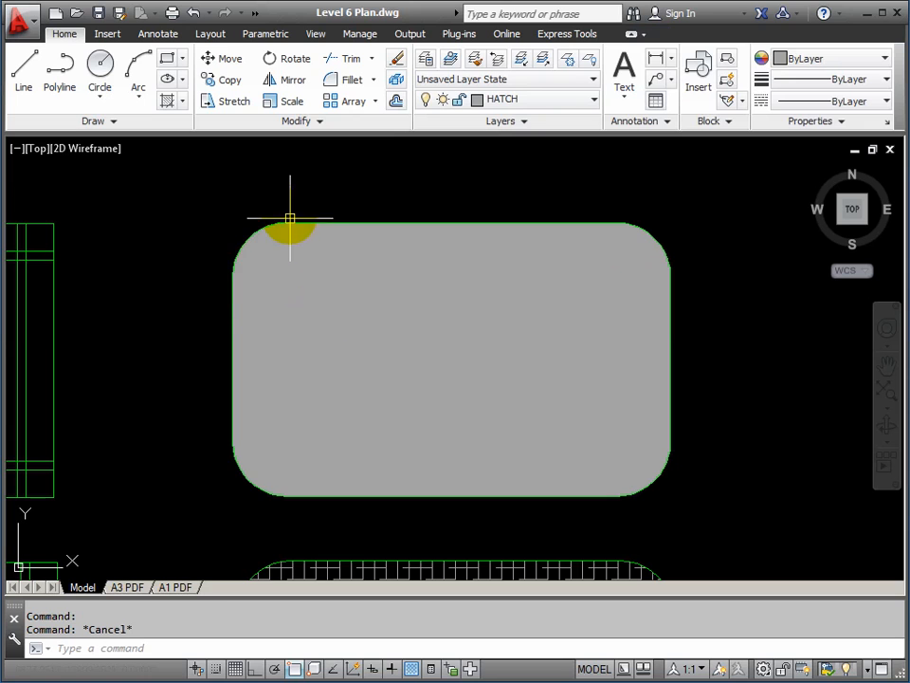
mouse_move(284, 489)
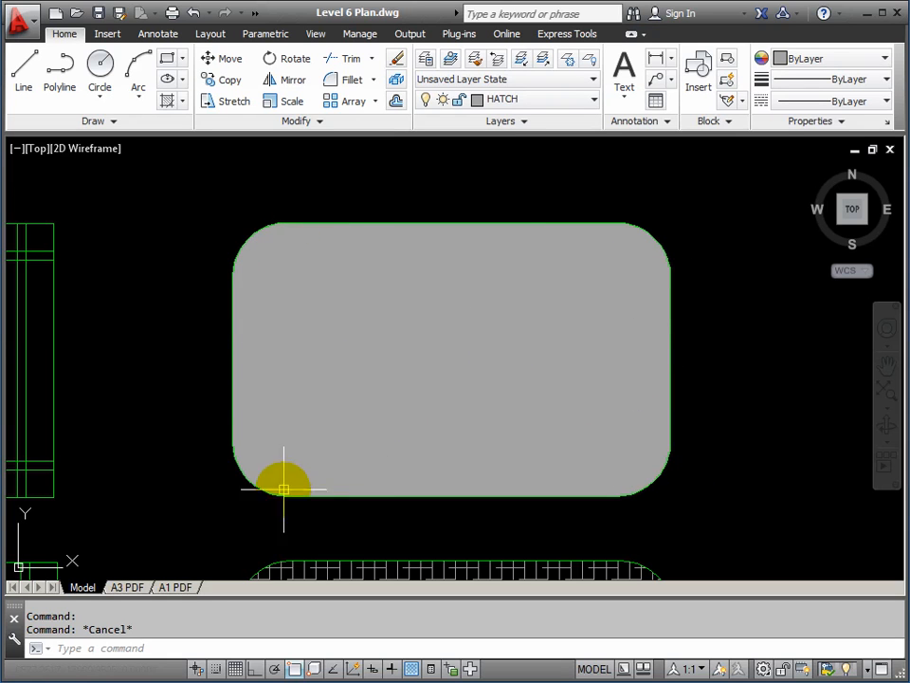
mouse_move(542, 326)
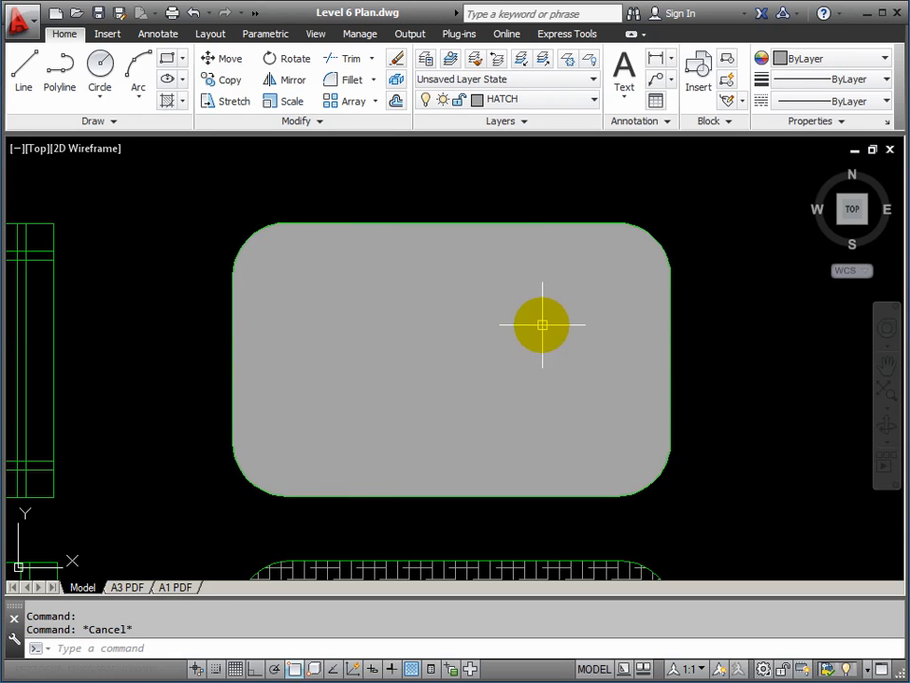
mouse_move(285, 226)
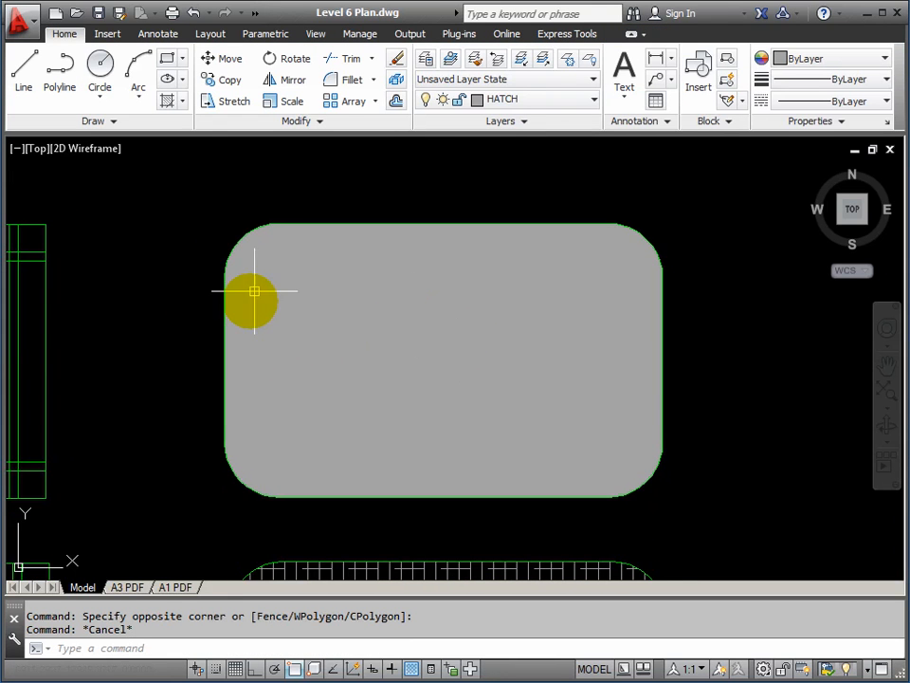
mouse_move(223, 275)
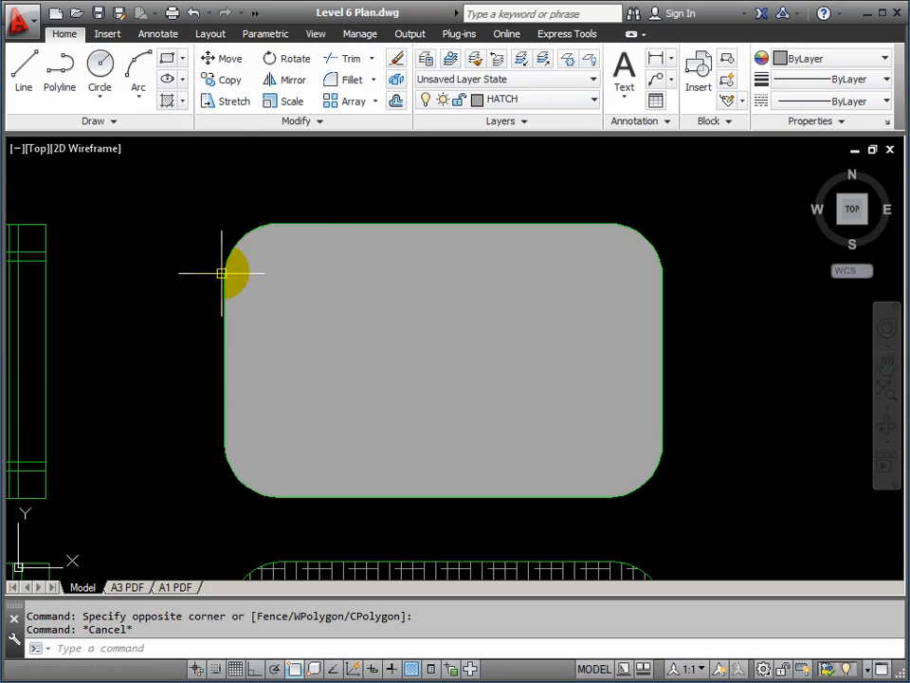
mouse_move(630, 266)
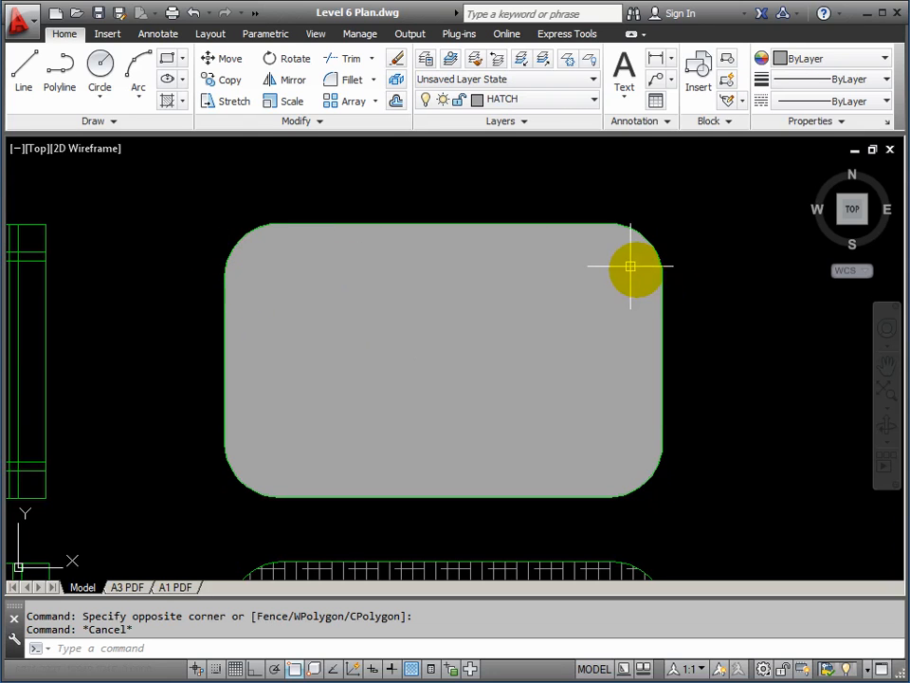
mouse_move(226, 447)
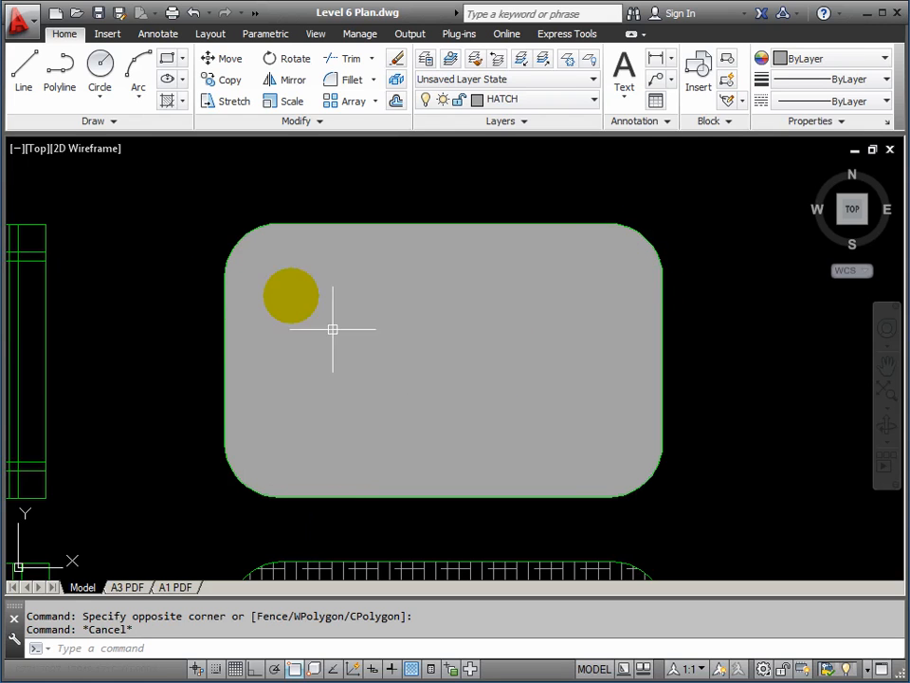
left_click_drag(292, 296, 444, 370)
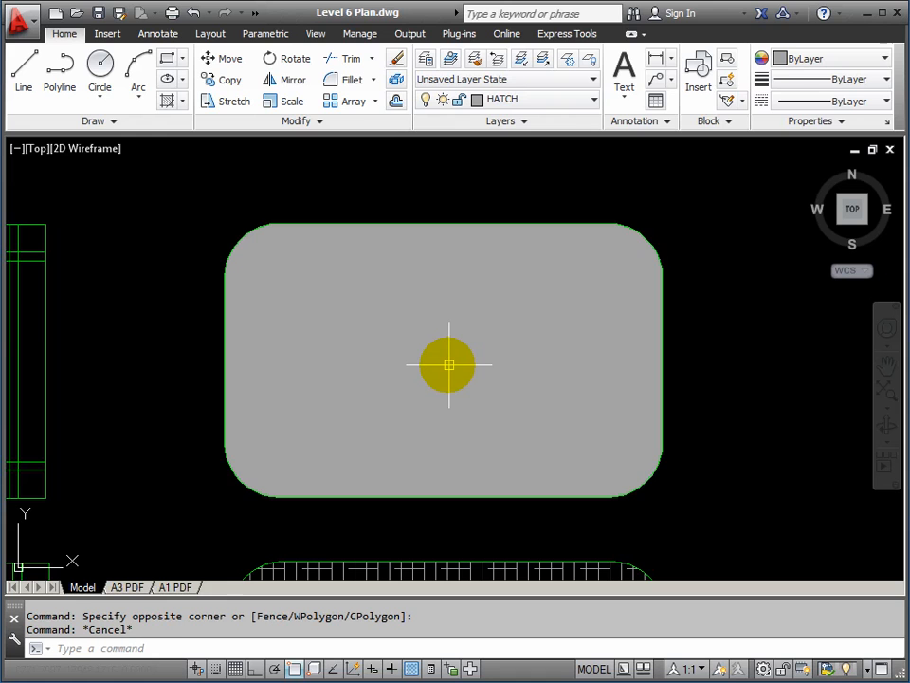
left_click(448, 364)
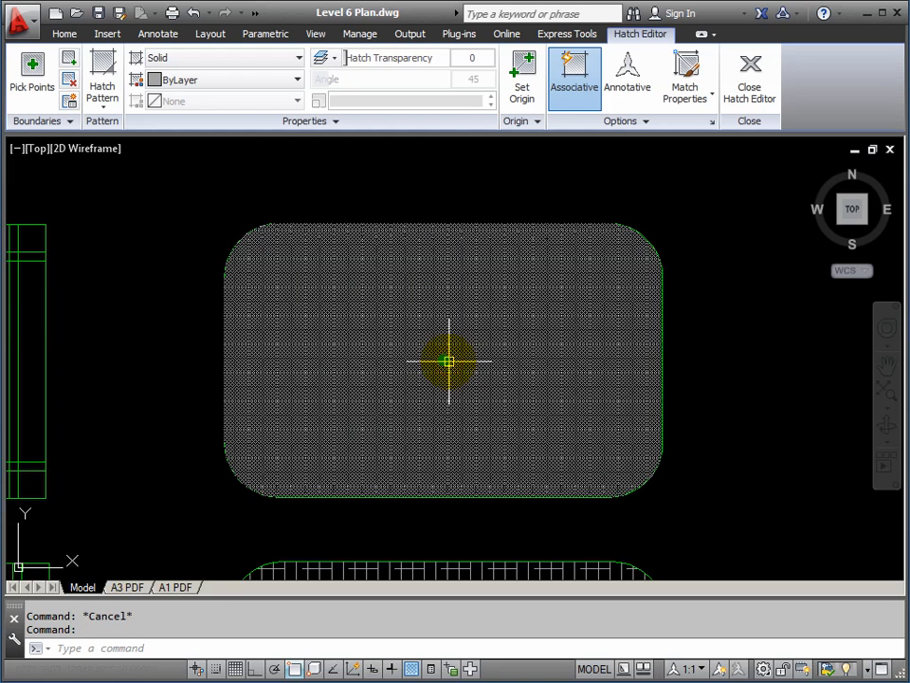
mouse_move(444, 370)
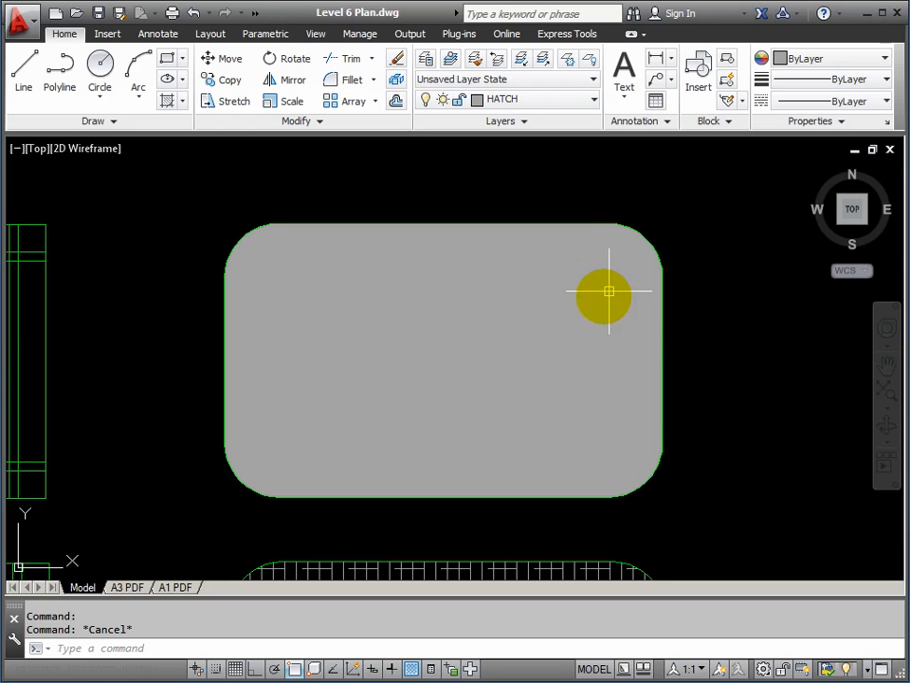
mouse_move(452, 364)
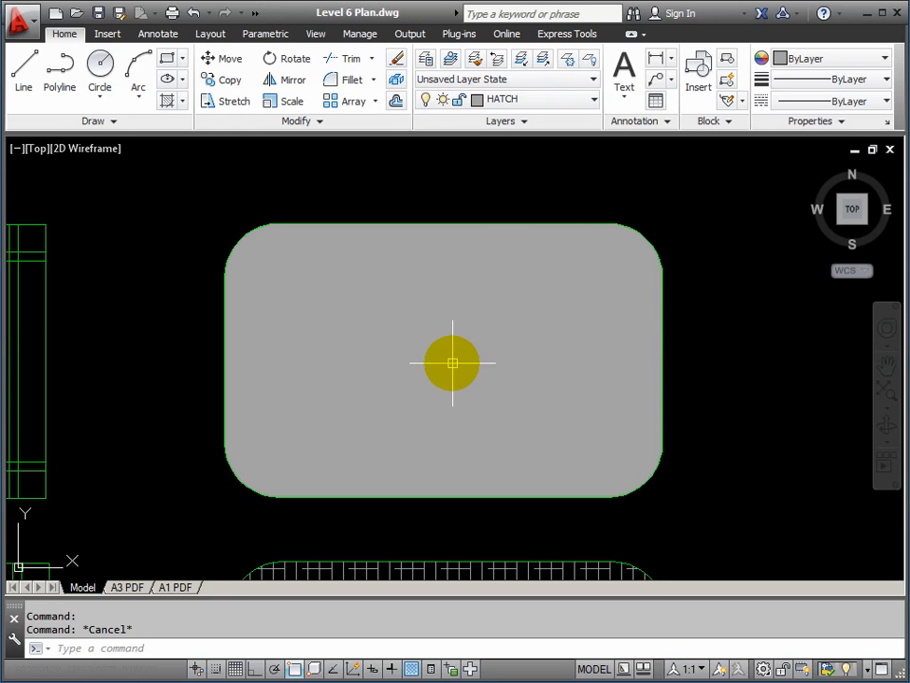
left_click(453, 364)
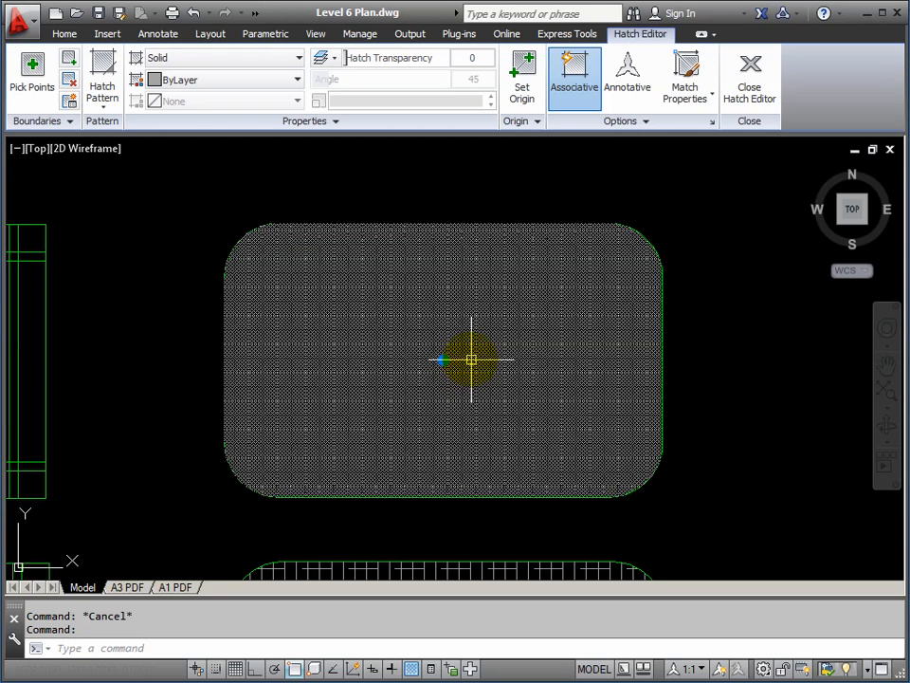
left_click(749, 76)
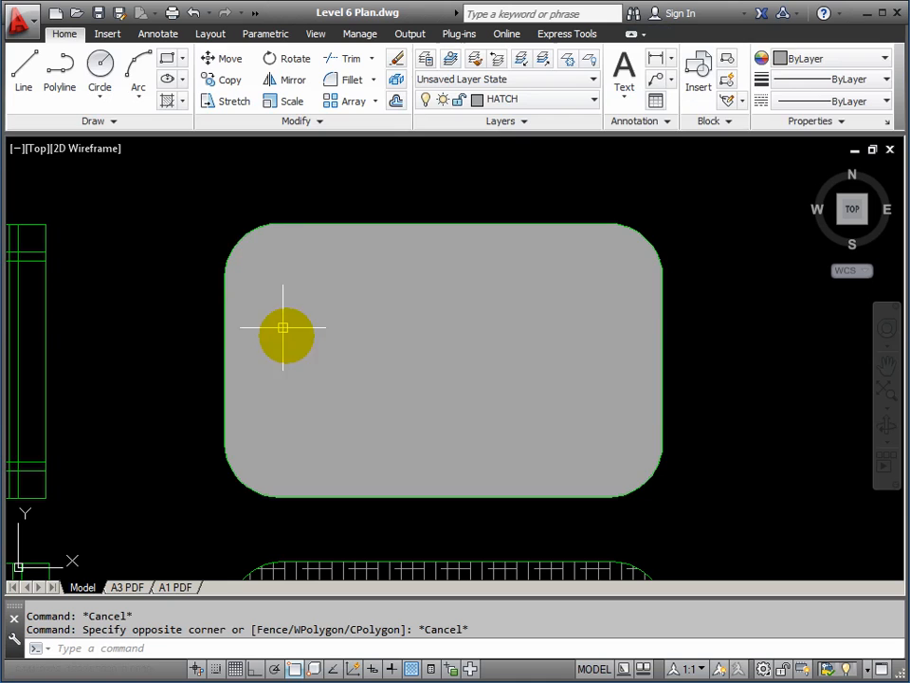
mouse_move(320, 365)
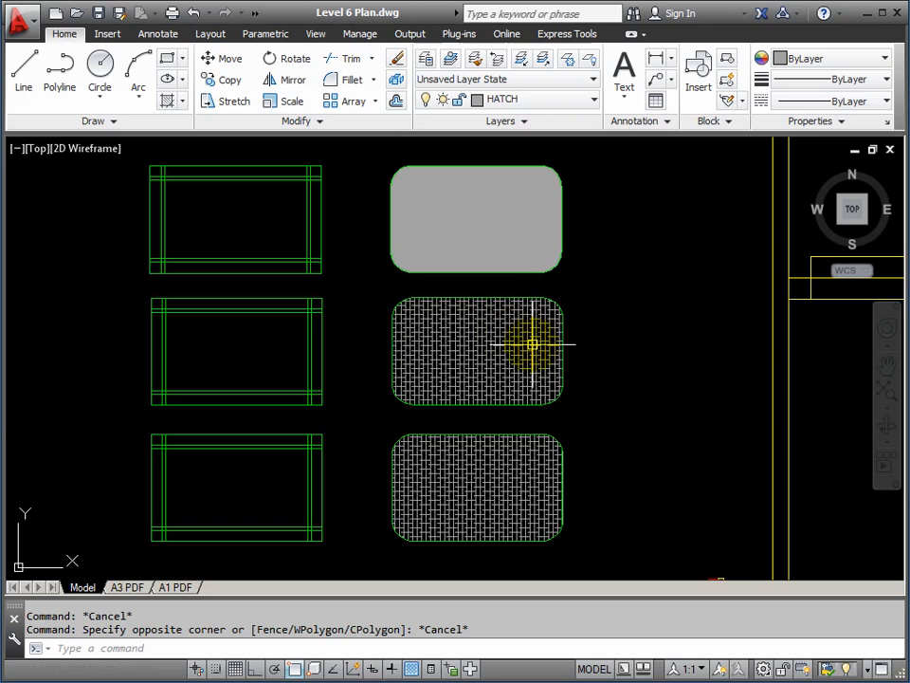
Erase the old hatches and crosshatch all three table outlines at 45° with 150 spacing.
left_click(474, 220)
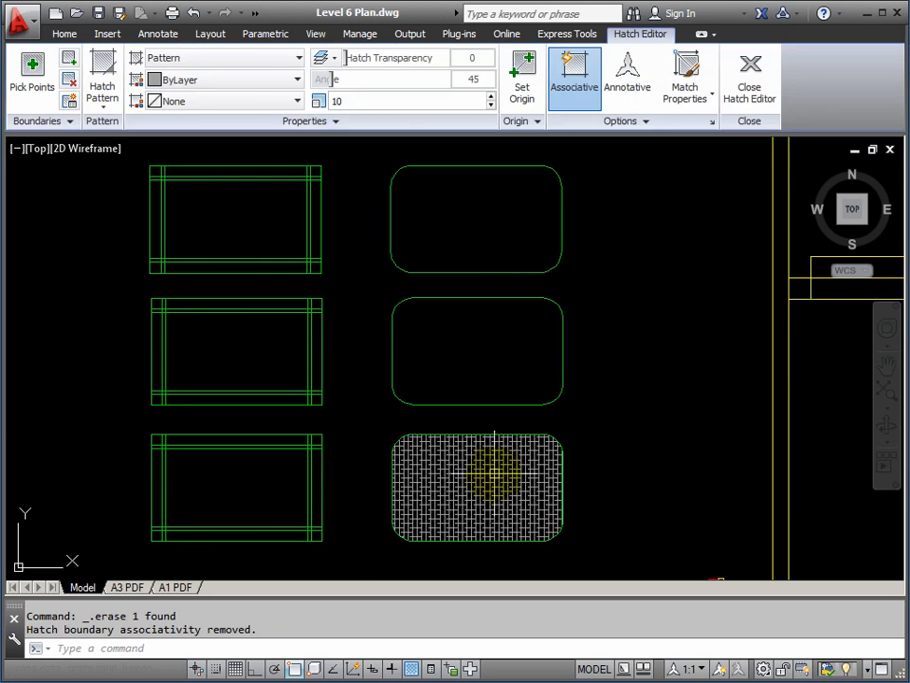
left_click(749, 76)
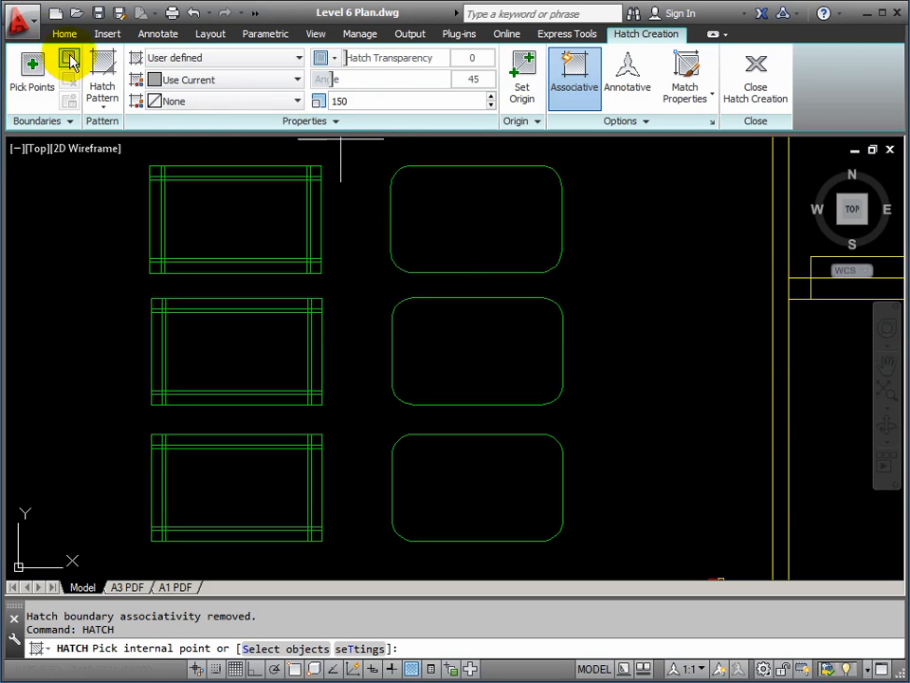
mouse_move(256, 57)
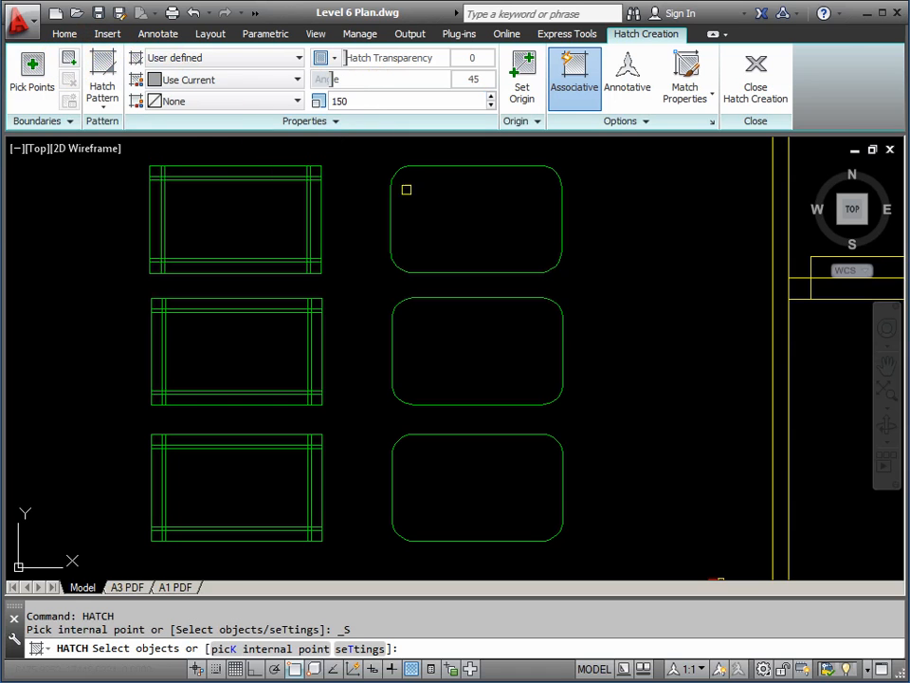
left_click_drag(406, 190, 603, 559)
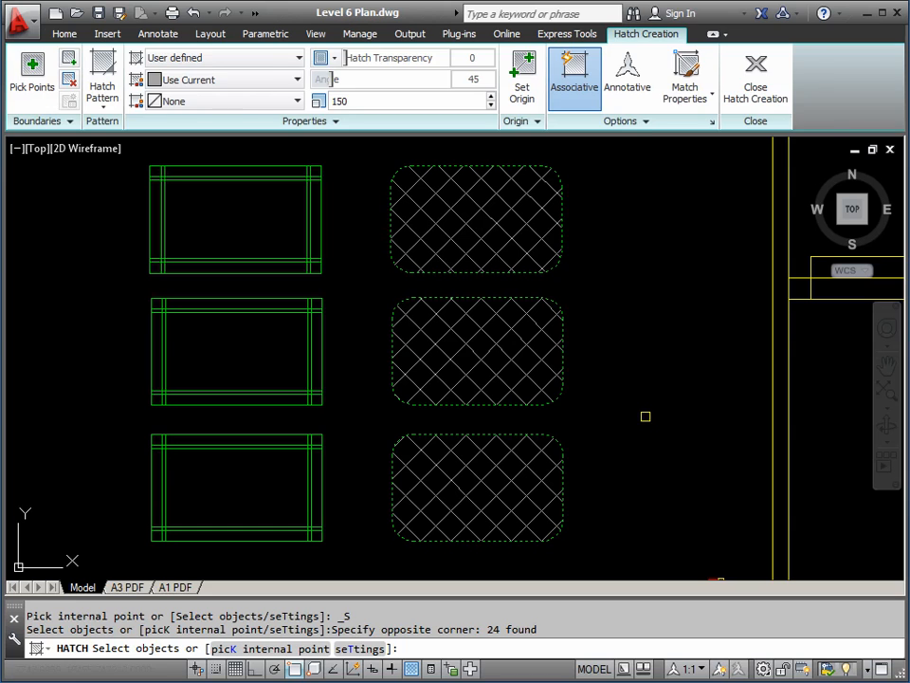
left_click(755, 76)
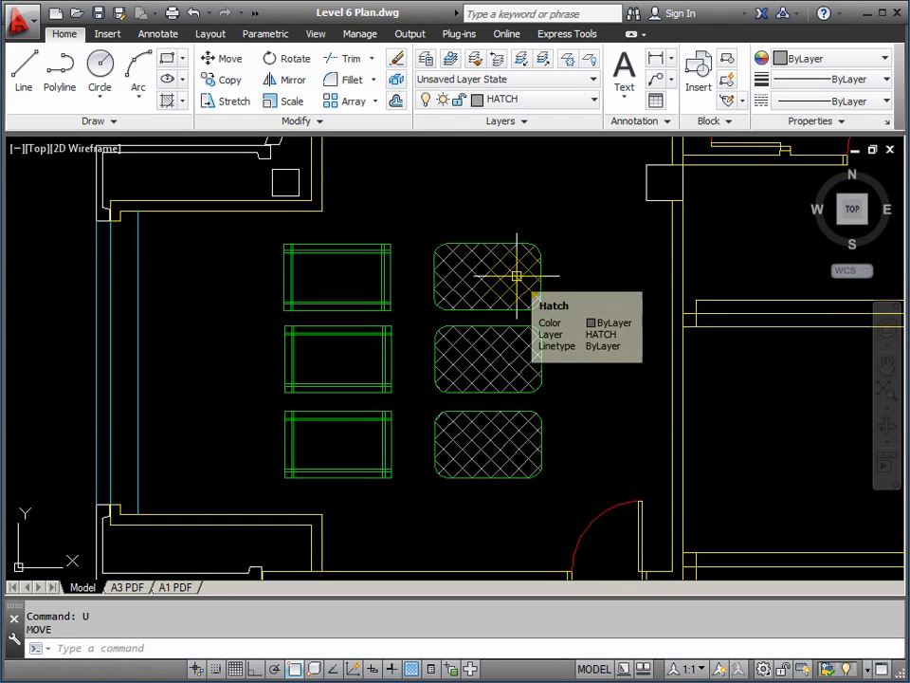
mouse_move(429, 510)
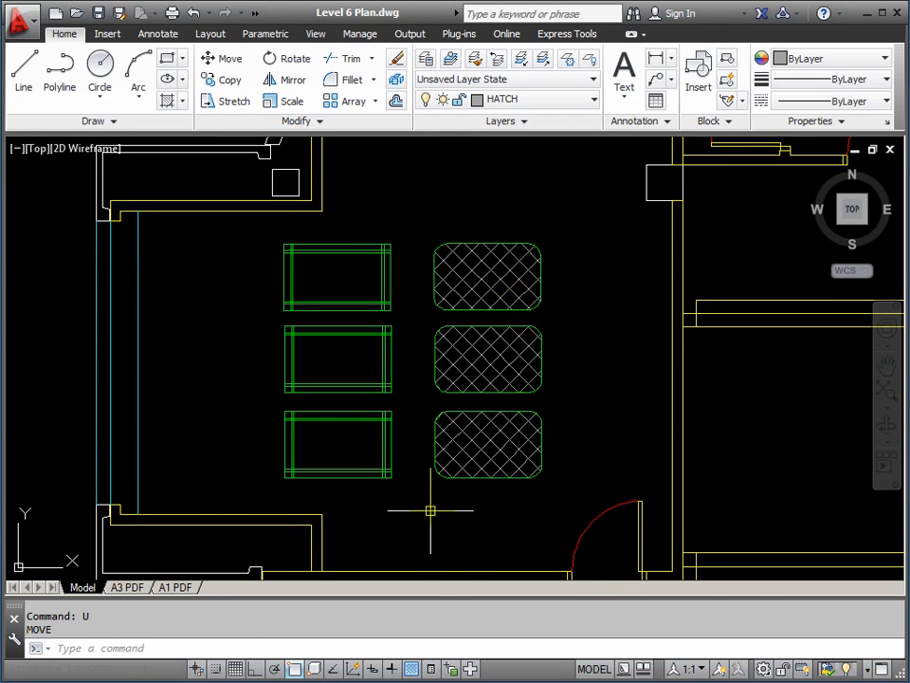
mouse_move(425, 573)
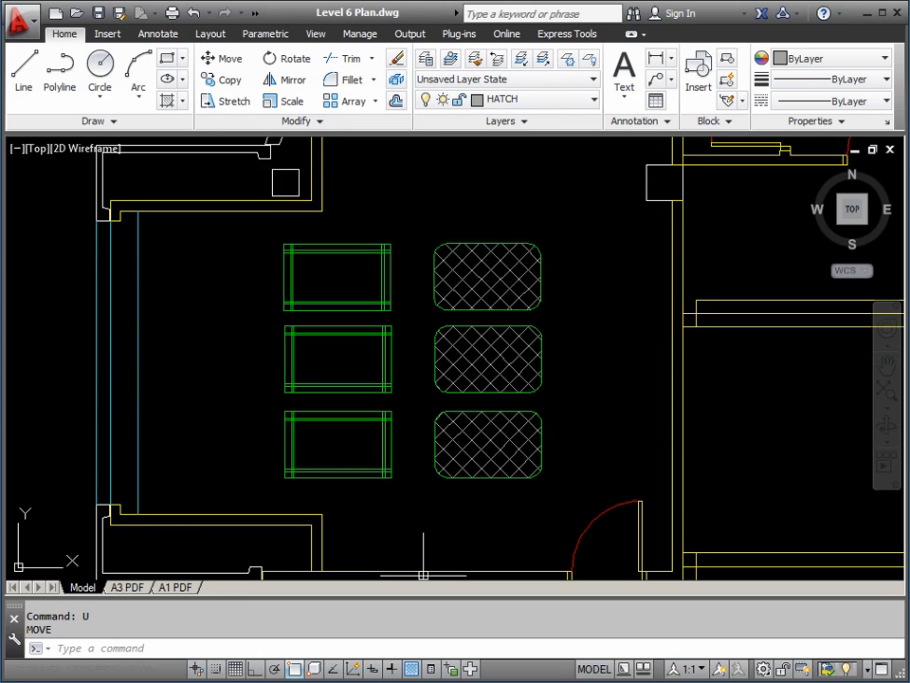